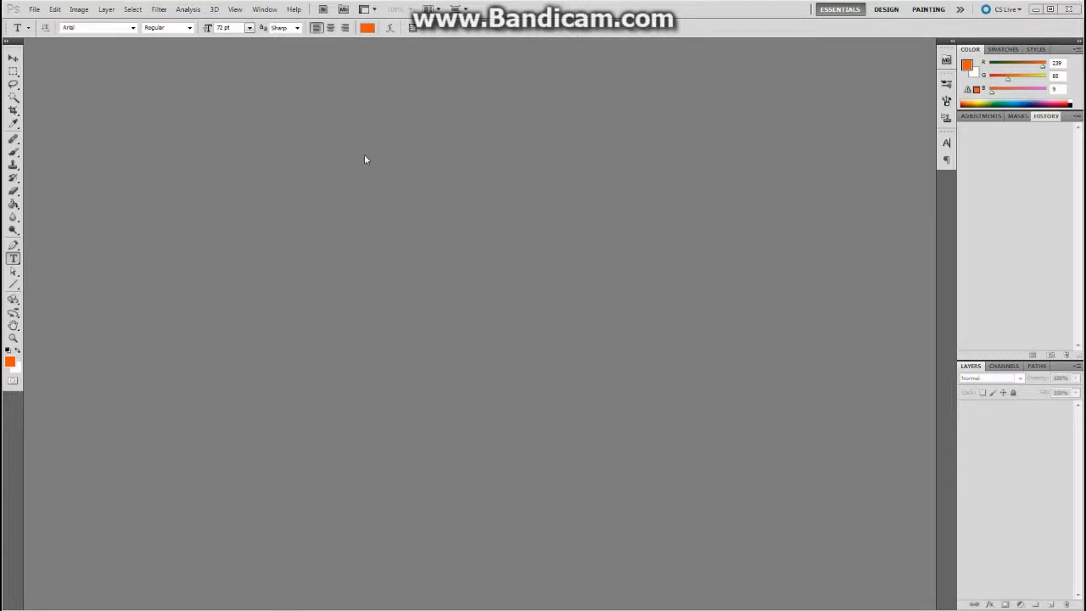
mouse_move(418, 219)
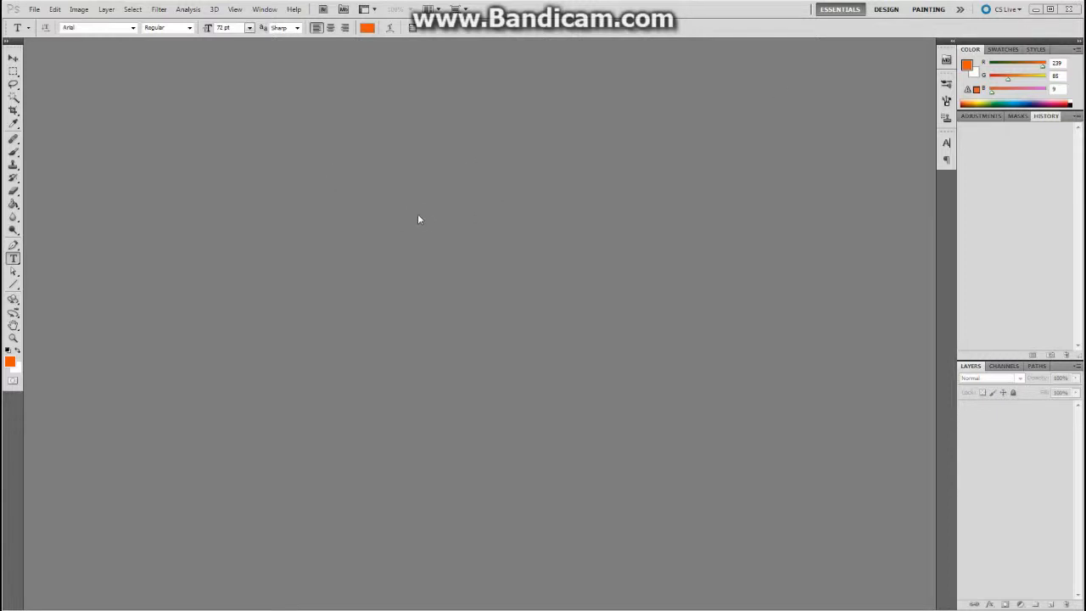
mouse_move(248, 194)
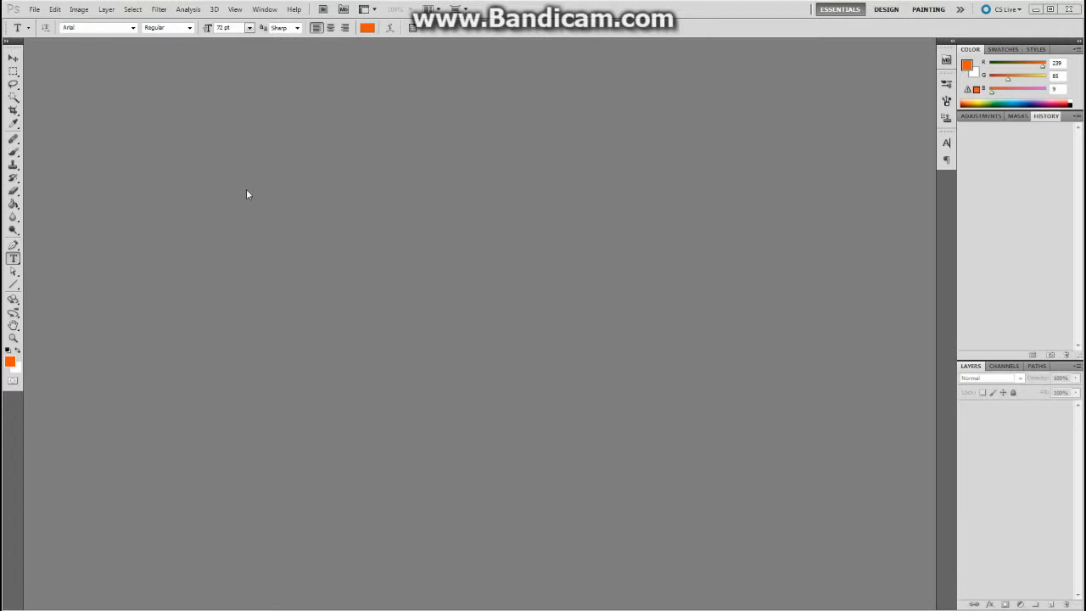
Step: Open the sword template image from the Desktop via File > Open
left_click(34, 10)
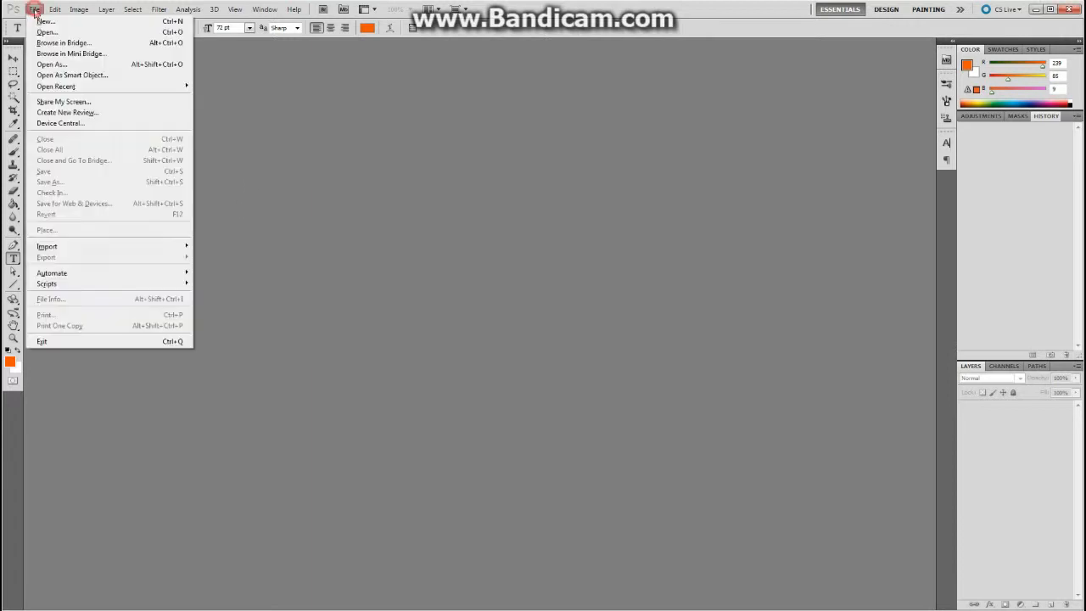
mouse_move(47, 33)
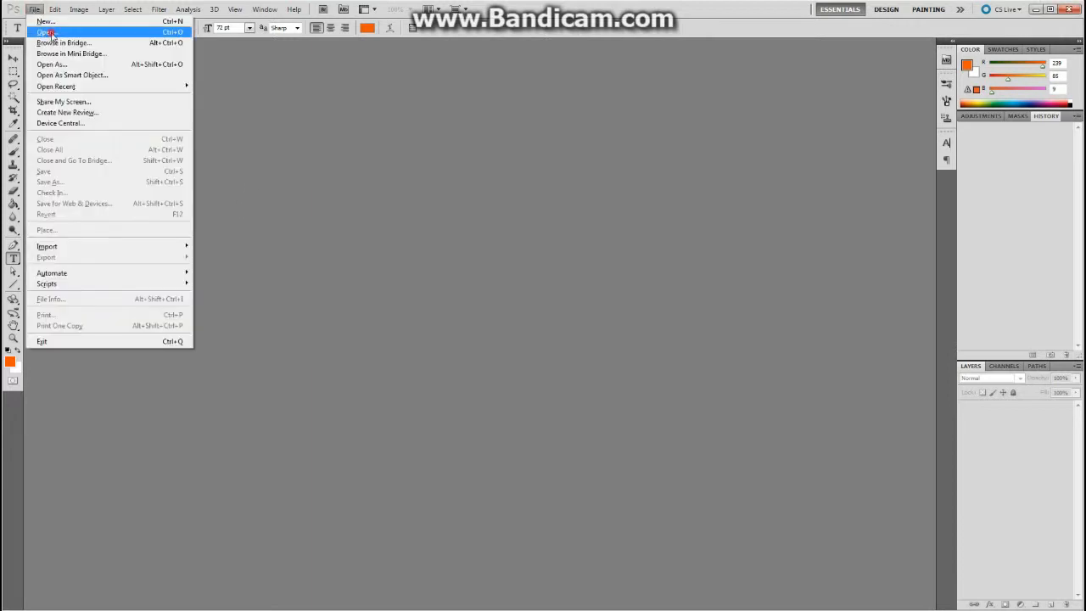
left_click(44, 32)
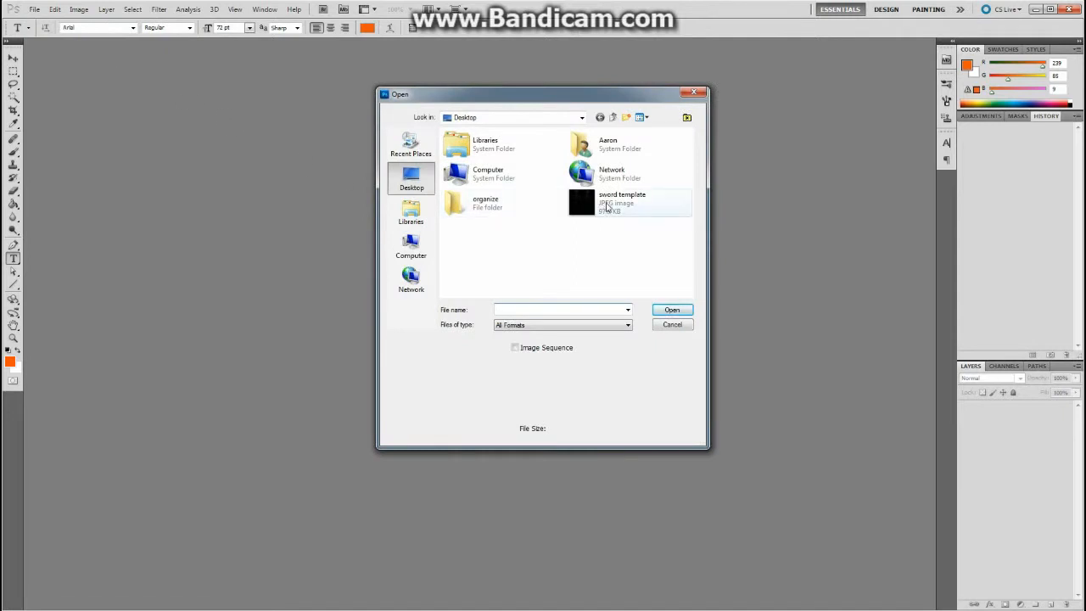
left_click(622, 202)
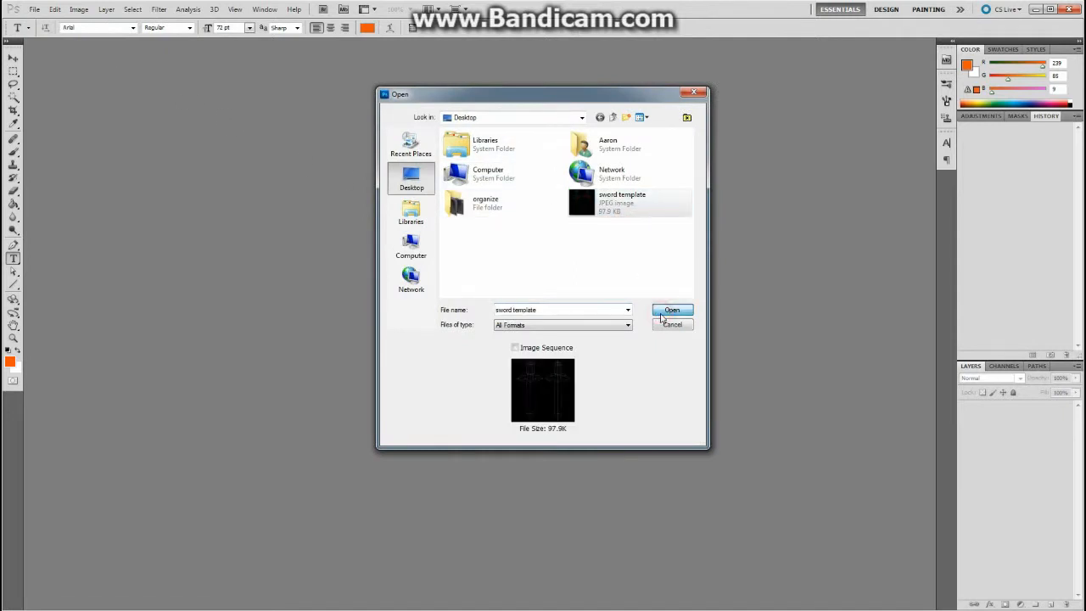
left_click(672, 309)
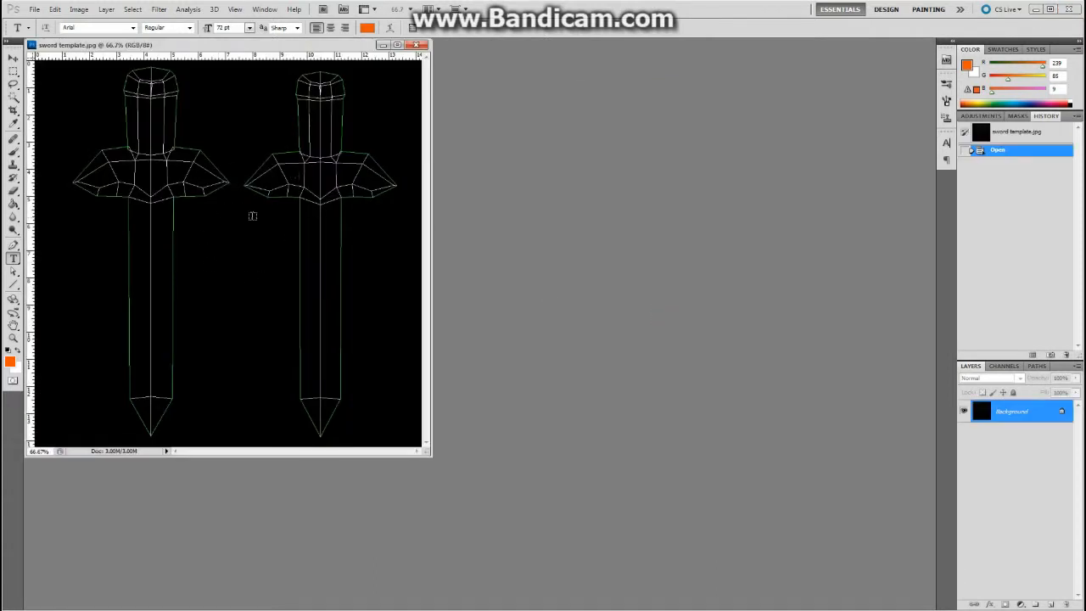
mouse_move(213, 248)
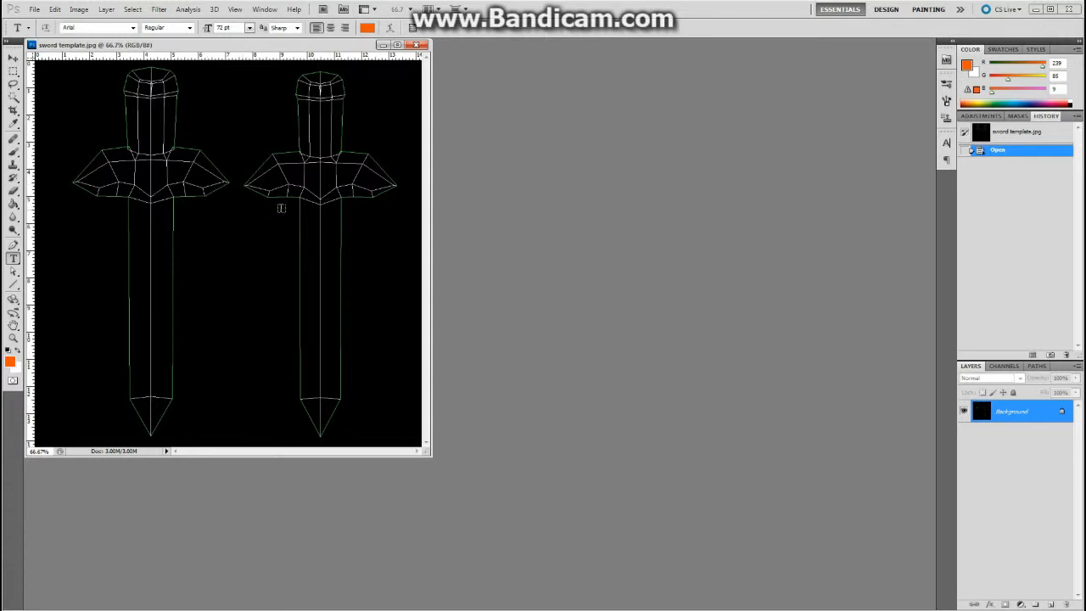
mouse_move(304, 210)
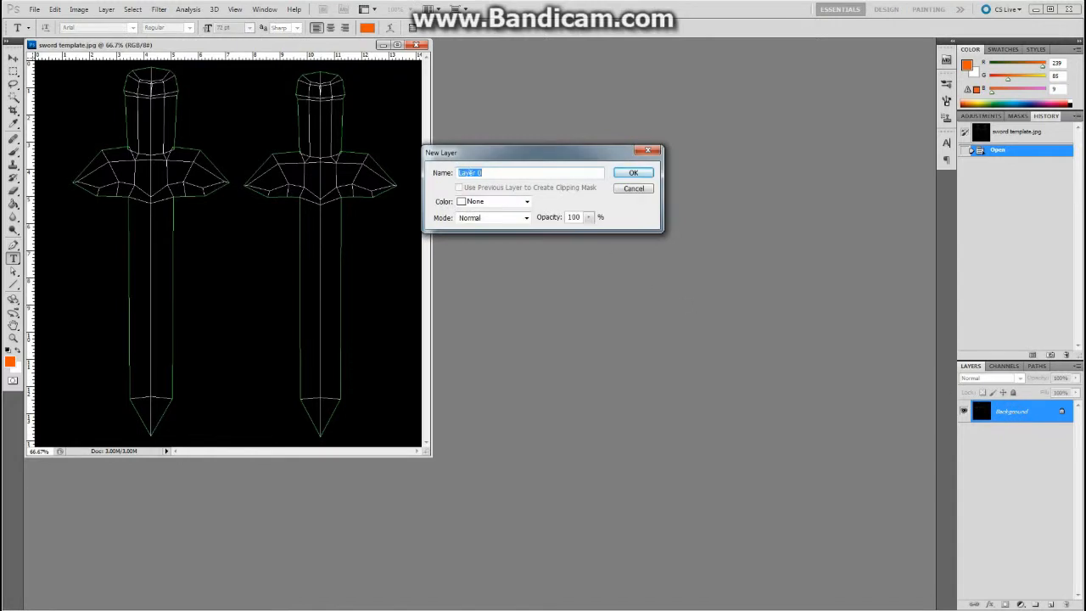
Step: Convert the locked Background into an editable Layer 0
left_click(634, 173)
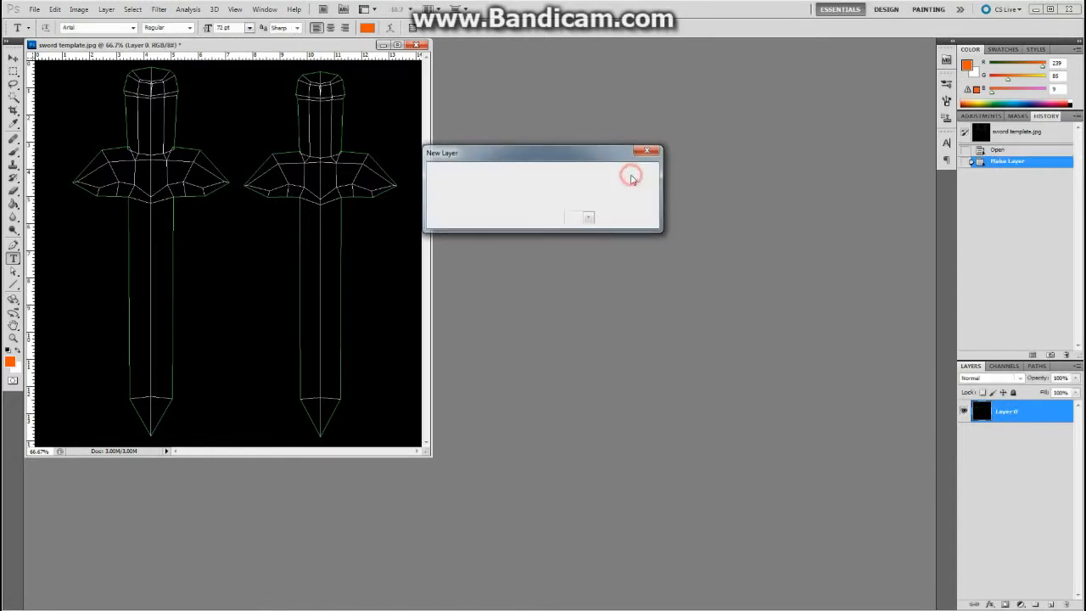
left_click(589, 217)
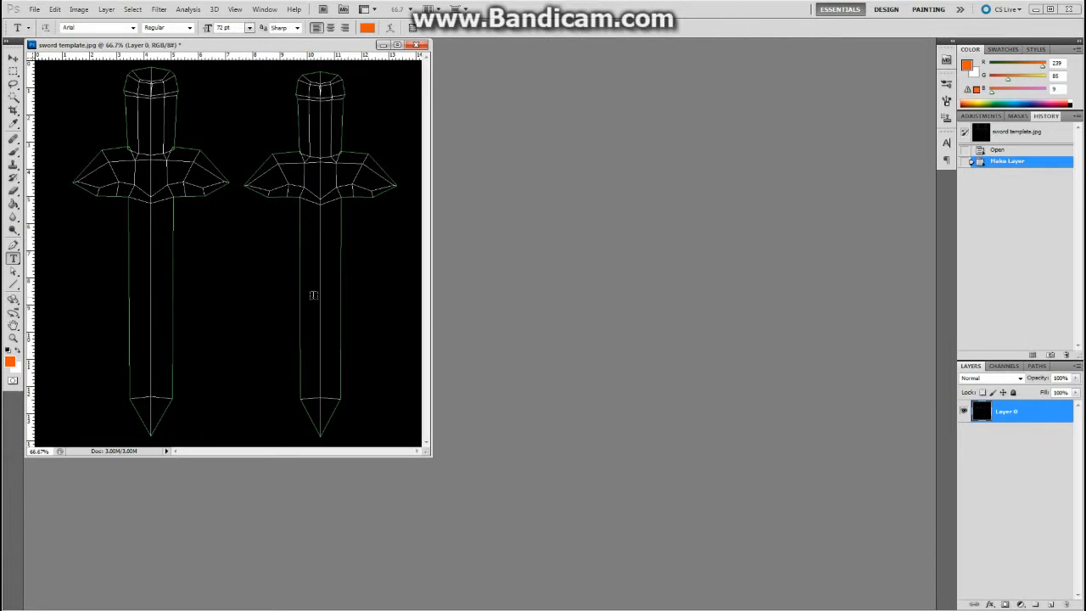
mouse_move(852, 445)
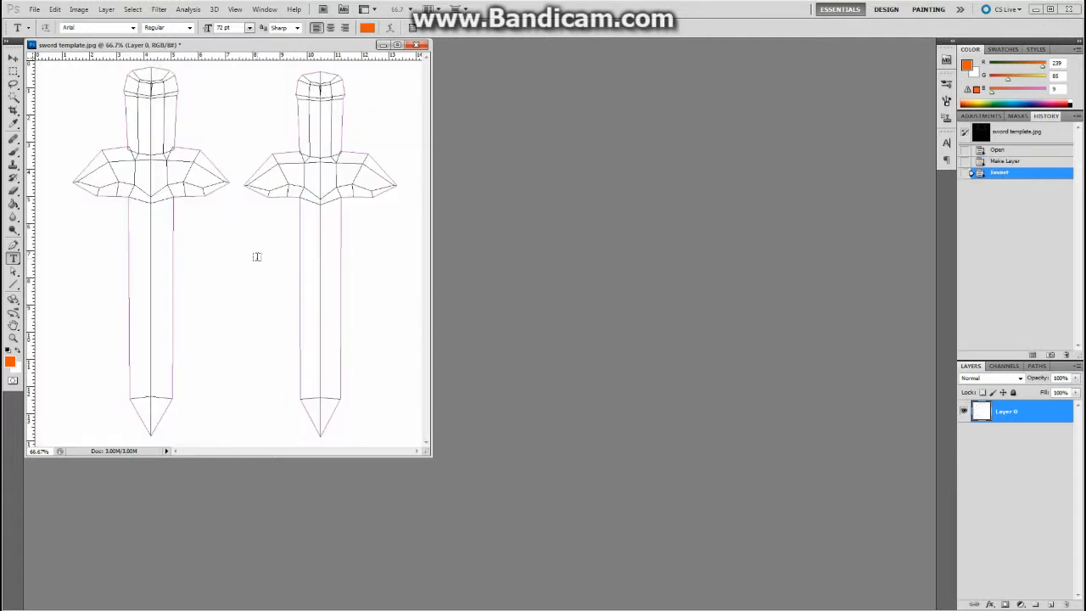
Step: Invert the template via Image > Adjustments > Invert to get dark lines on white
key("ctrl+i")
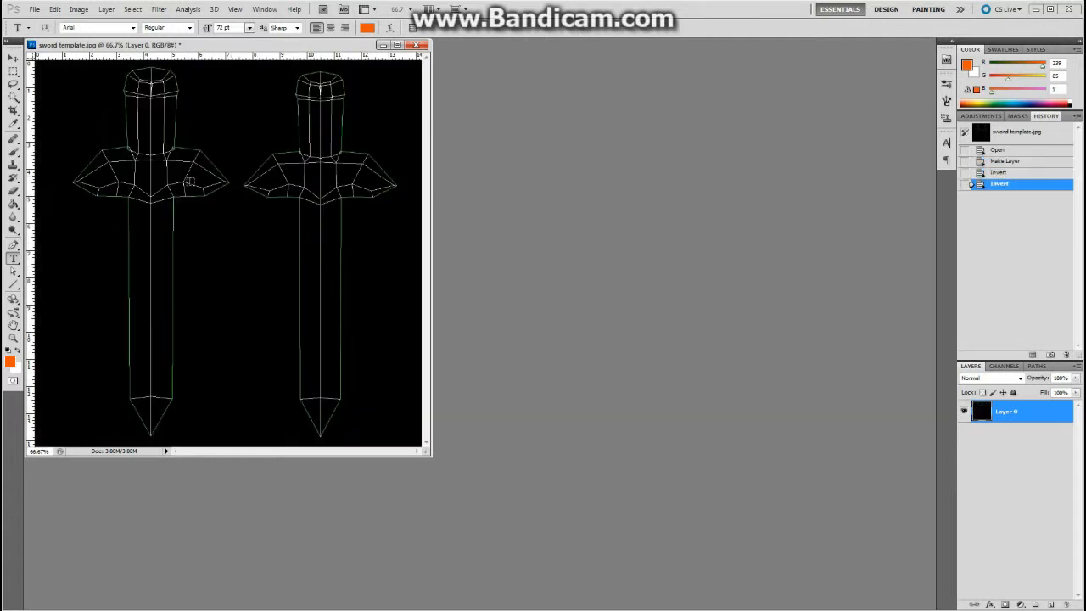
left_click(55, 10)
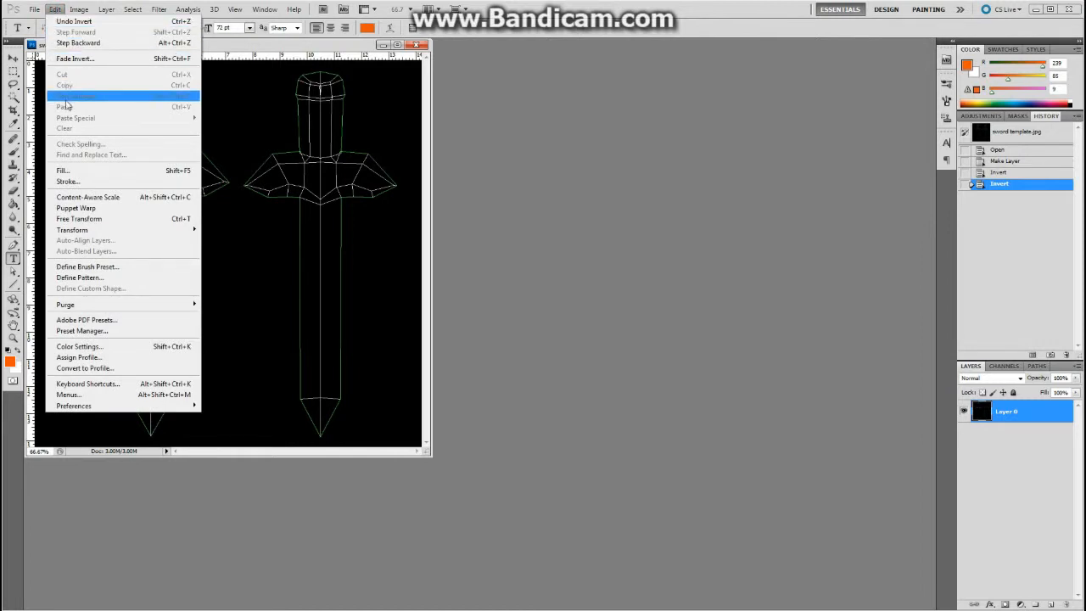
left_click(78, 10)
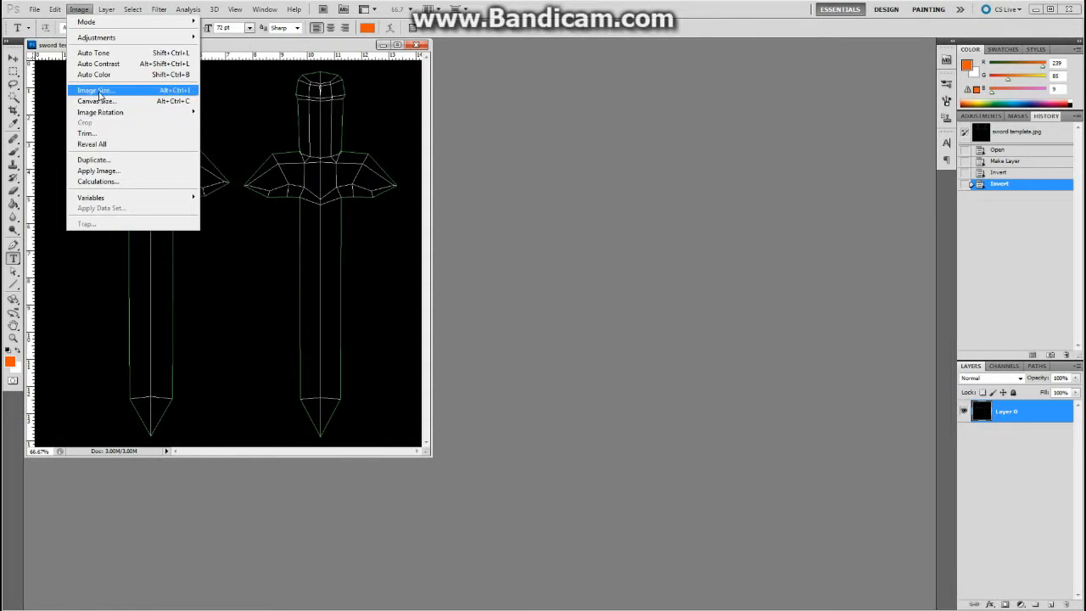
mouse_move(99, 170)
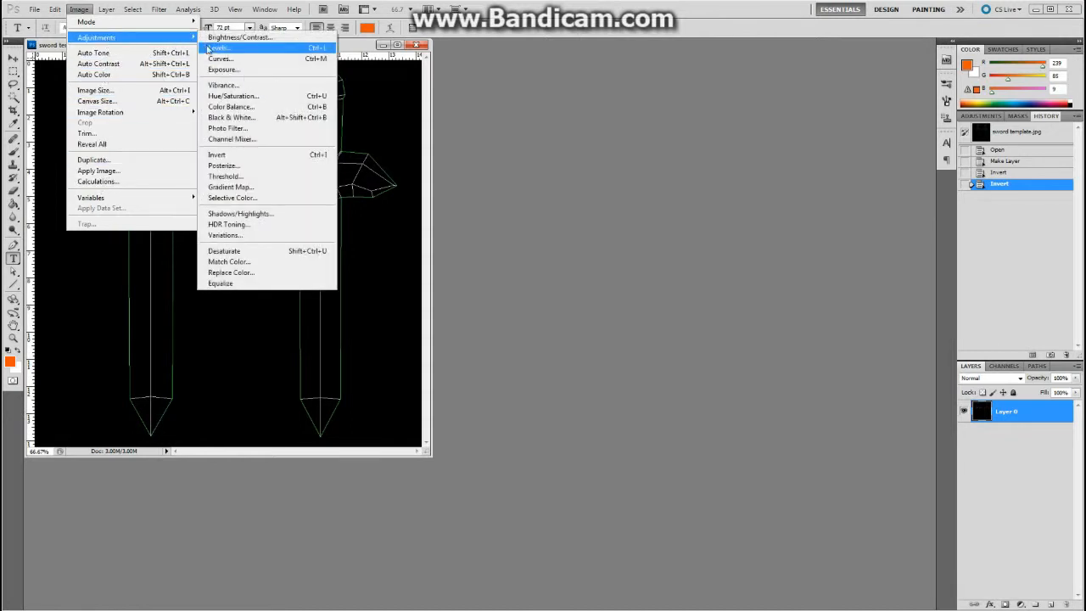
mouse_move(265, 154)
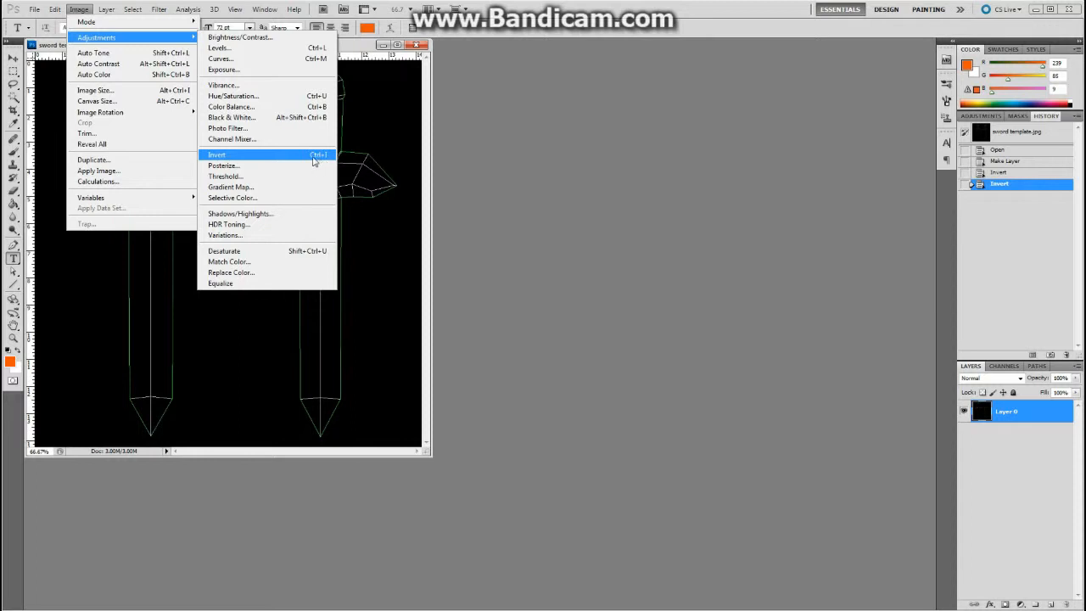
left_click(218, 154)
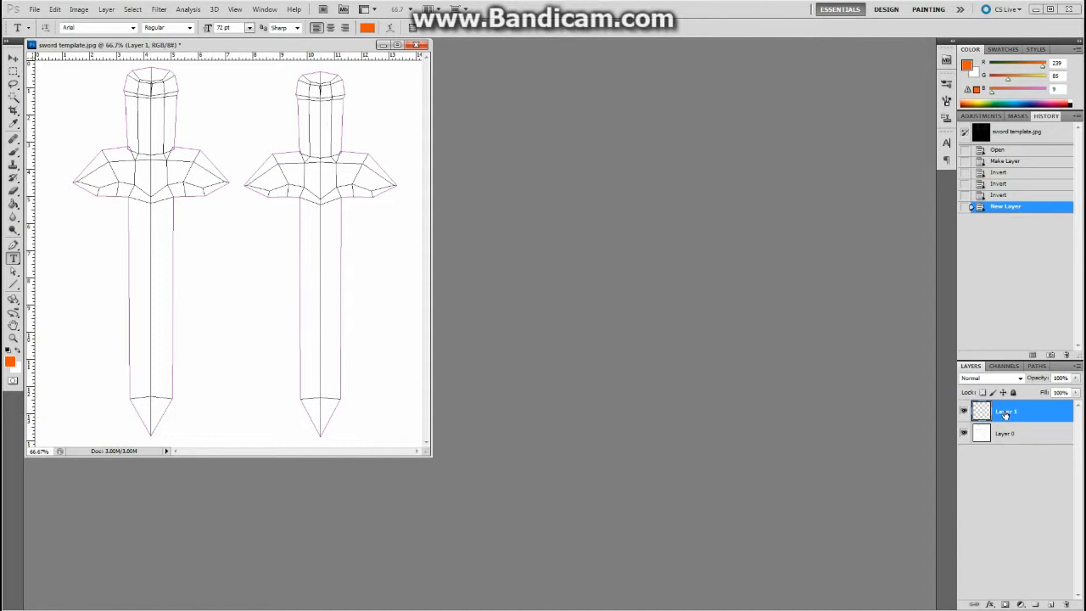
Step: Move the new empty Layer 1 beneath the wireframe Layer 0
left_click(1004, 434)
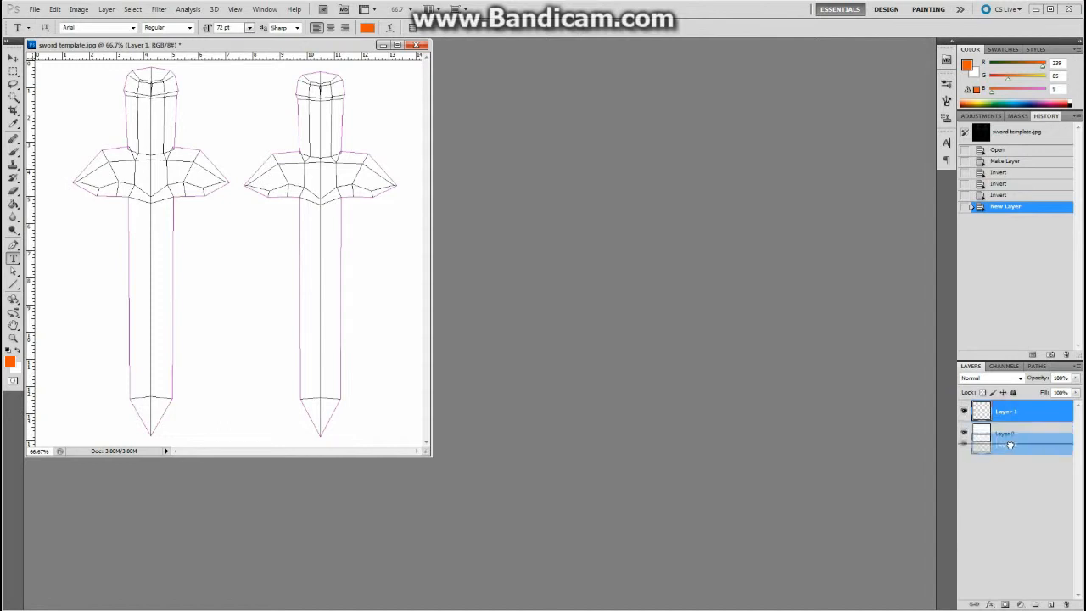
left_click_drag(1005, 413, 1005, 438)
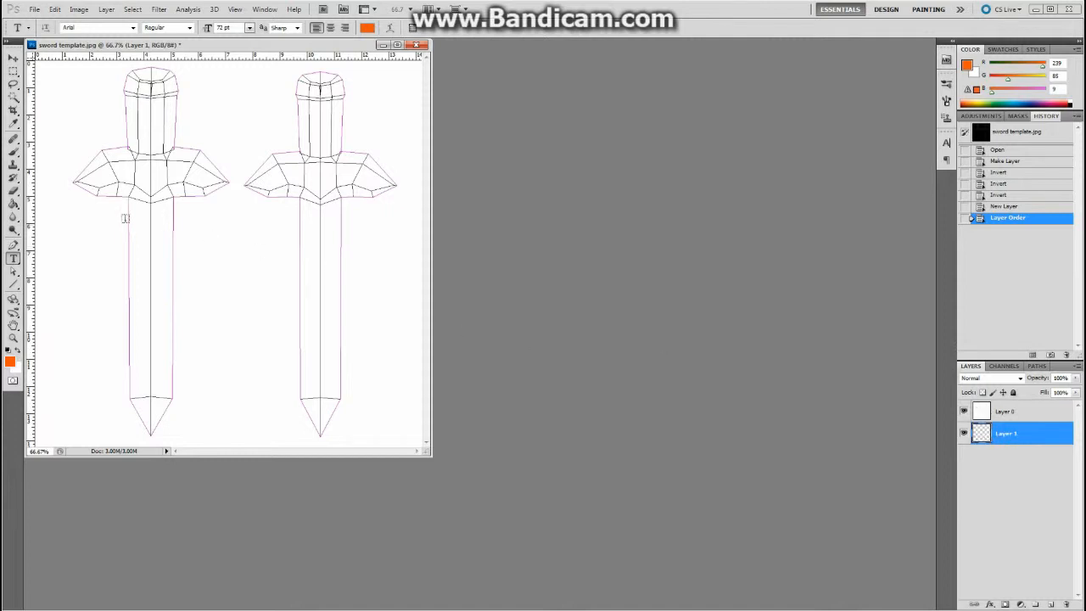
Step: Select the Brush Tool and paint a first stroke on Layer 1
left_click(14, 153)
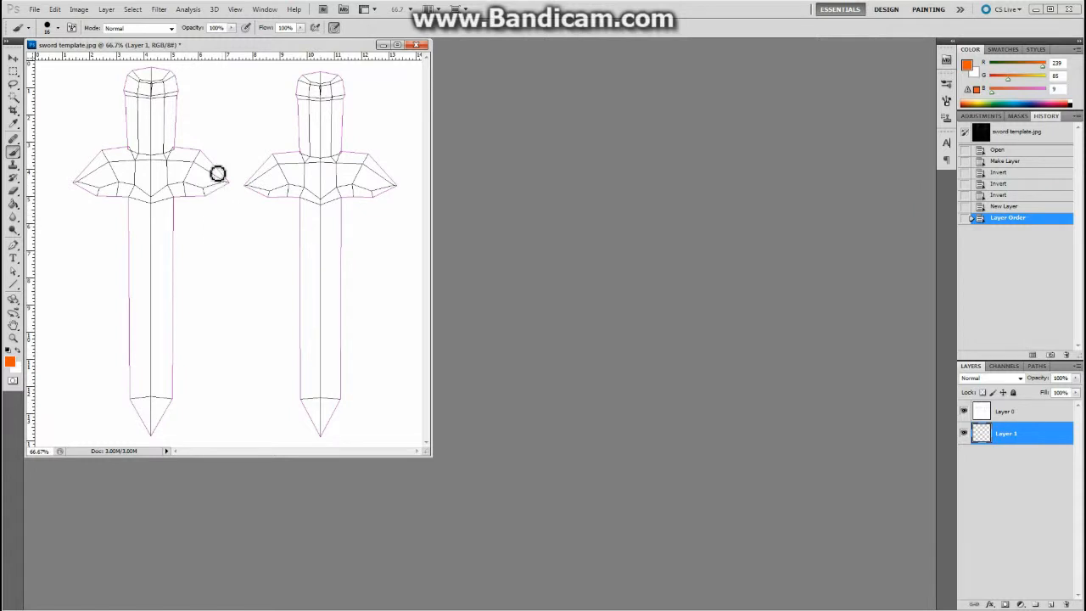
mouse_move(284, 285)
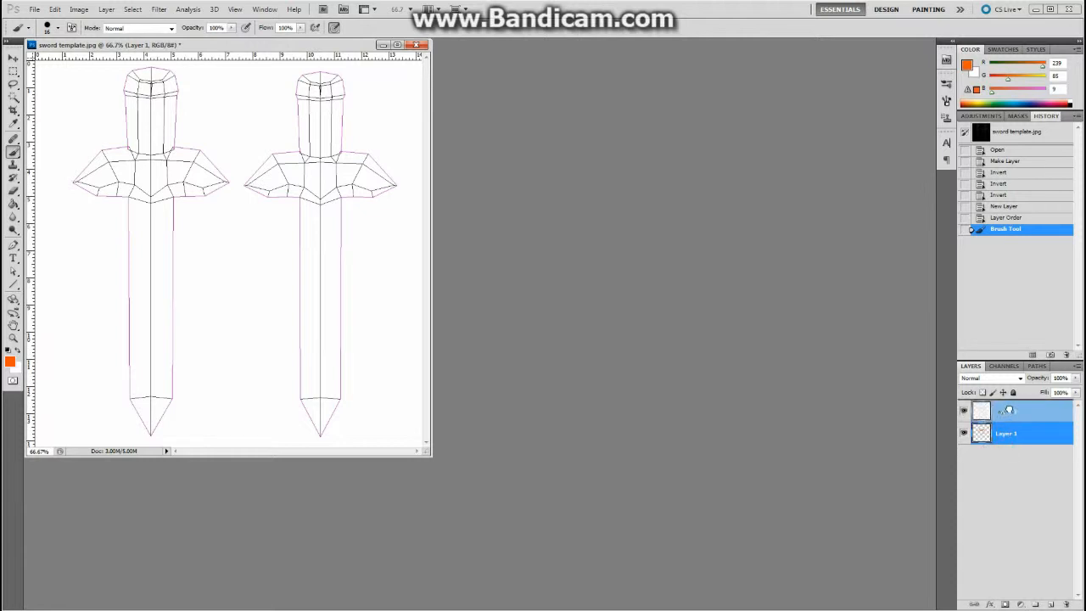
left_click_drag(229, 152, 281, 275)
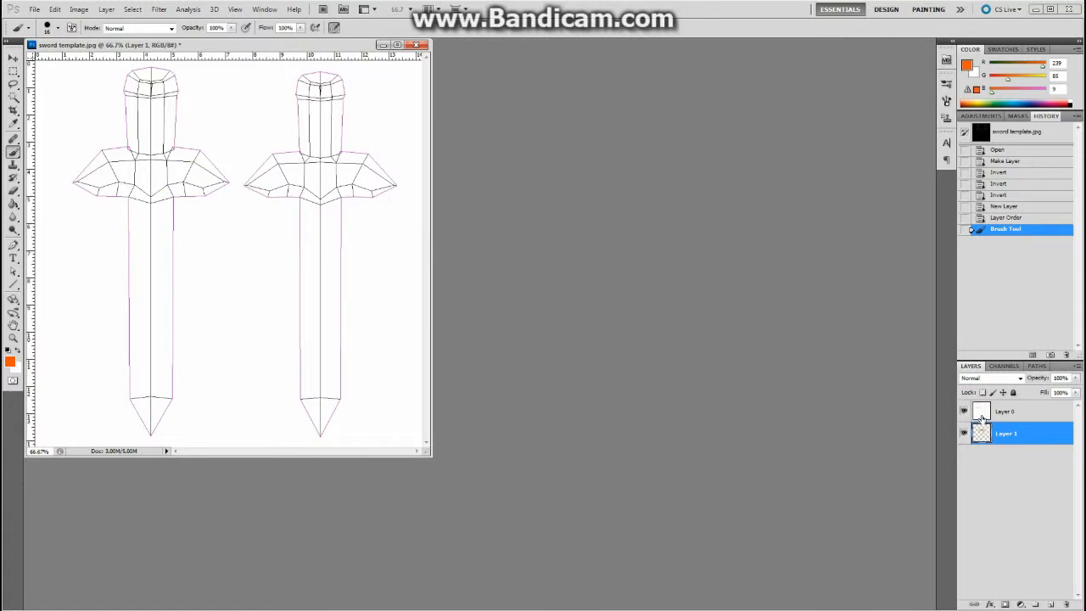
mouse_move(981, 433)
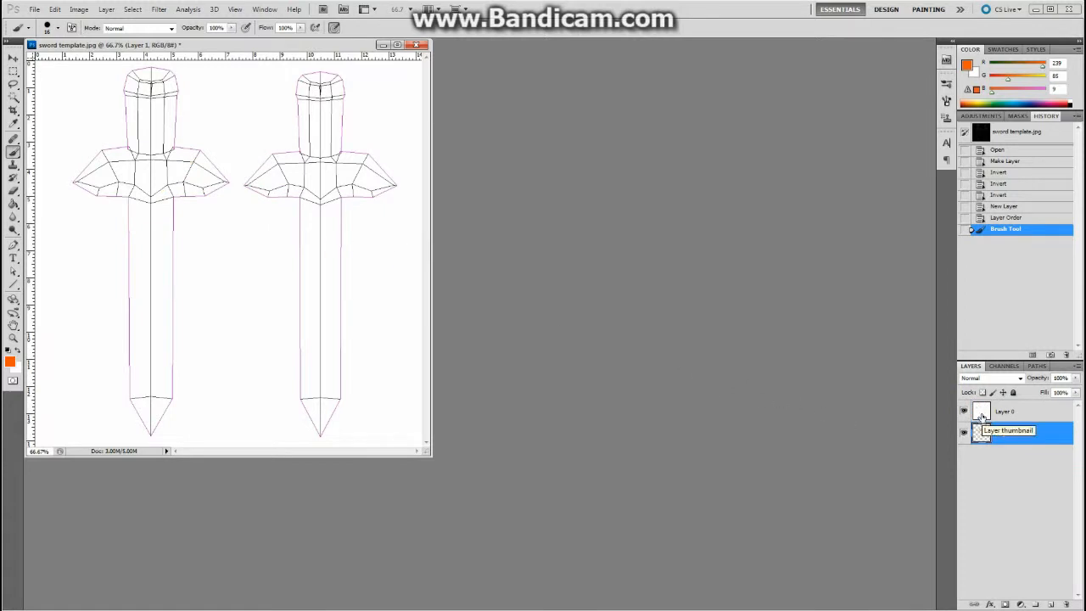
Step: Change the wireframe Layer 0's blending mode so the orange paint beneath shows through
left_click(1006, 412)
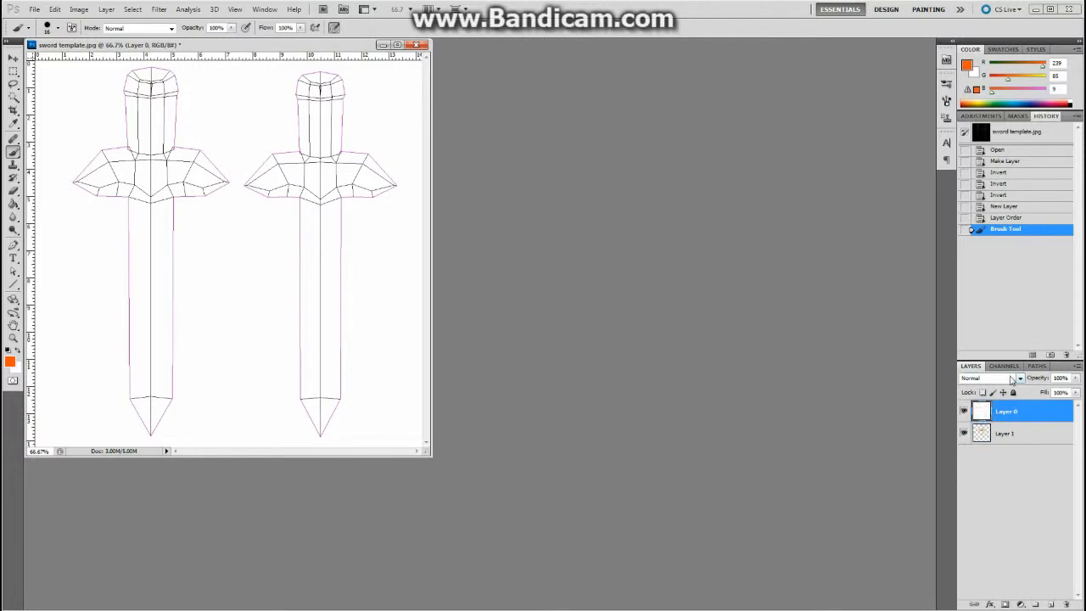
mouse_move(997, 380)
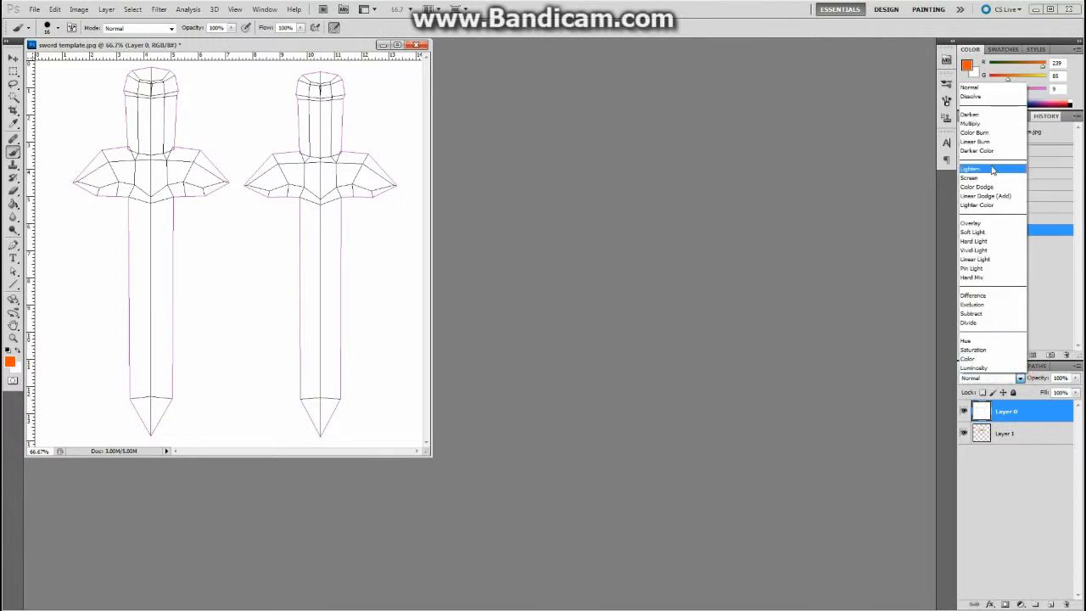
mouse_move(971, 124)
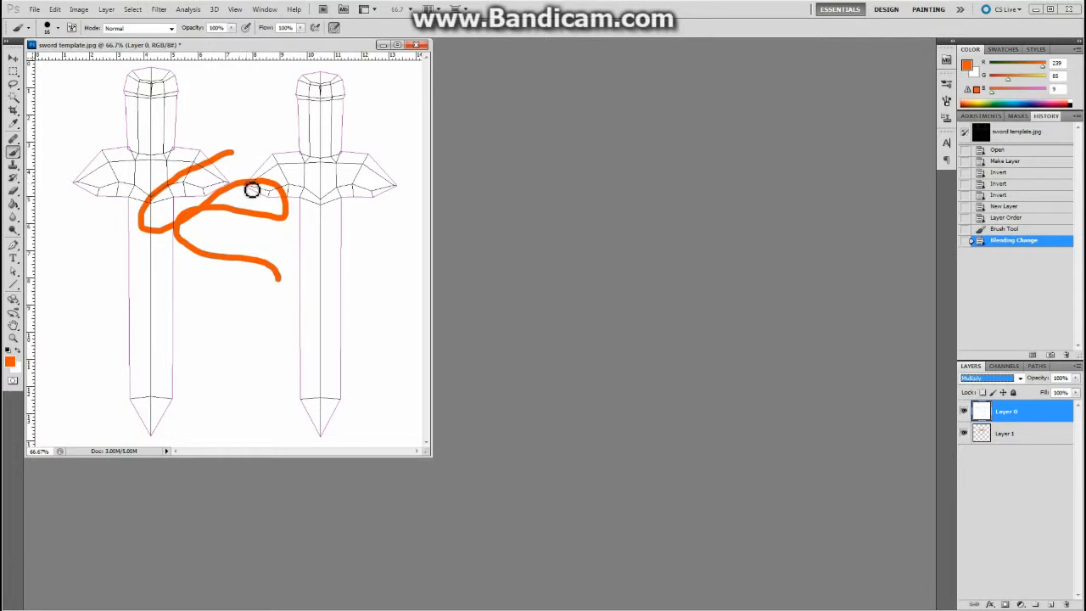
mouse_move(263, 185)
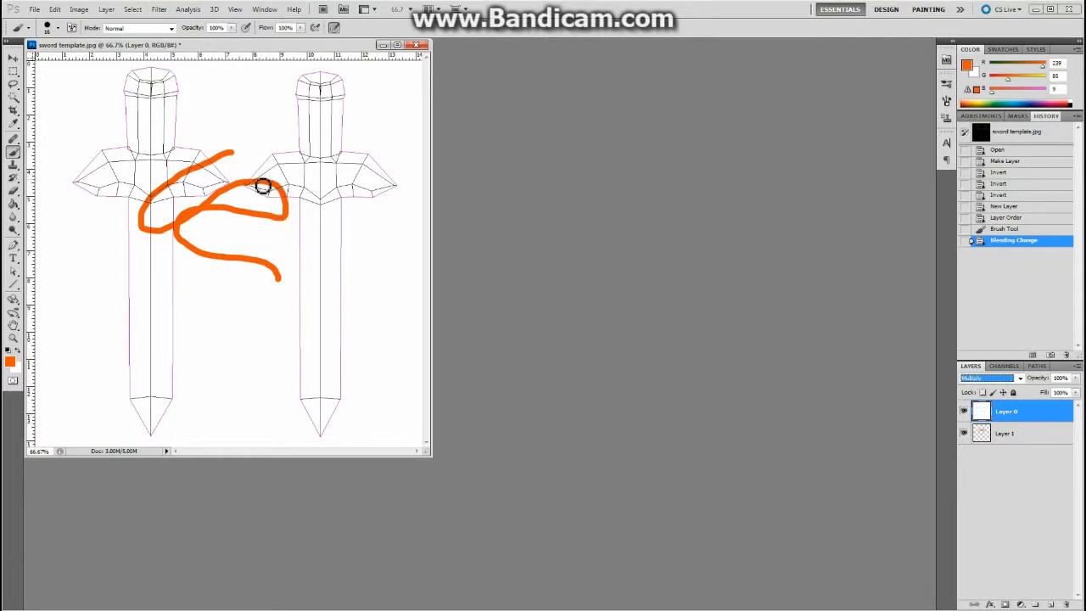
left_click_drag(263, 187, 279, 200)
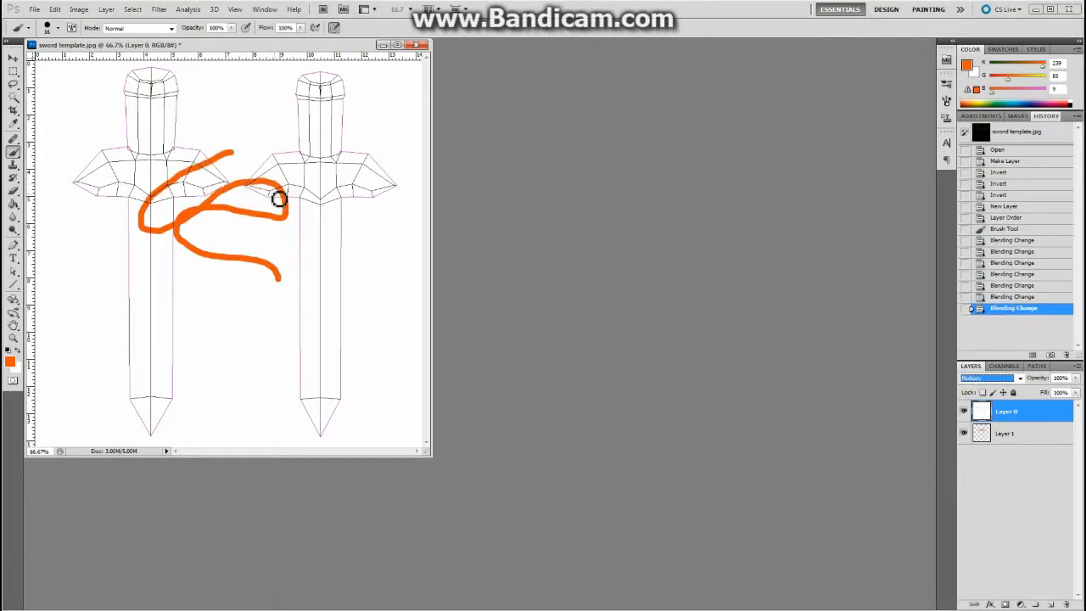
left_click(1005, 433)
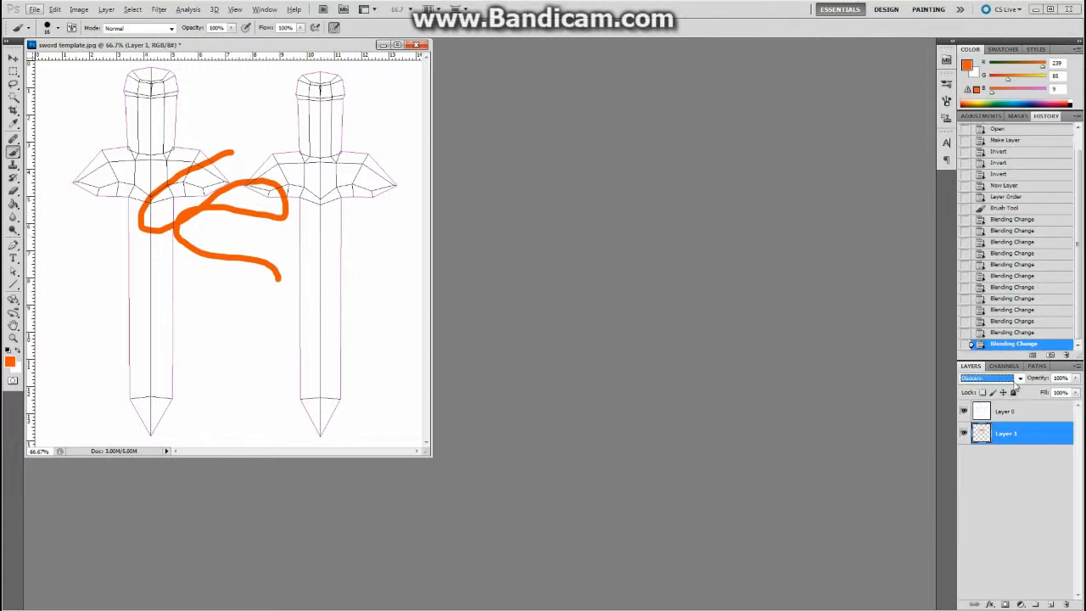
left_click(992, 376)
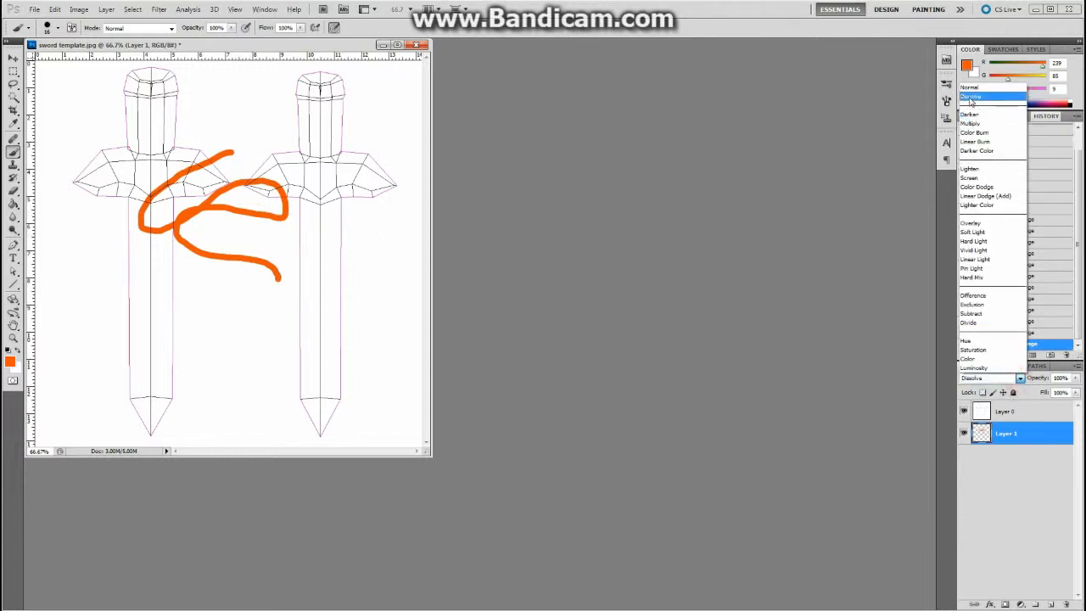
left_click(971, 96)
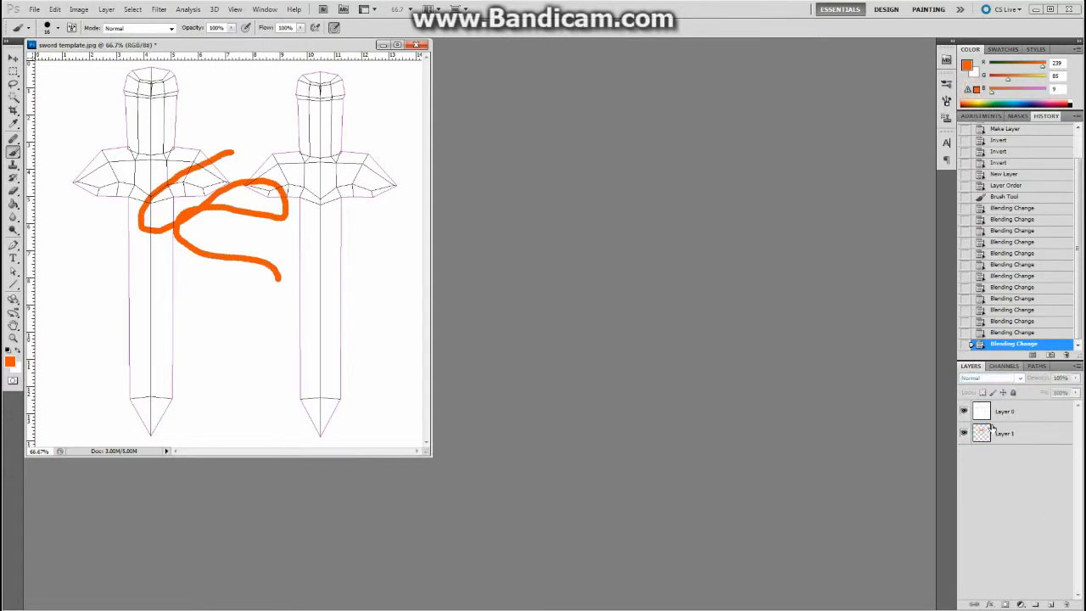
left_click(1004, 433)
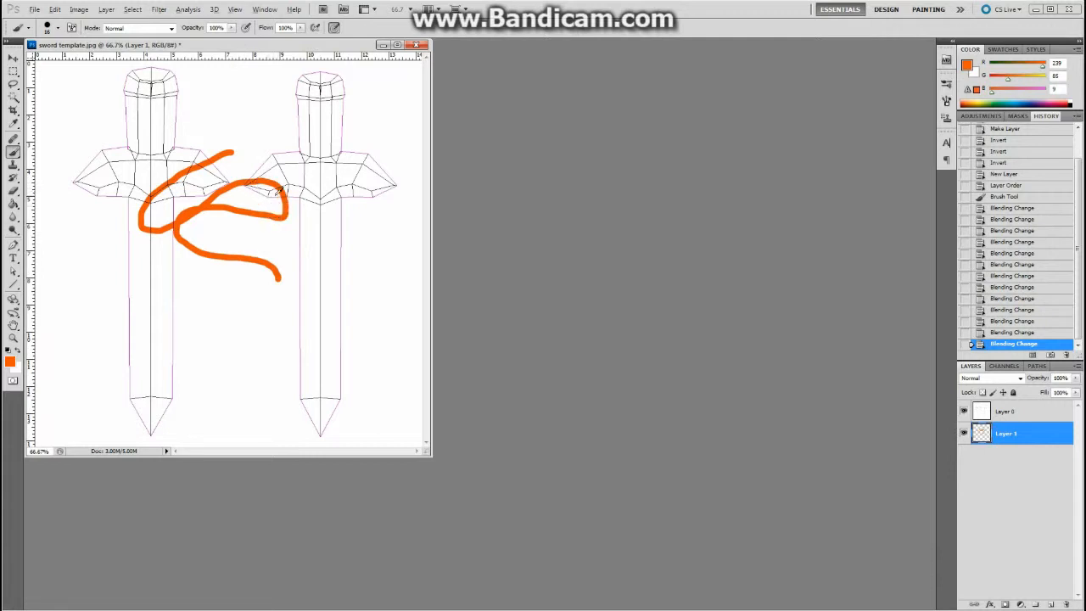
Step: Zoom in and paint an orange patch on the right sword's guard
left_click(14, 58)
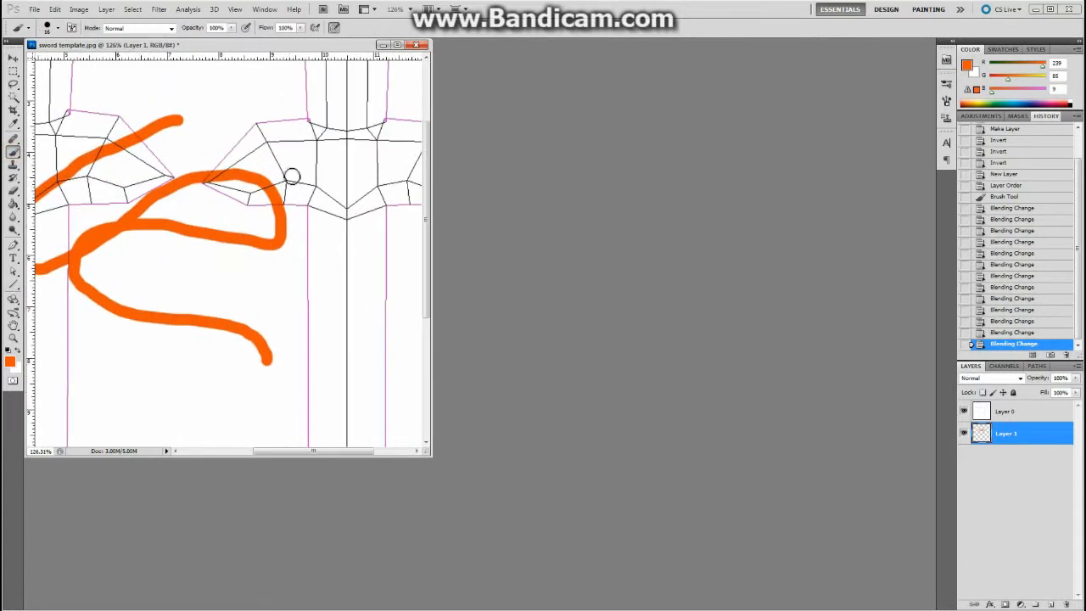
left_click_drag(292, 175, 321, 201)
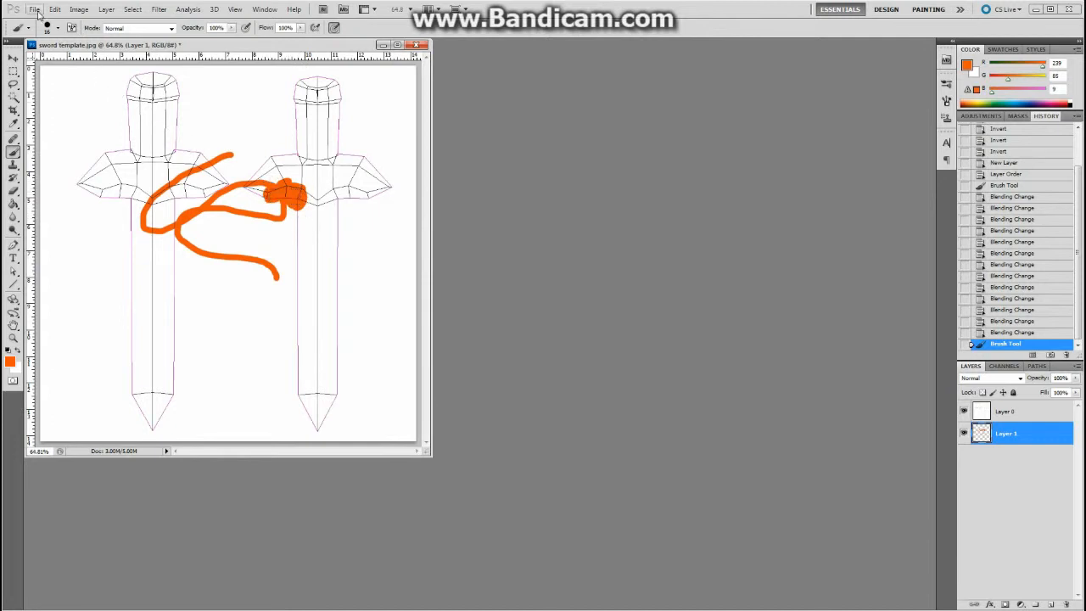
Step: Save the texture to the Desktop as 'sword texture map' in PSD format
left_click(34, 10)
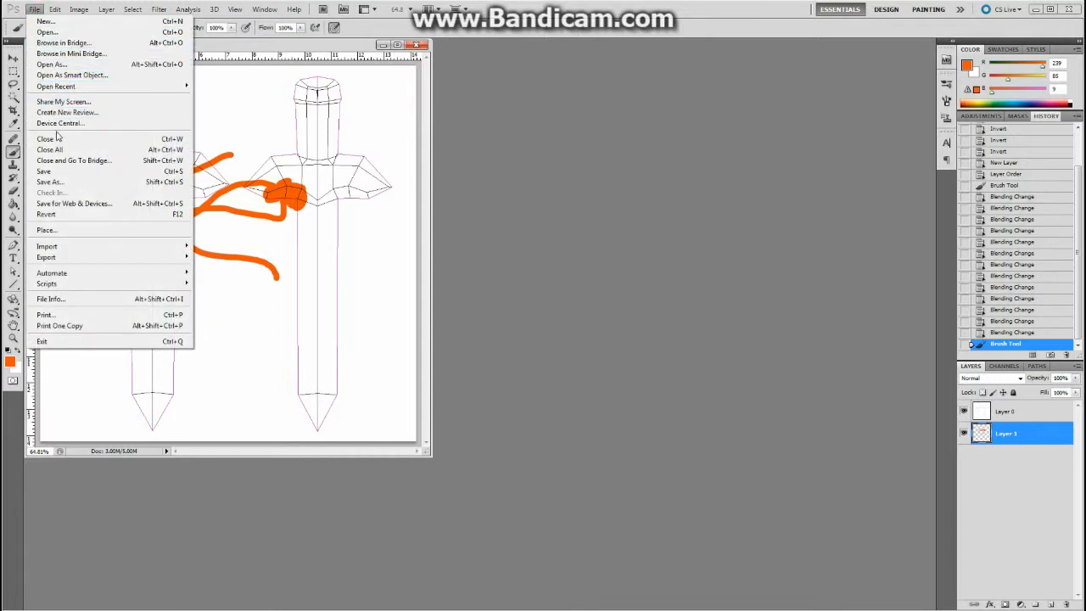
left_click(51, 182)
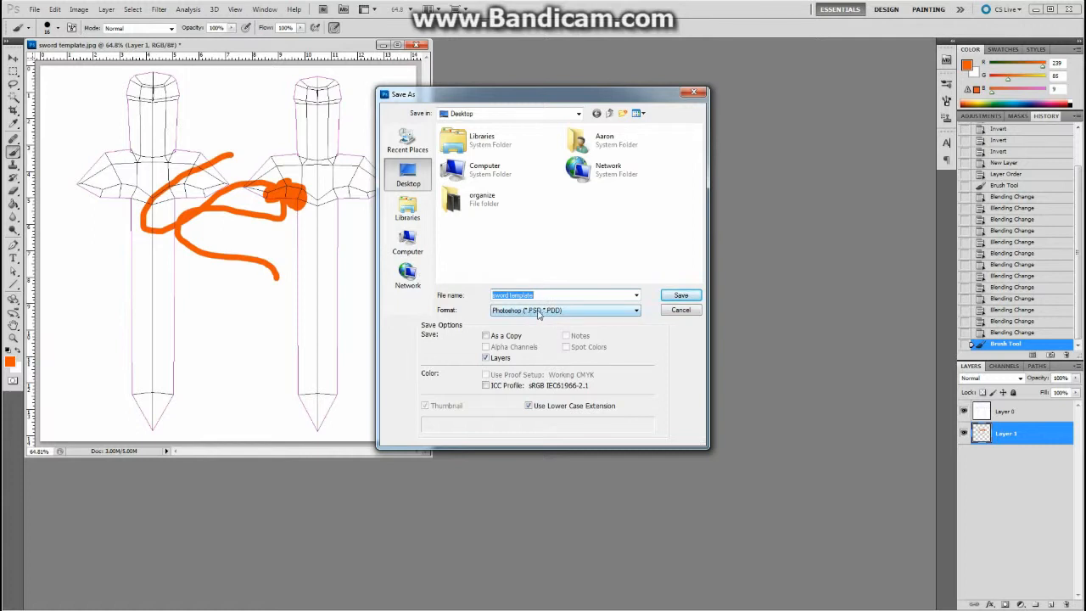
mouse_move(540, 316)
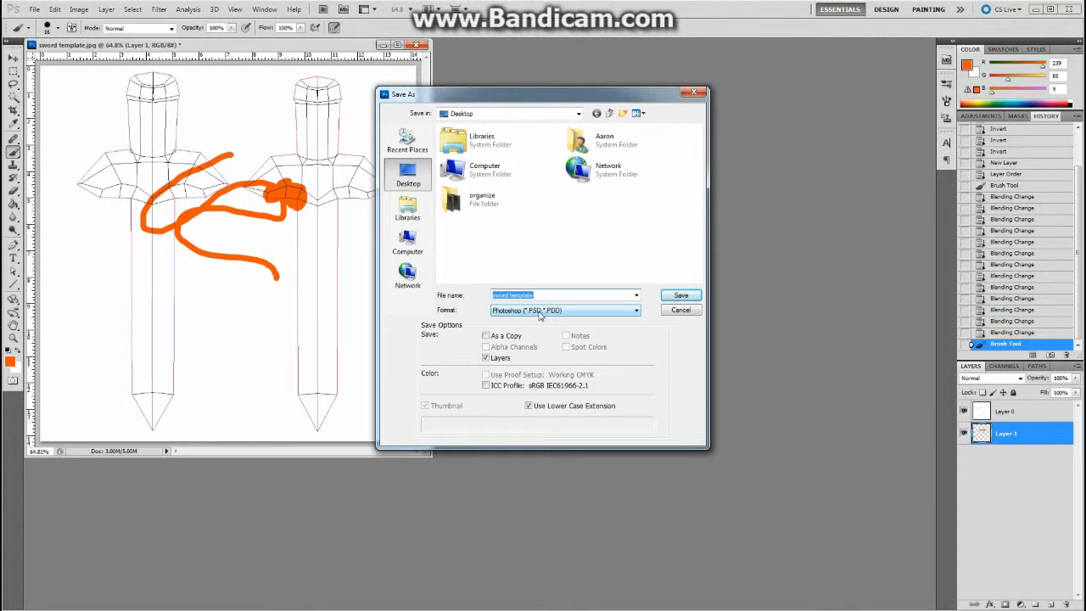
mouse_move(536, 317)
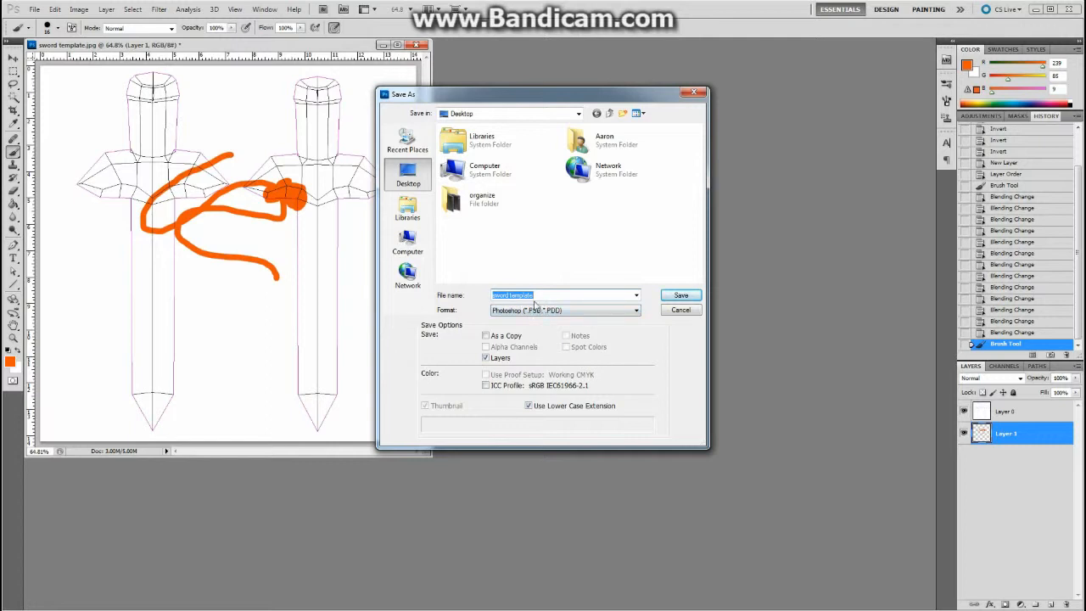
type("sword")
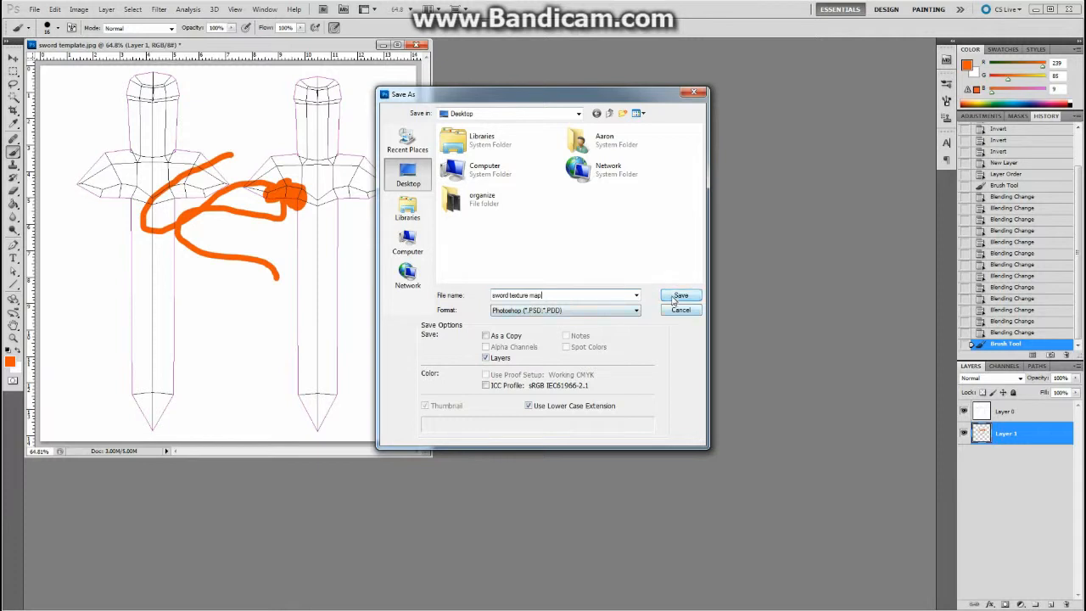
left_click(681, 296)
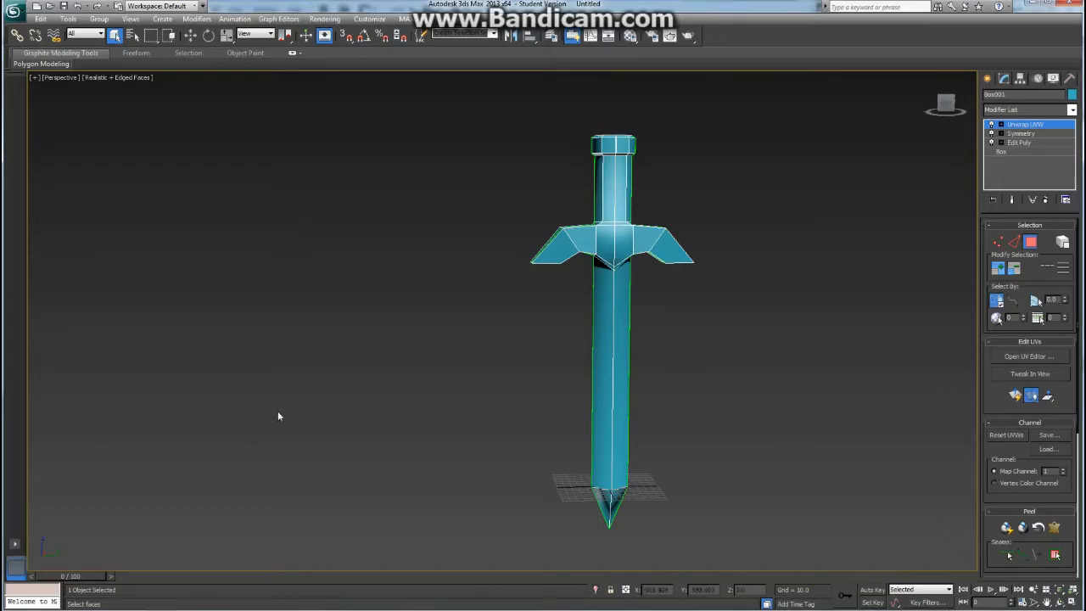
mouse_move(367, 335)
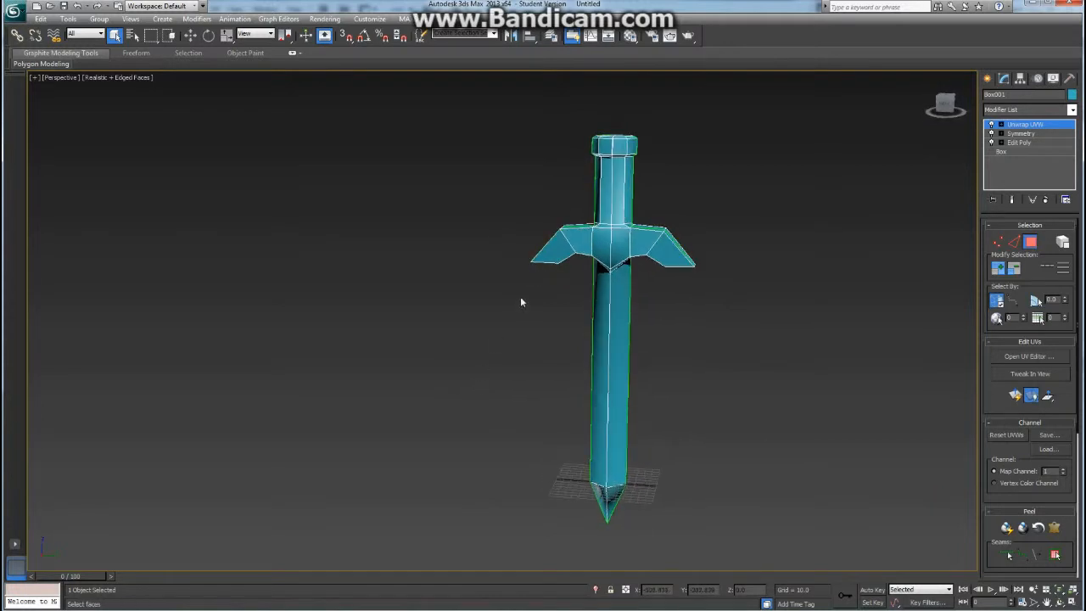
mouse_move(632, 35)
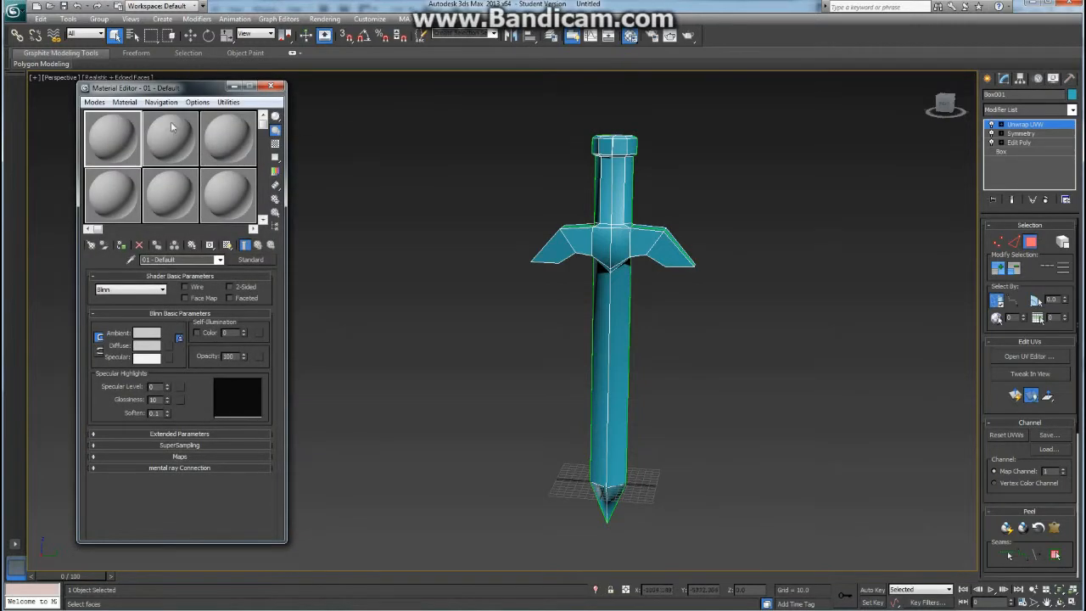
mouse_move(180, 204)
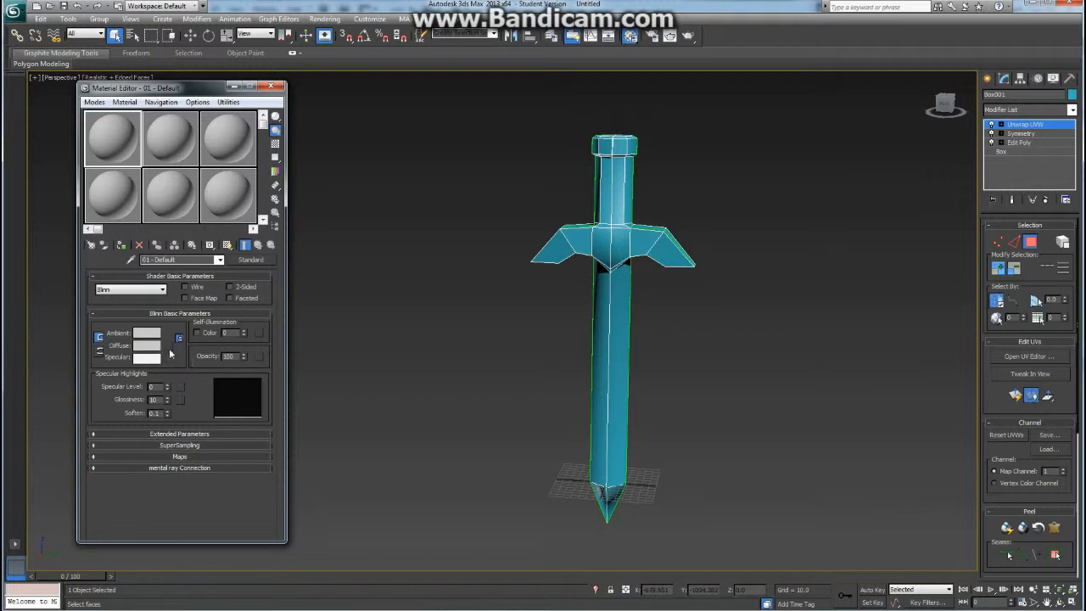
mouse_move(190, 472)
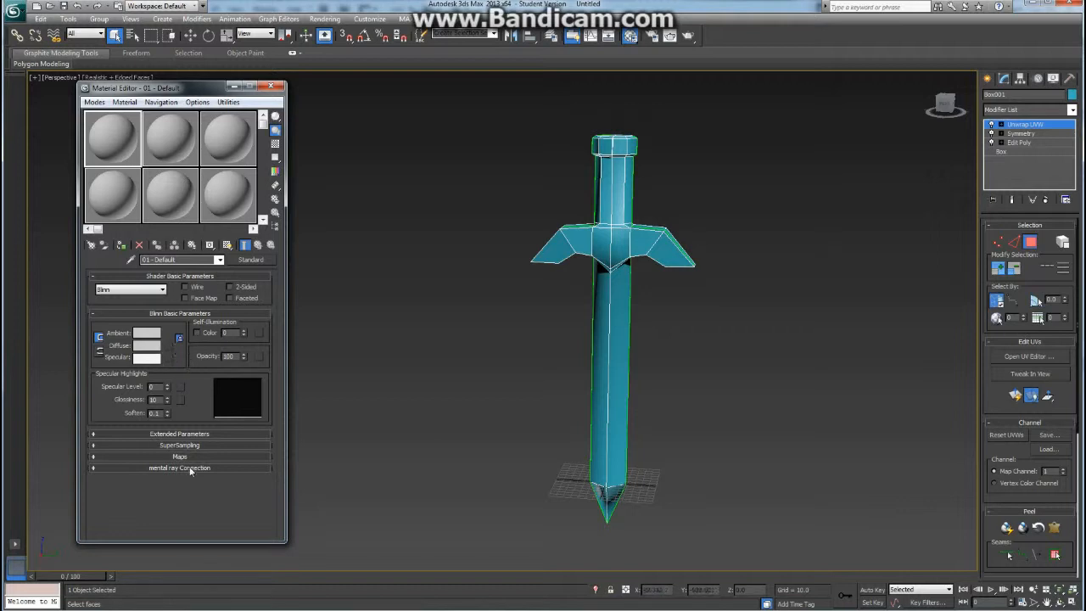
Step: Expand the Maps rollout of the sword material in the Material Editor
left_click(180, 455)
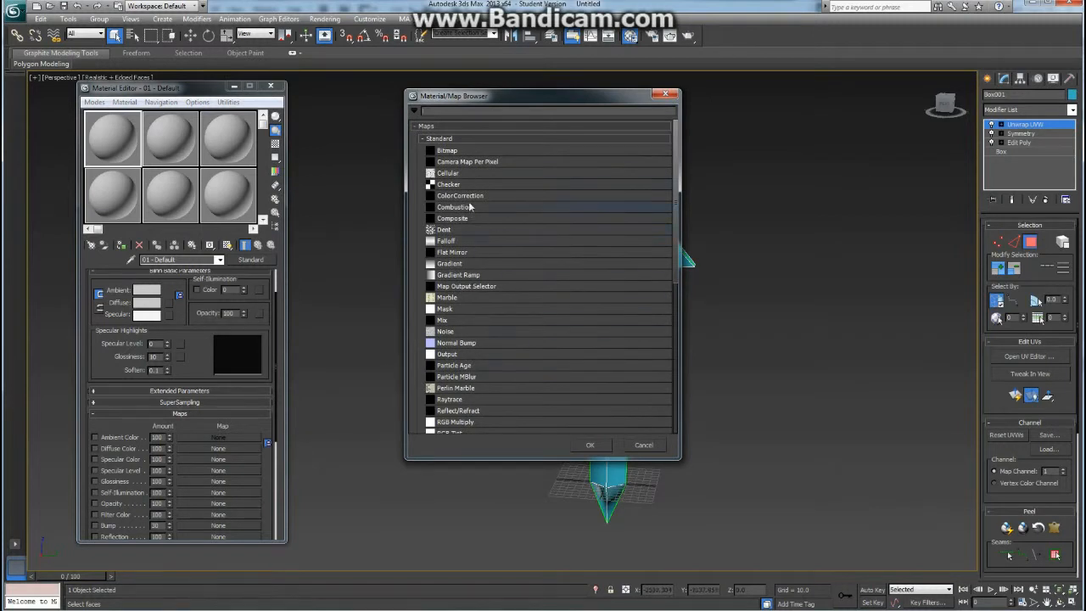
Step: Load sword texture map.psd from the Desktop as the diffuse Bitmap, accepting PSD import options
left_click(448, 149)
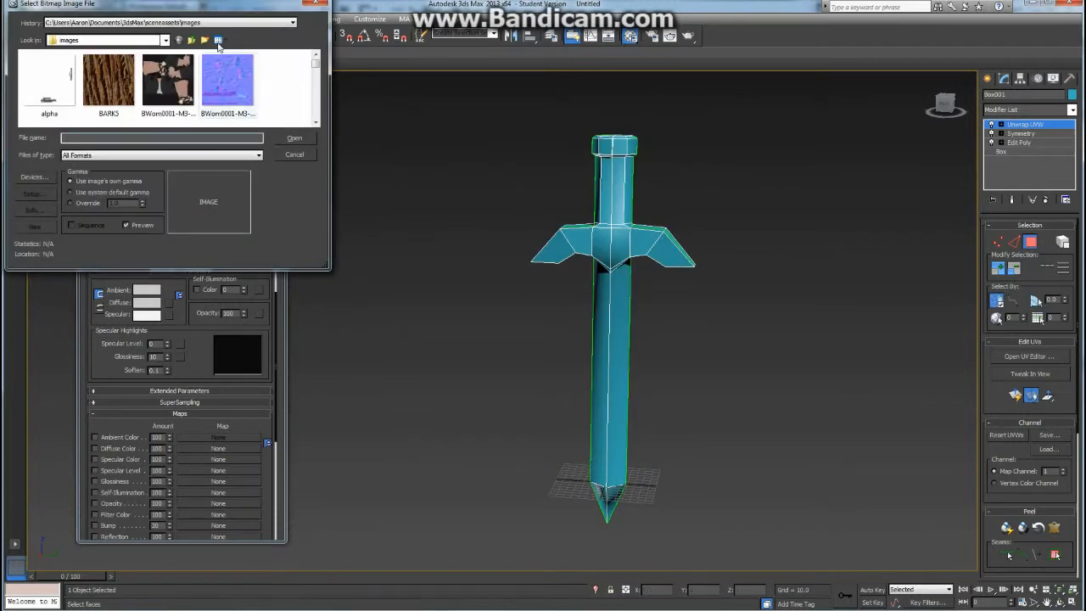
left_click(166, 41)
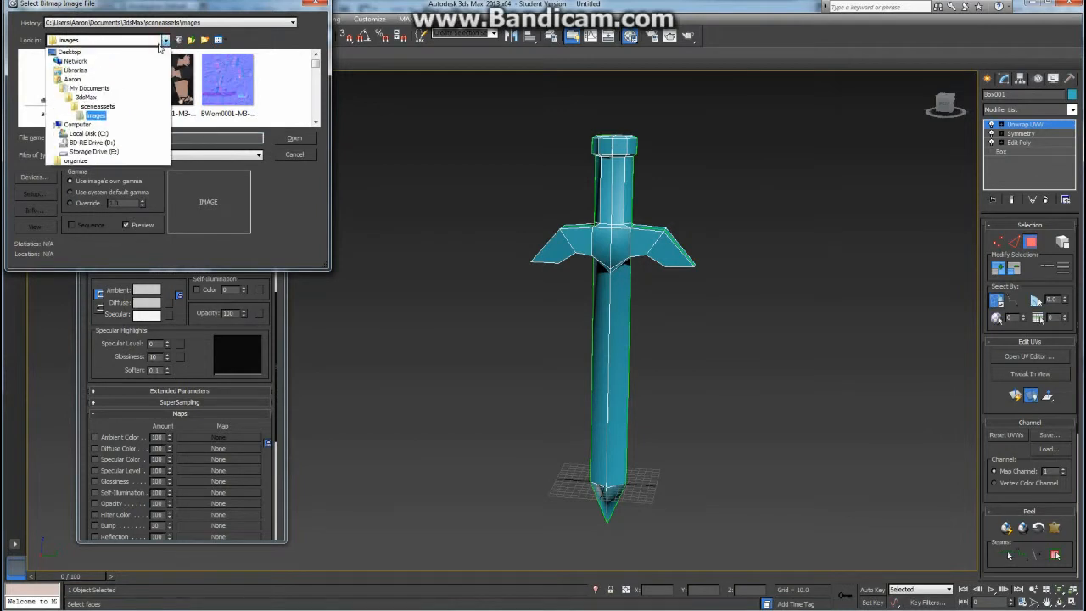
left_click(68, 51)
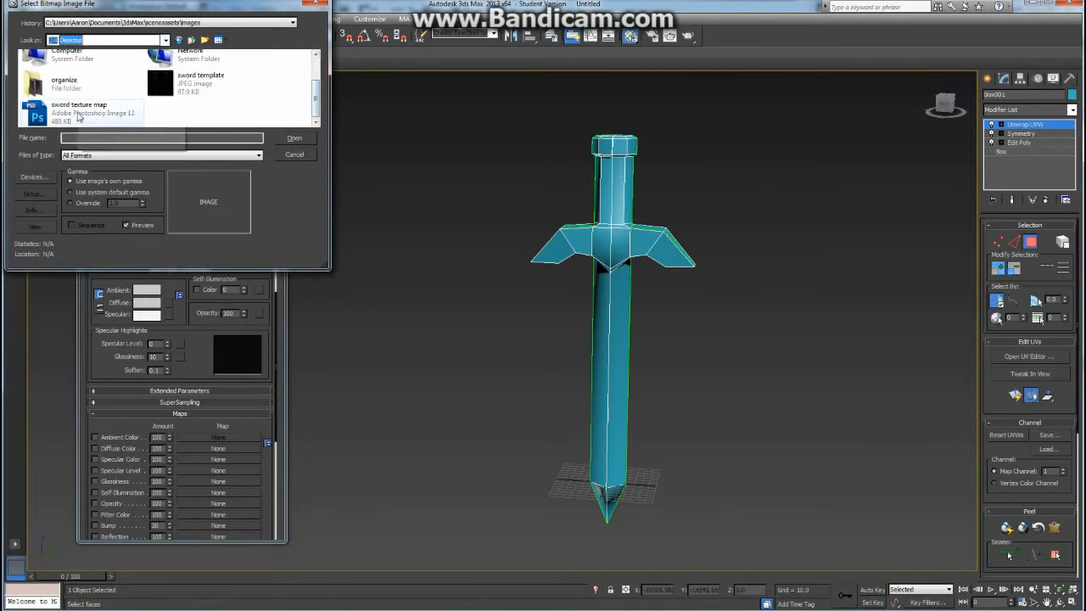
left_click(78, 112)
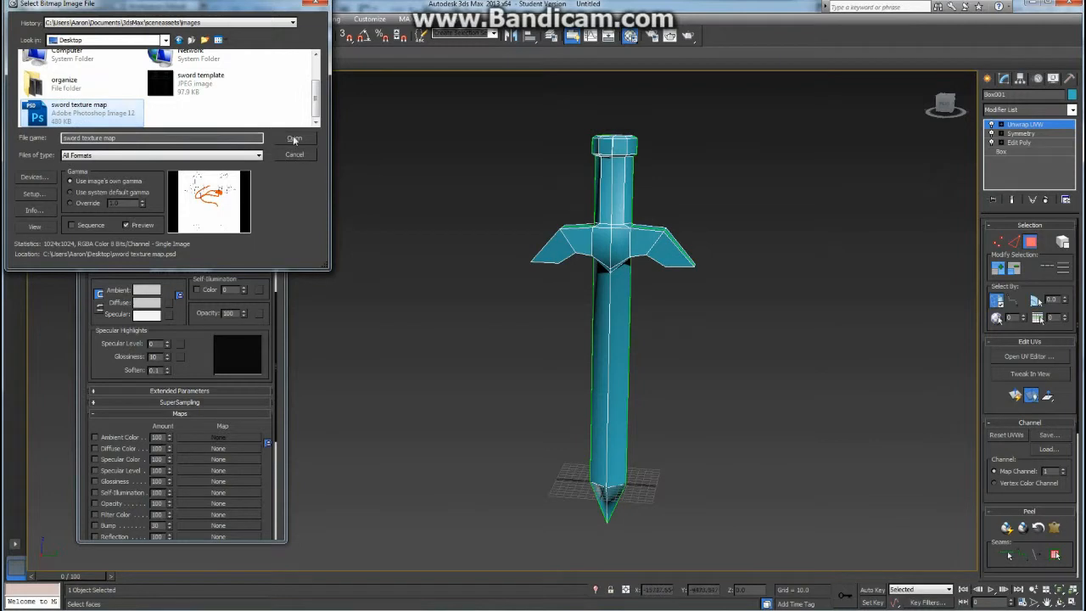
left_click(294, 137)
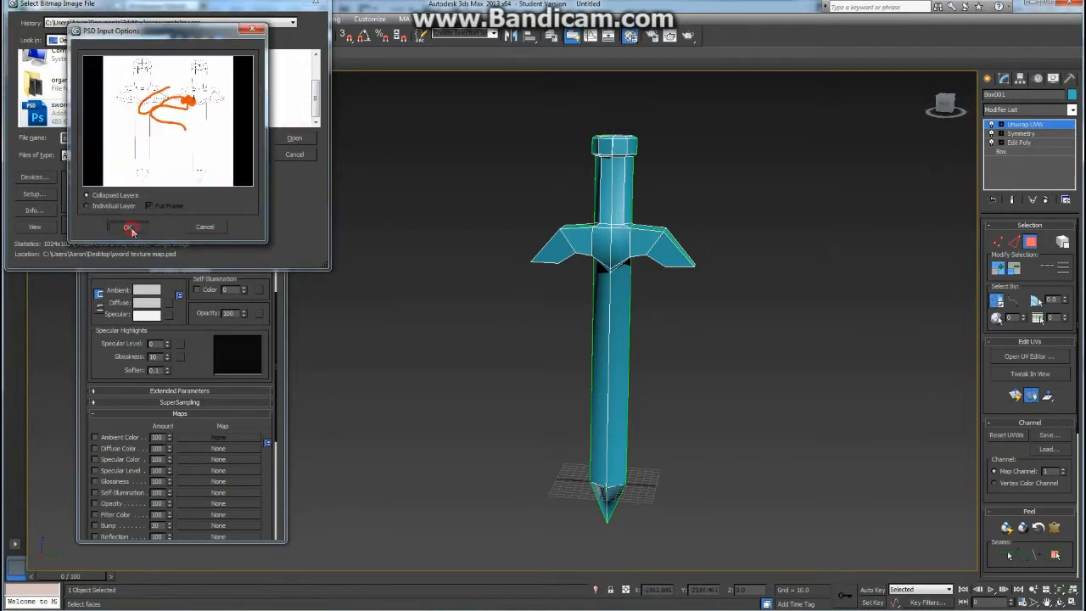
left_click(129, 228)
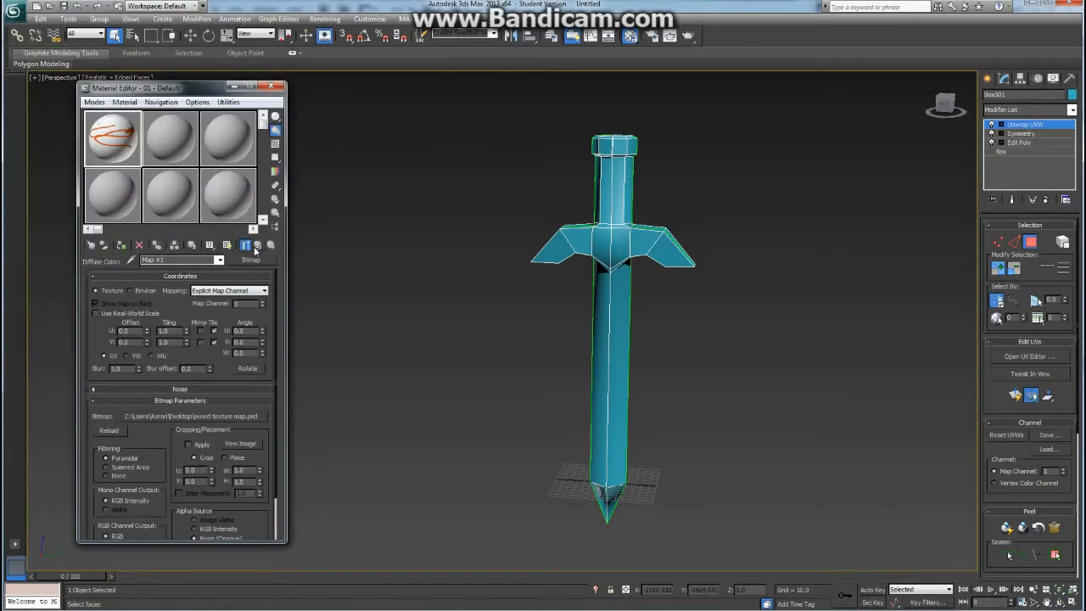
mouse_move(258, 246)
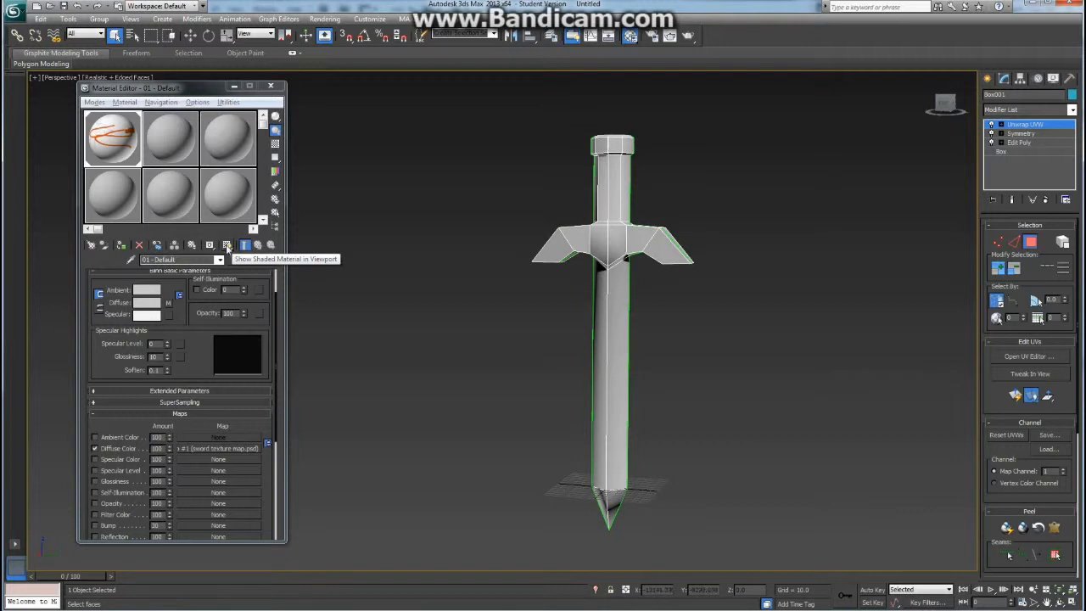
Step: Show the assigned textured material shaded on the sword in the viewport
left_click(228, 244)
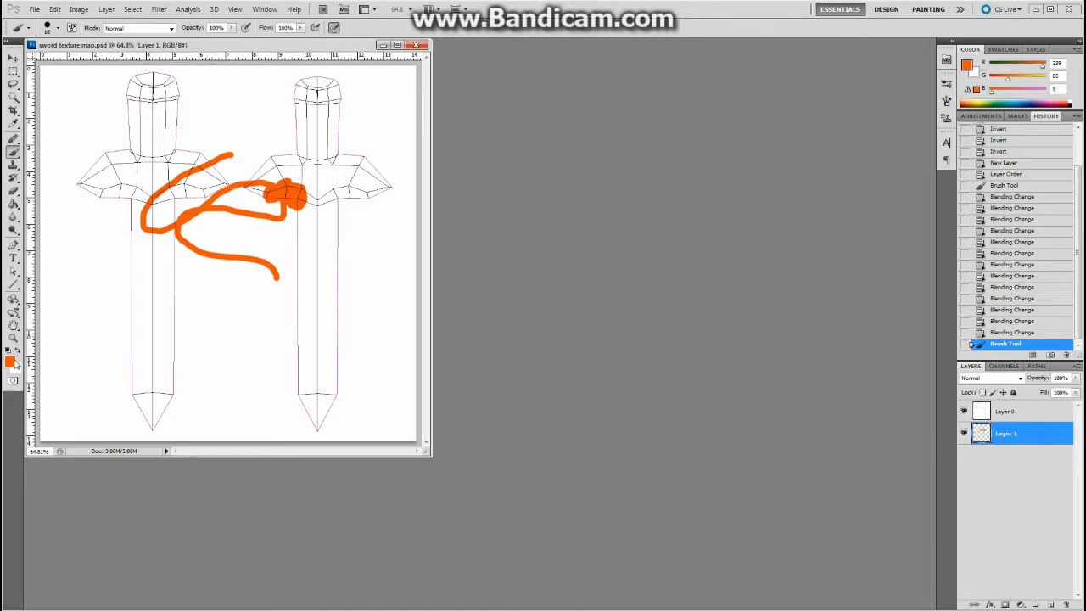
Step: Paint a blue patch on the right sword's guard and toggle the wireframe template layer to check it
left_click(8, 361)
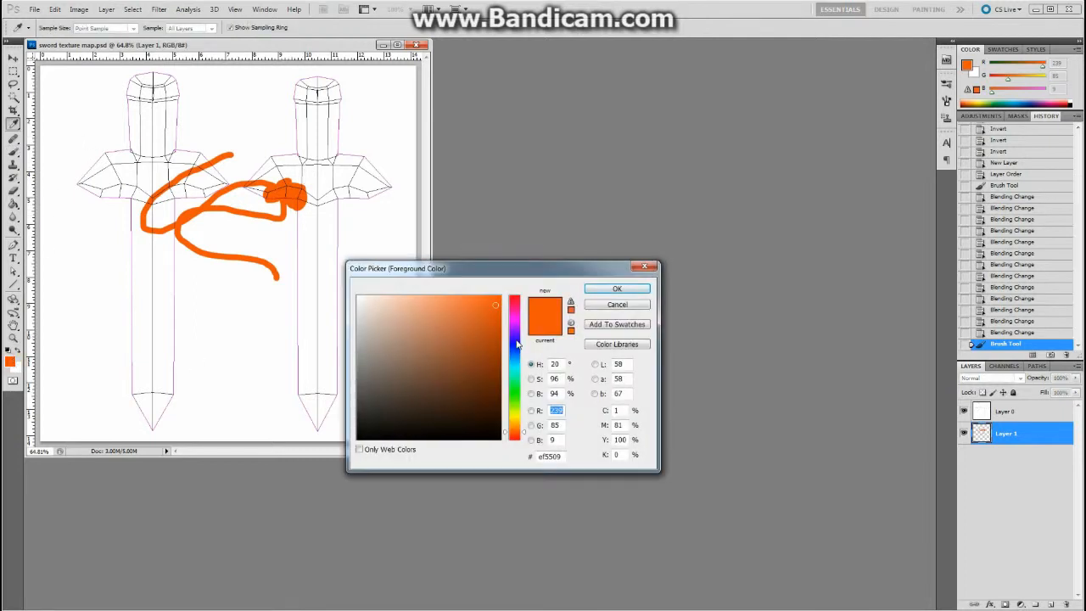
left_click(618, 289)
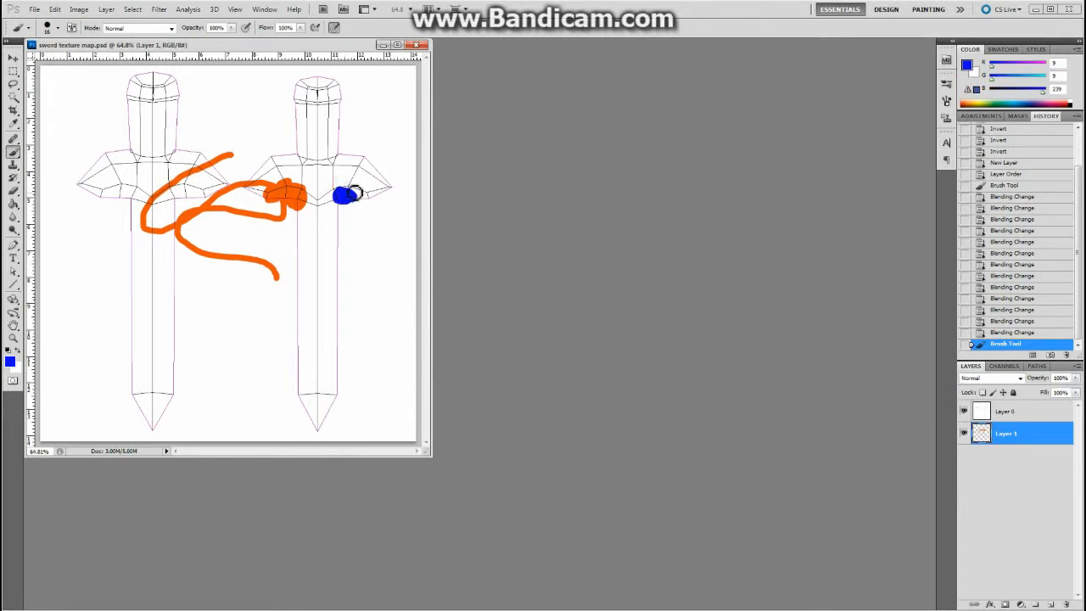
left_click_drag(343, 193, 365, 205)
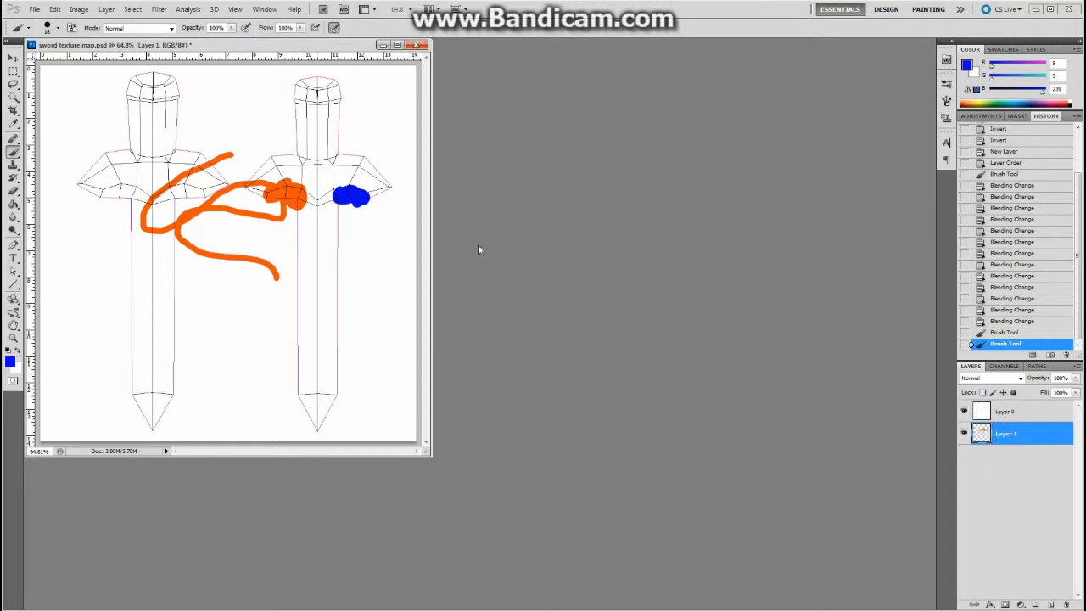
left_click(964, 411)
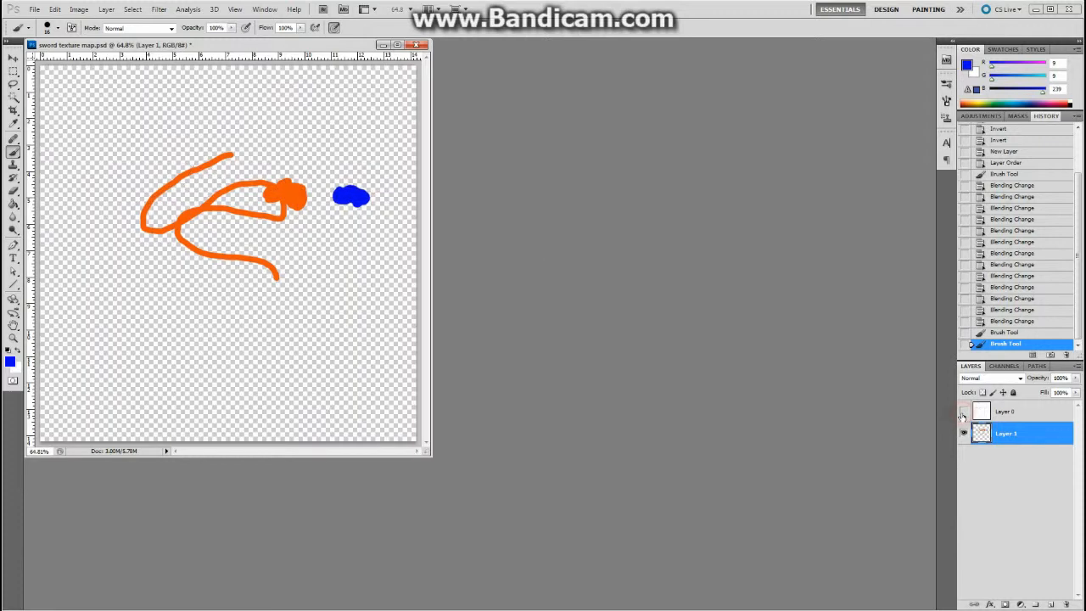
left_click(965, 412)
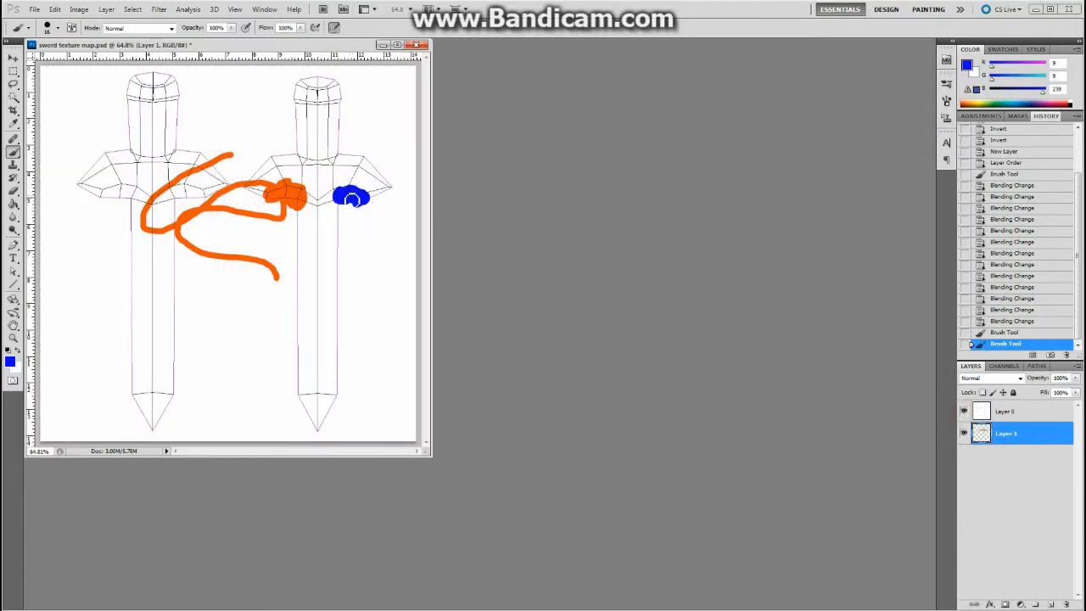
Step: Pick green, then orange, and paint a small orange smiley on the left blade
left_click(10, 361)
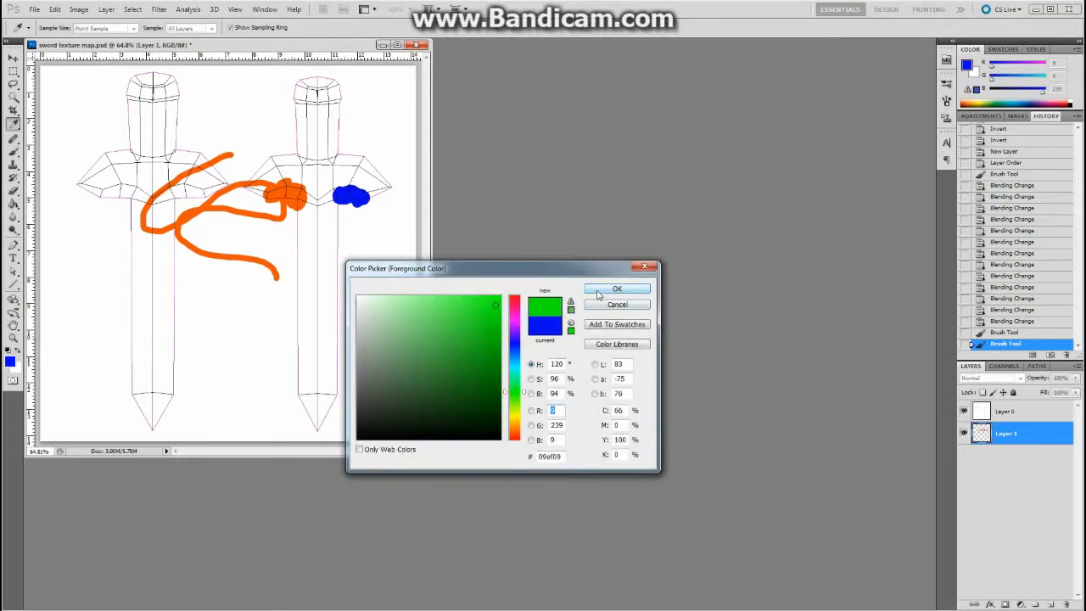
left_click(618, 289)
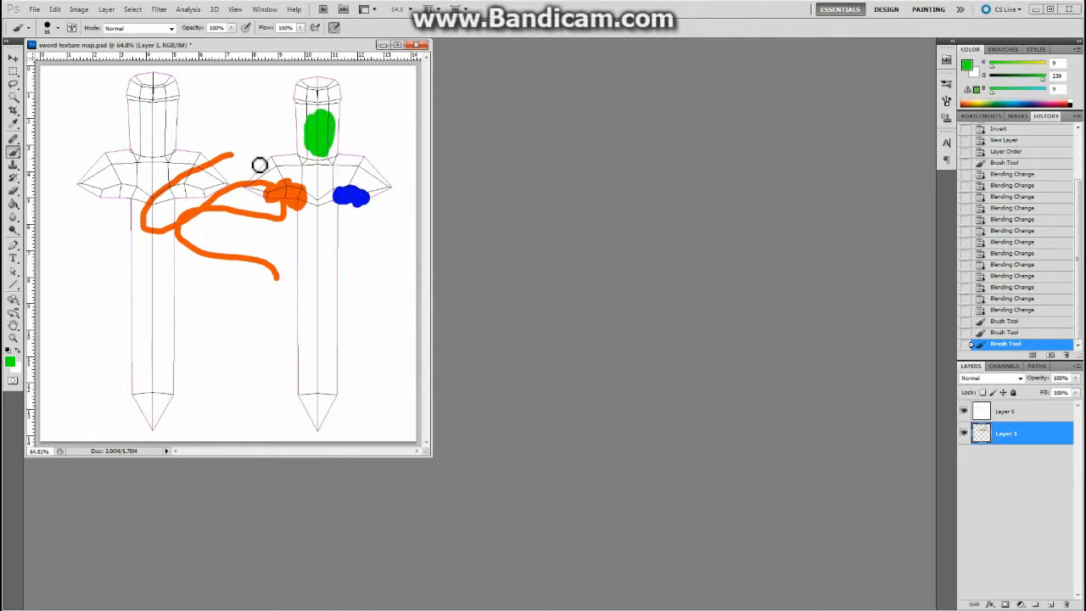
left_click(10, 360)
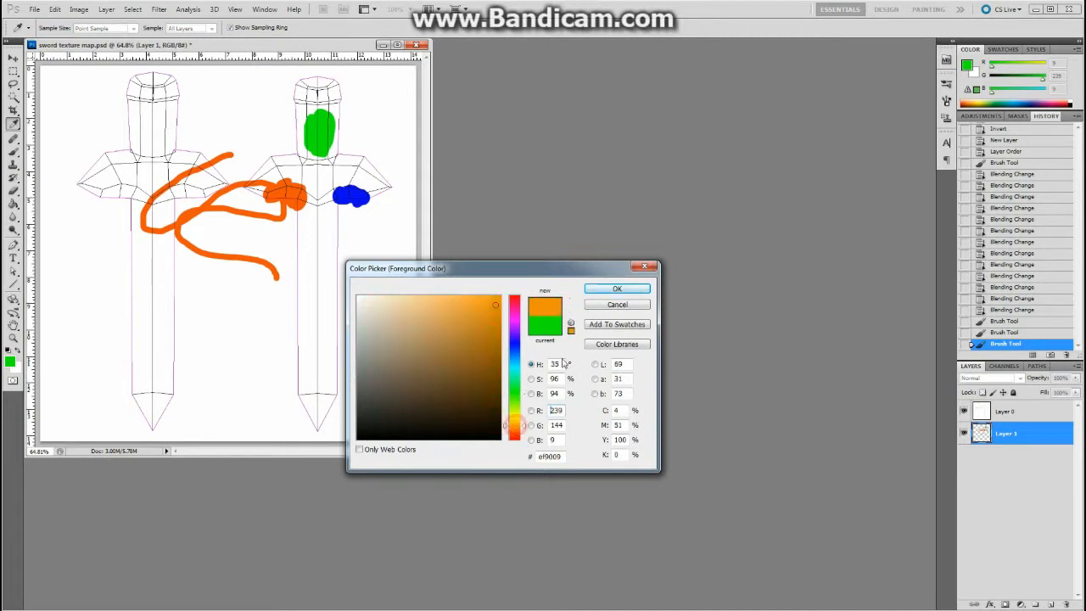
left_click(617, 289)
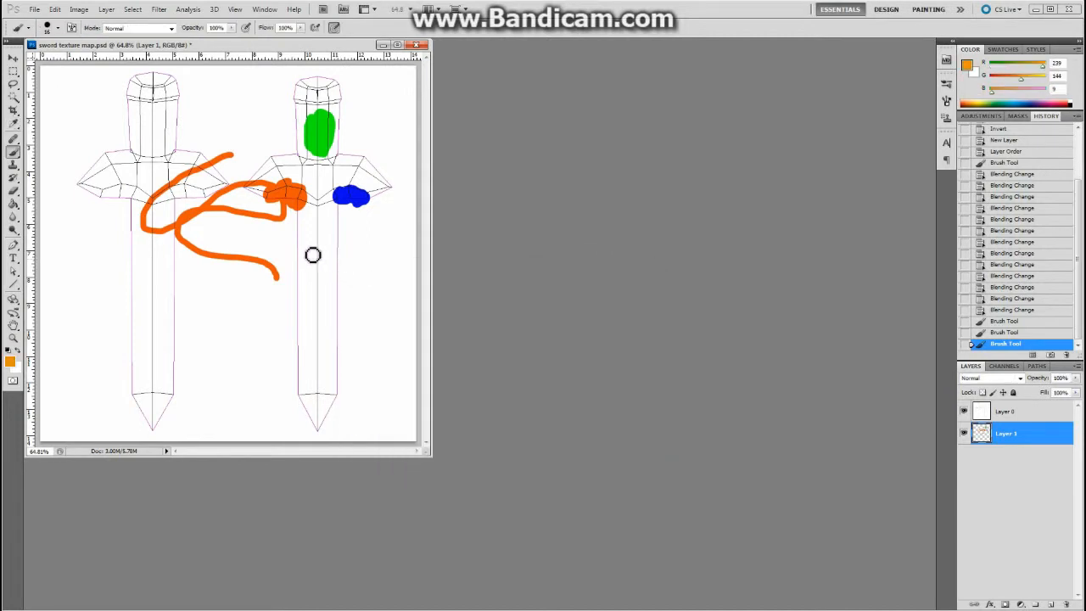
mouse_move(142, 275)
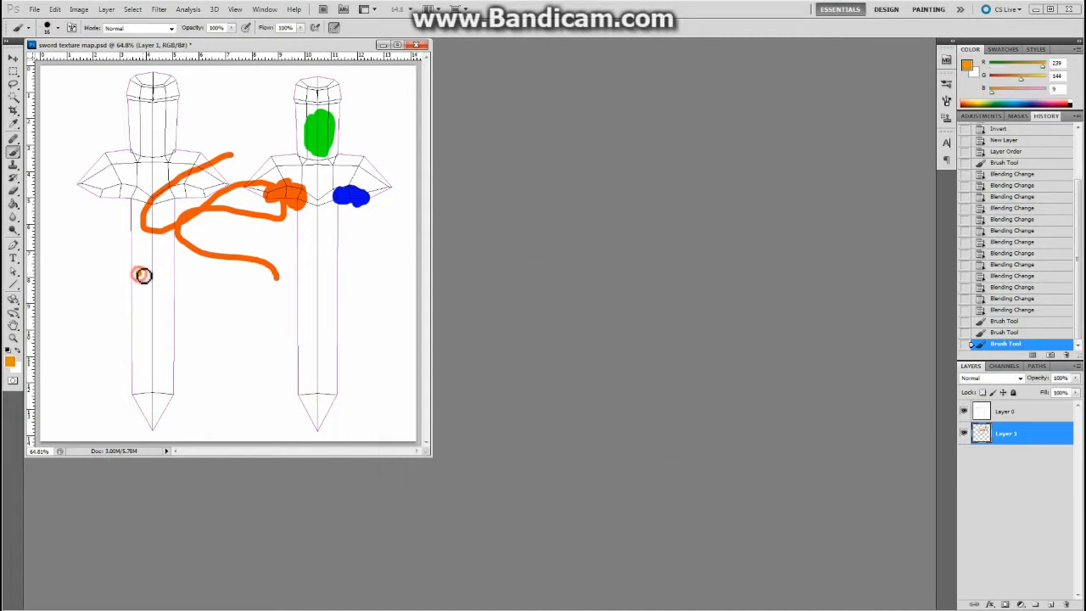
left_click_drag(143, 275, 170, 285)
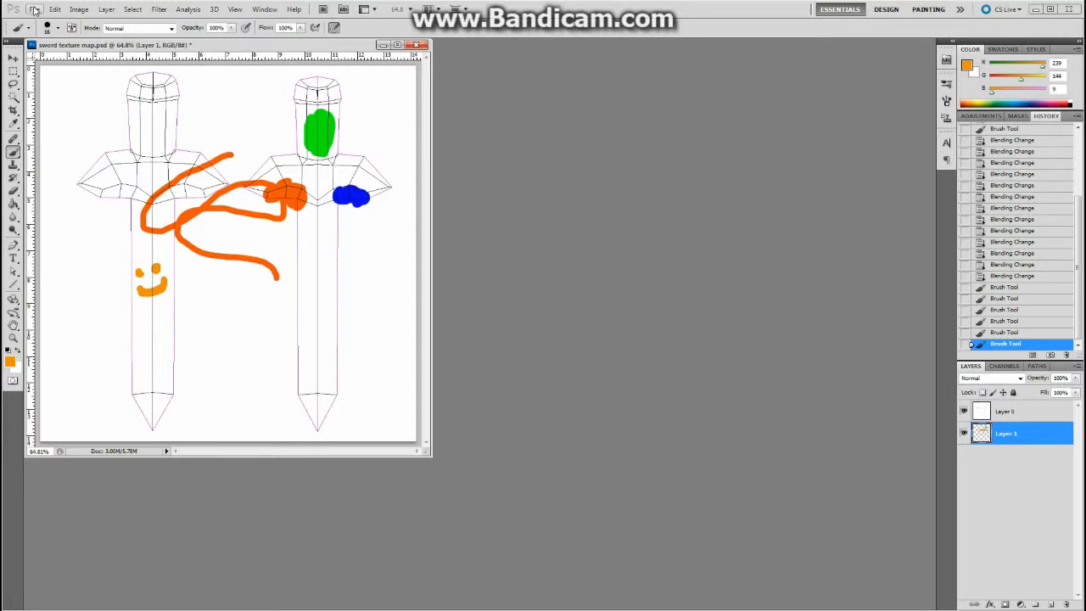
left_click(34, 10)
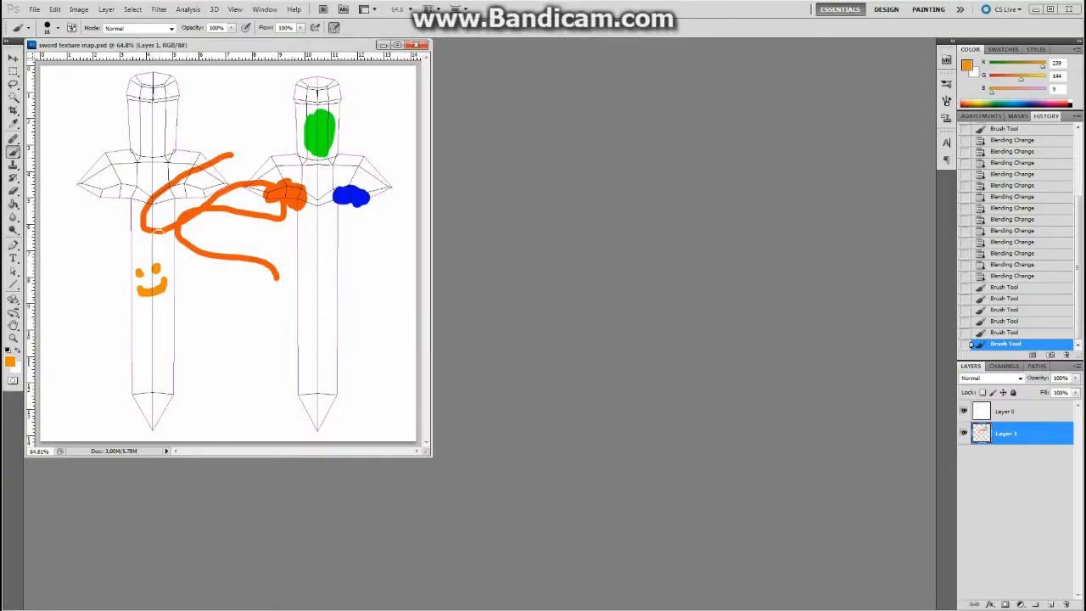
Step: Brush an orange stroke across the left sword's crossguard
left_click_drag(127, 170, 191, 163)
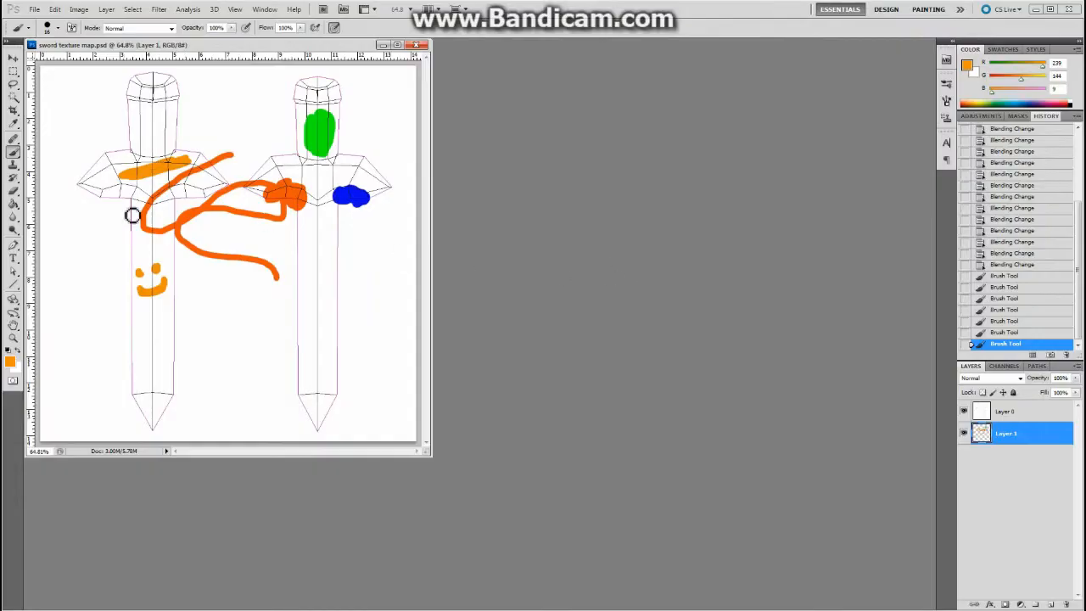
mouse_move(316, 180)
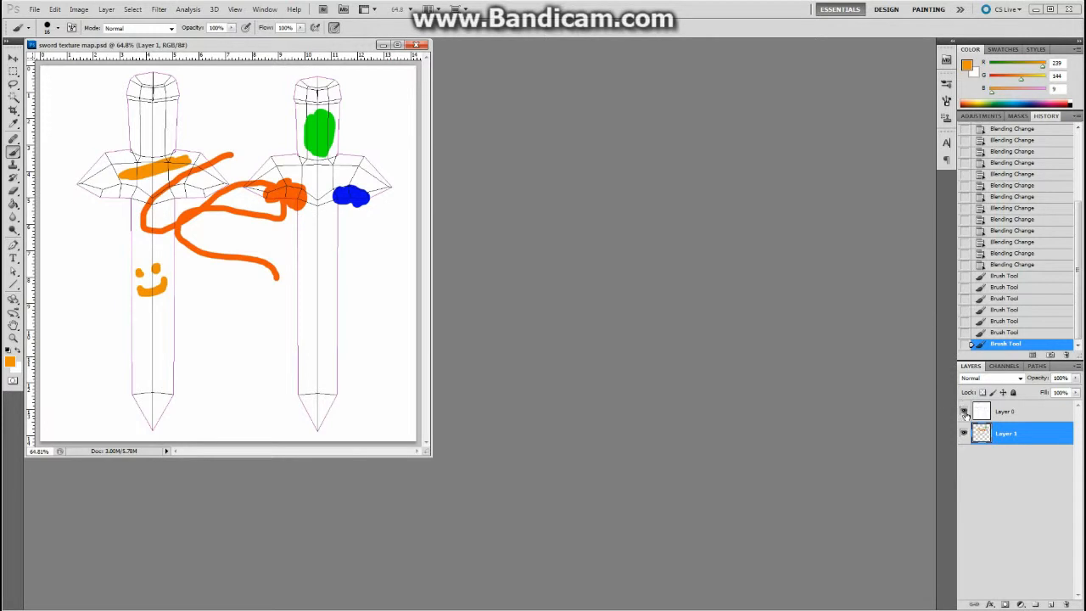
left_click(964, 412)
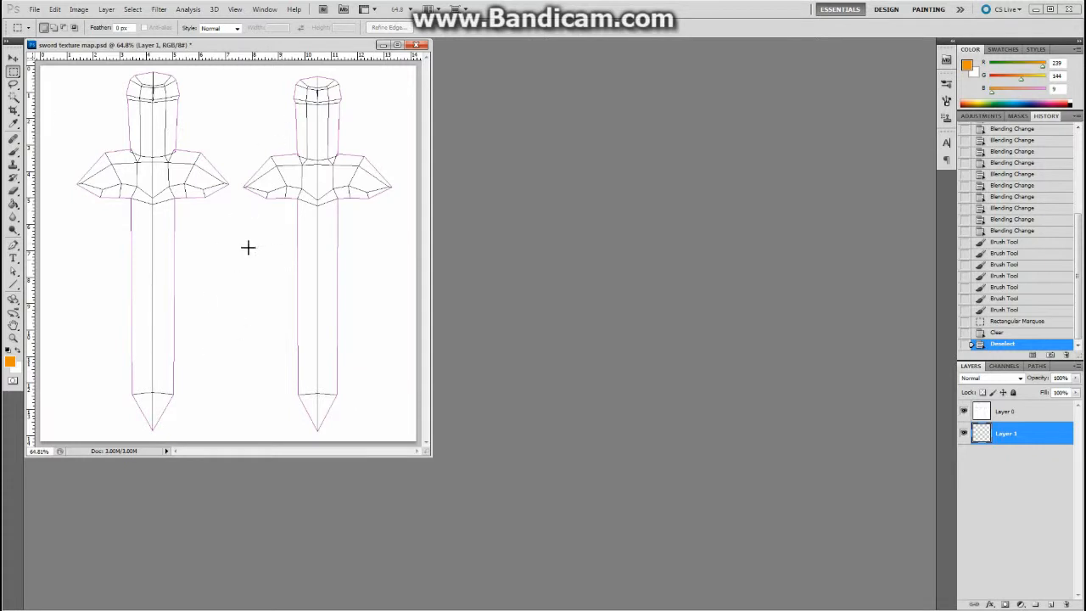
mouse_move(244, 485)
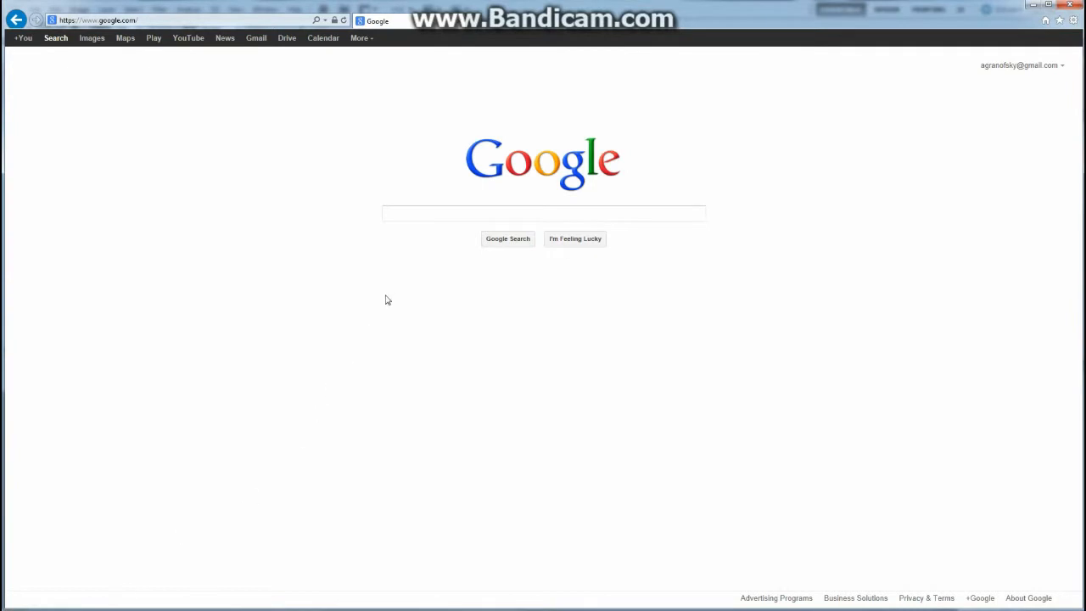
Step: Search Google Images for 'metal texture' and browse the results
type("m")
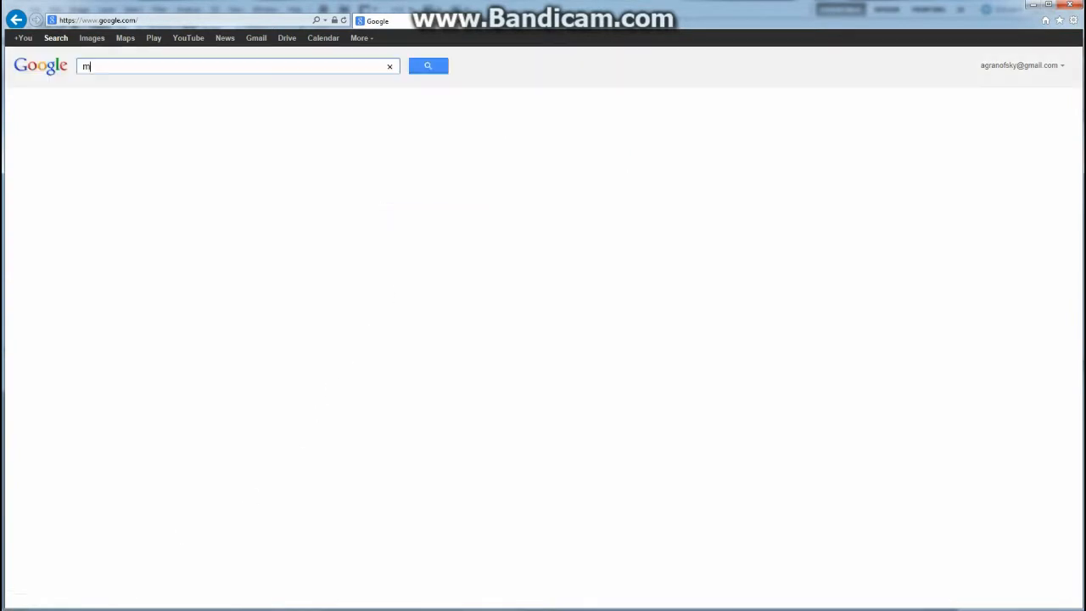
type("etal te")
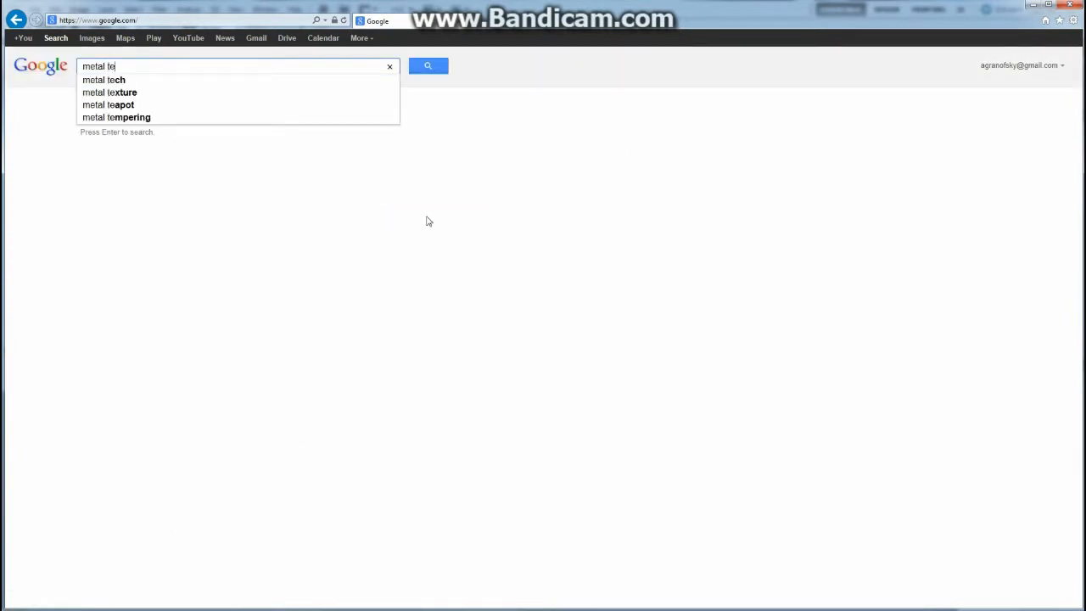
left_click(111, 92)
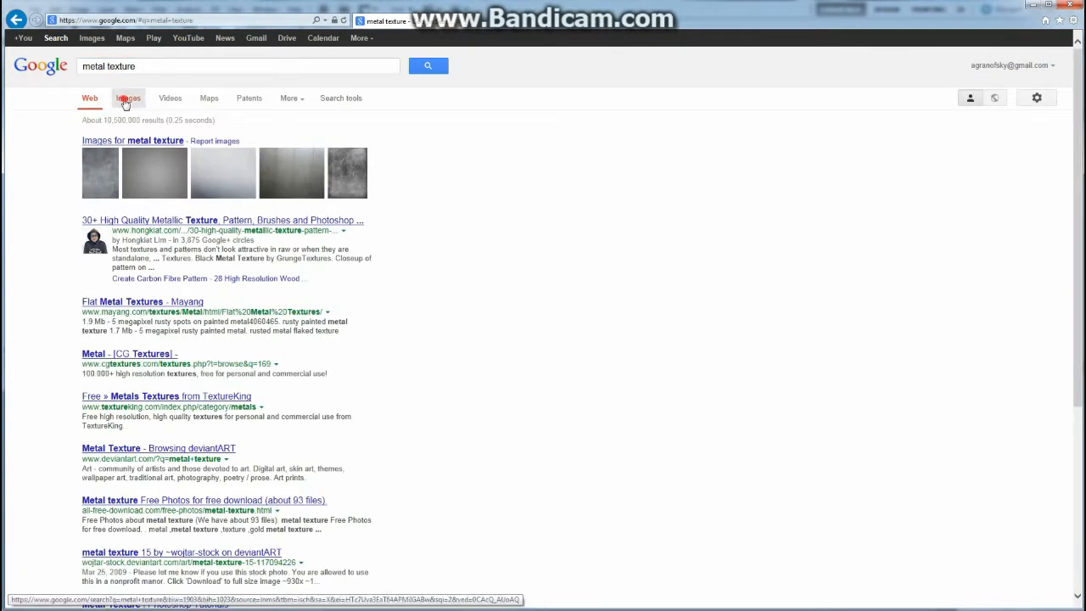
left_click(129, 97)
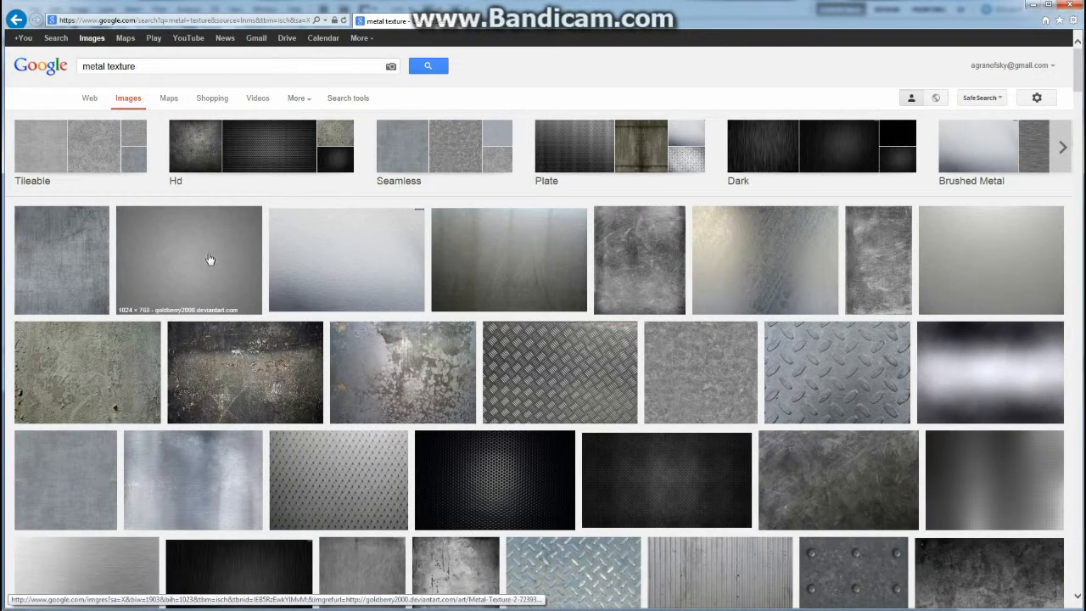
scroll("down", 3)
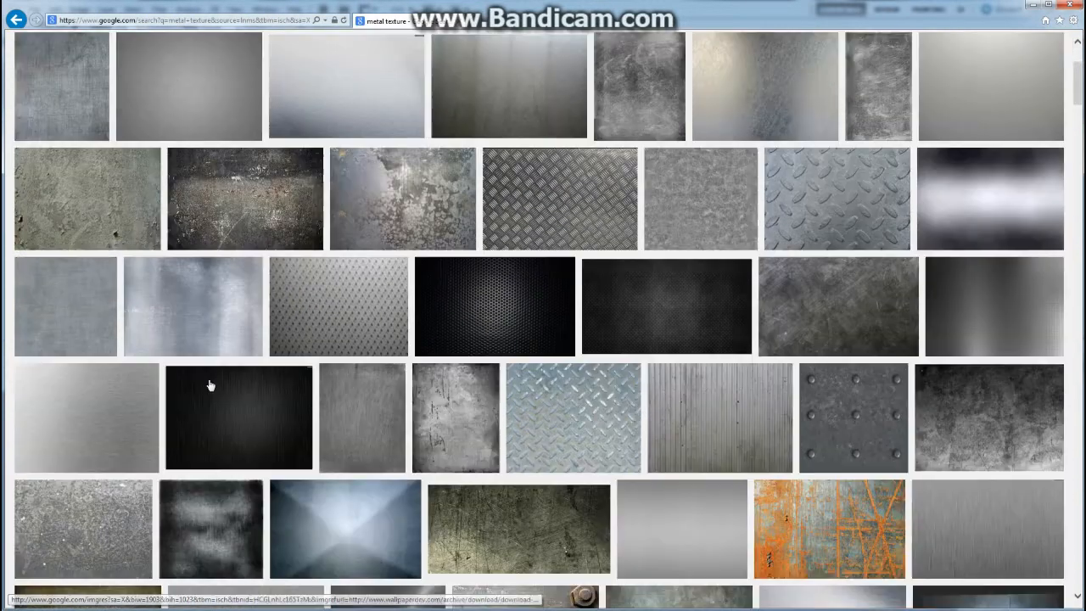
scroll("down", 3)
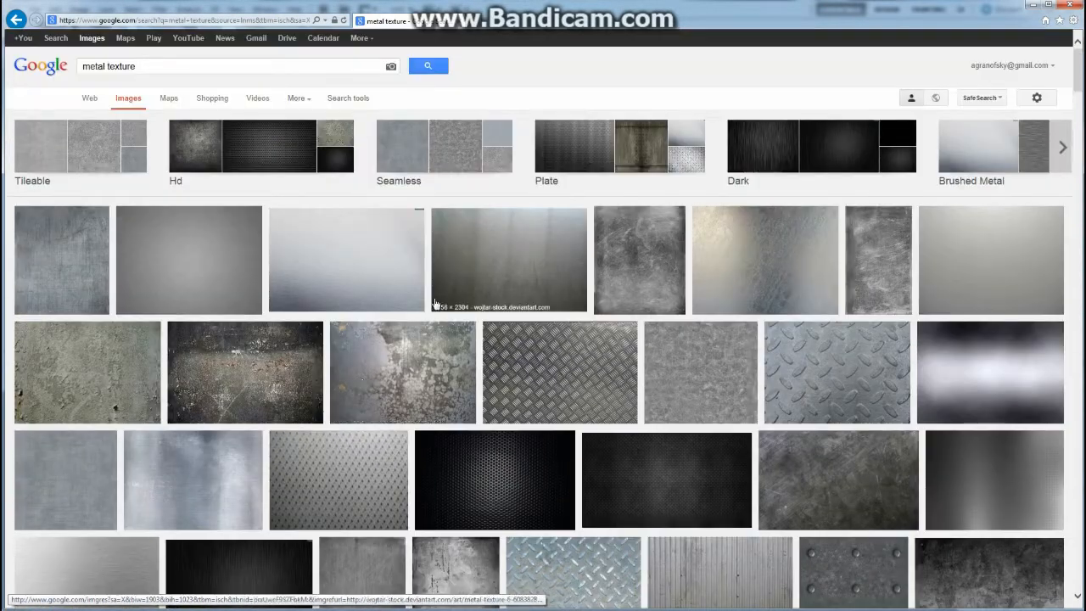
mouse_move(168, 248)
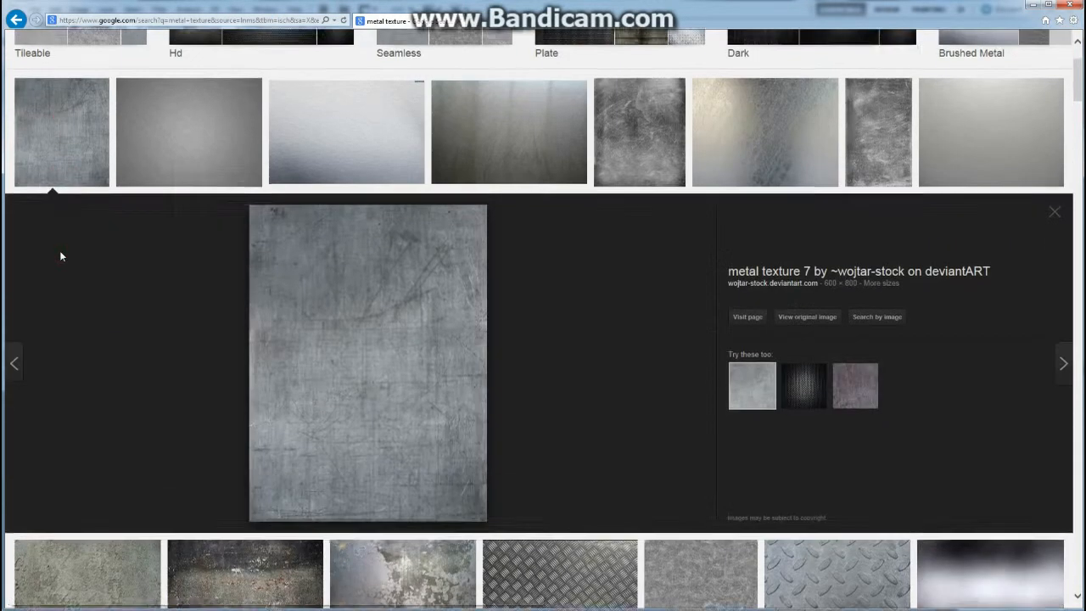
scroll("down", 3)
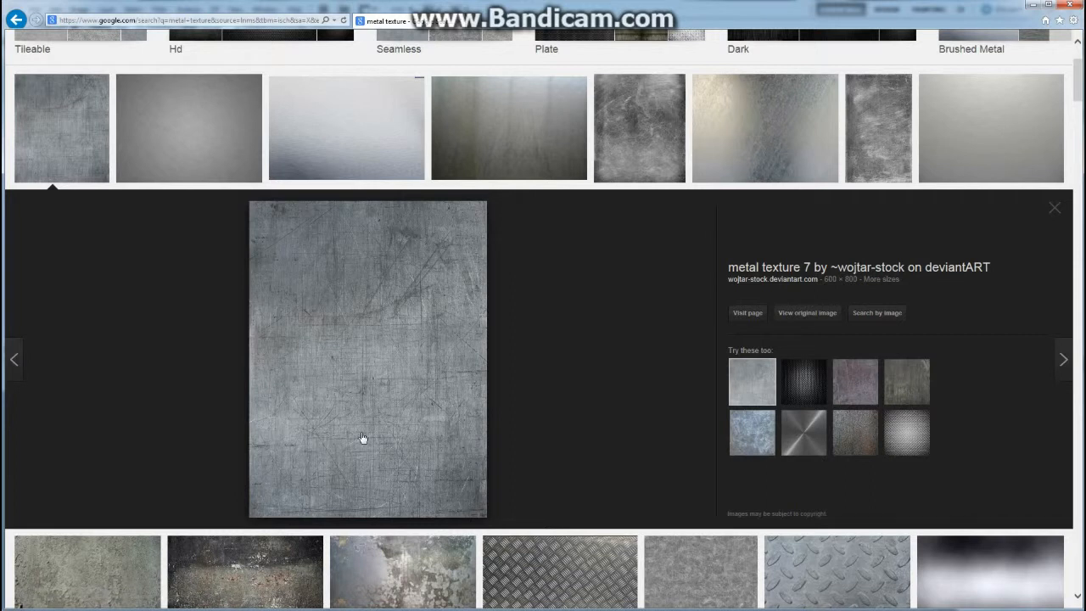
Step: Save the enlarged scratched metal texture picture to the computer, cancelling the web-page save first
right_click(363, 438)
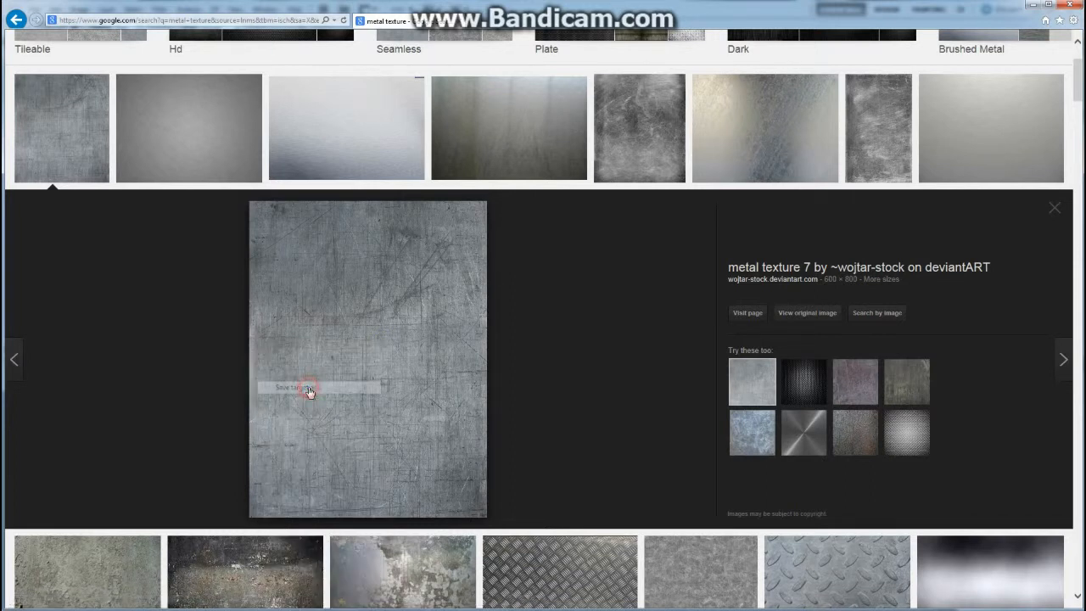
left_click(292, 387)
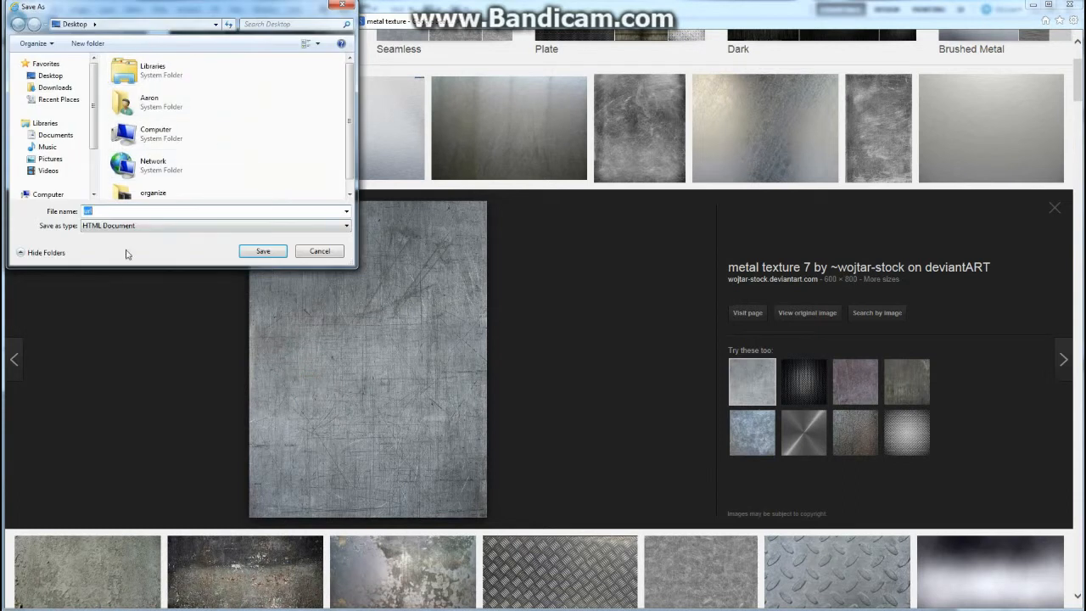
left_click(214, 224)
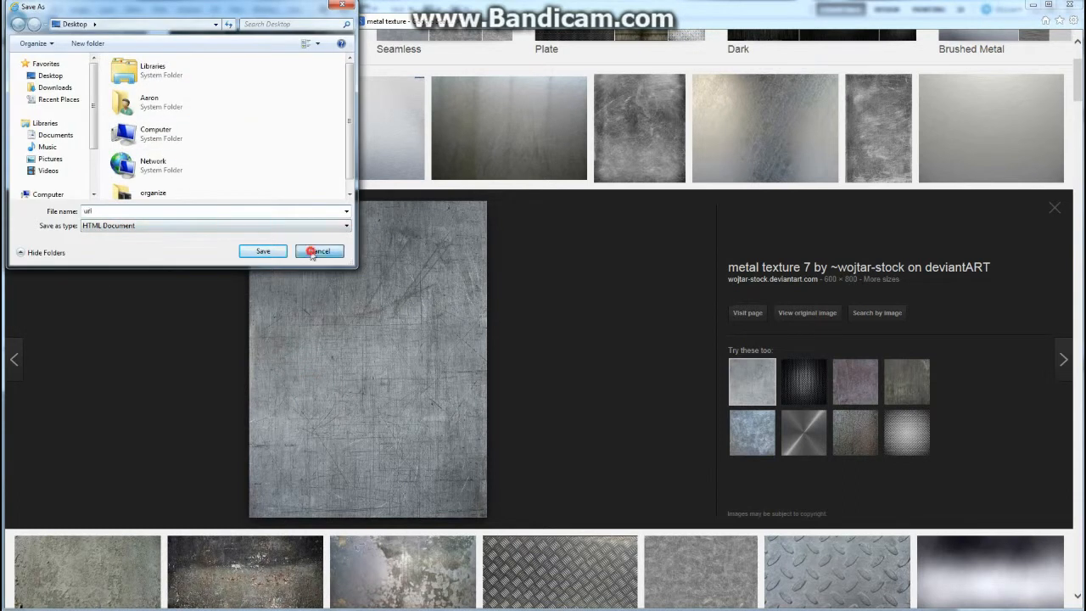
left_click(320, 251)
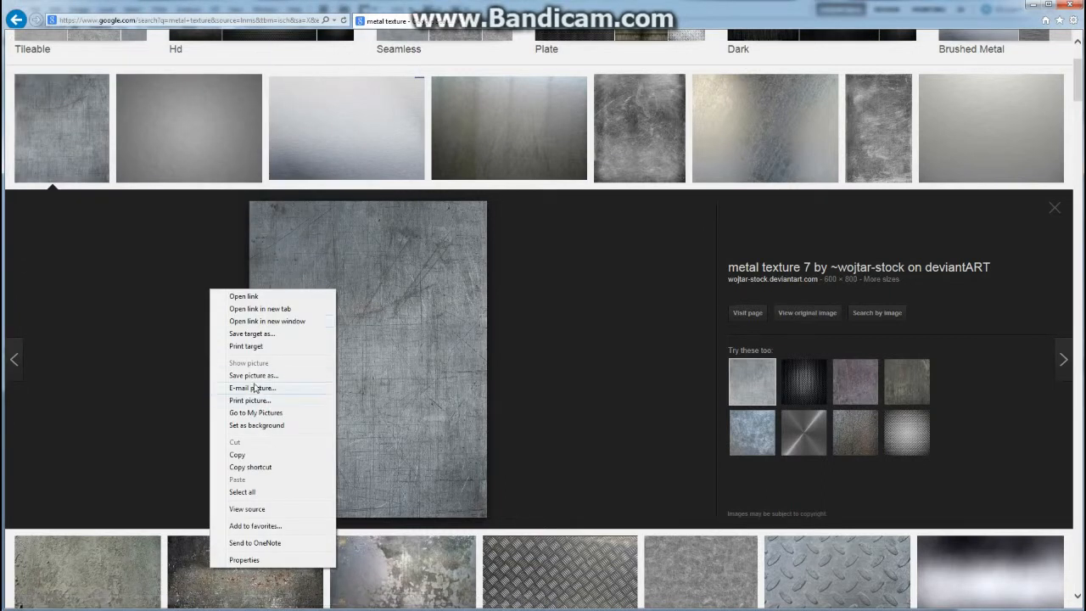
mouse_move(251, 375)
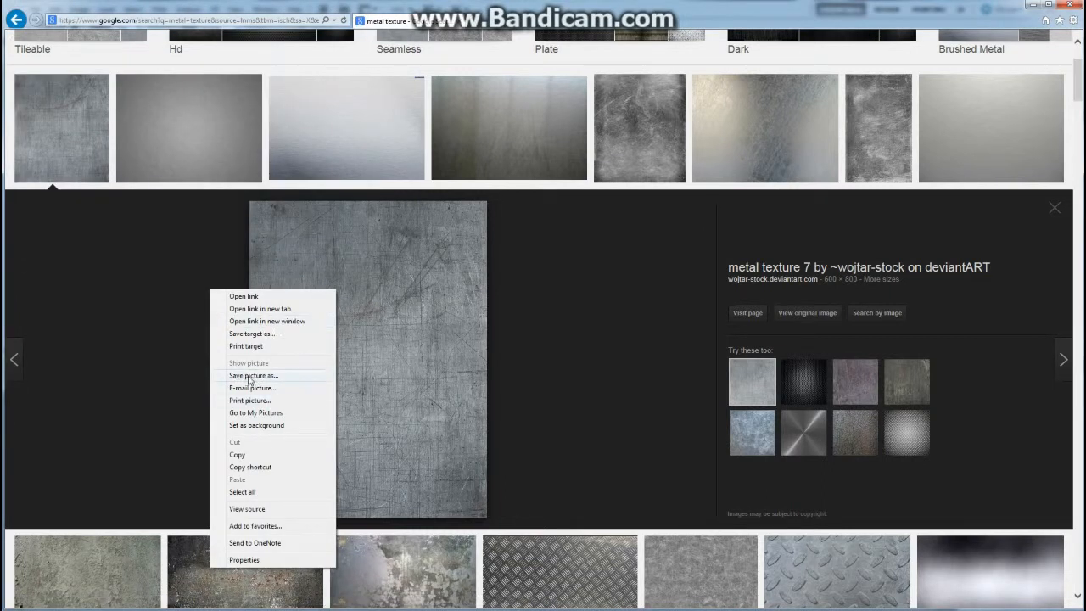
left_click(253, 376)
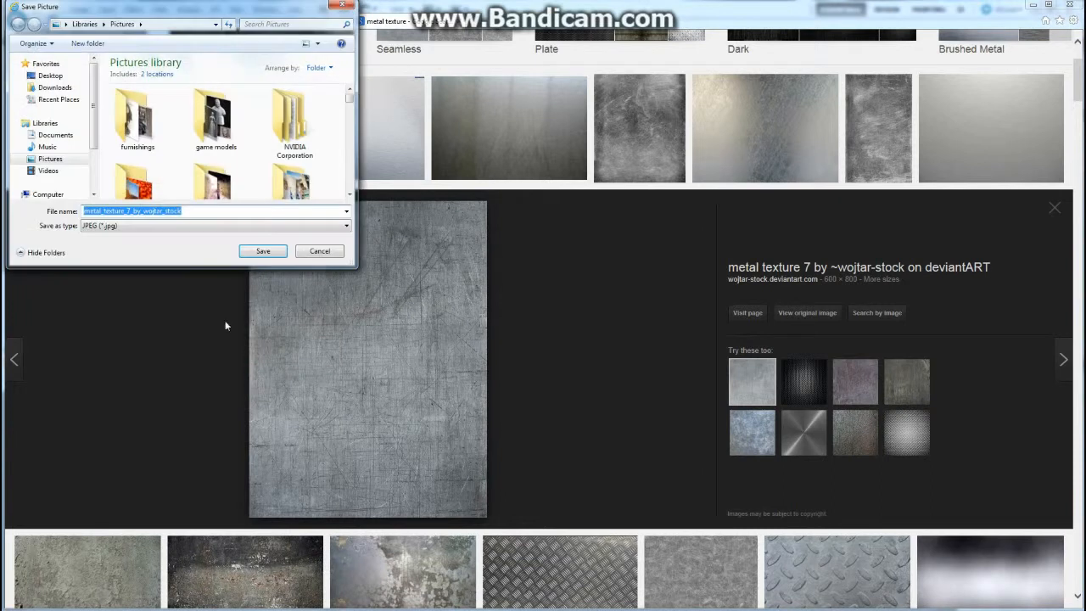
left_click(51, 74)
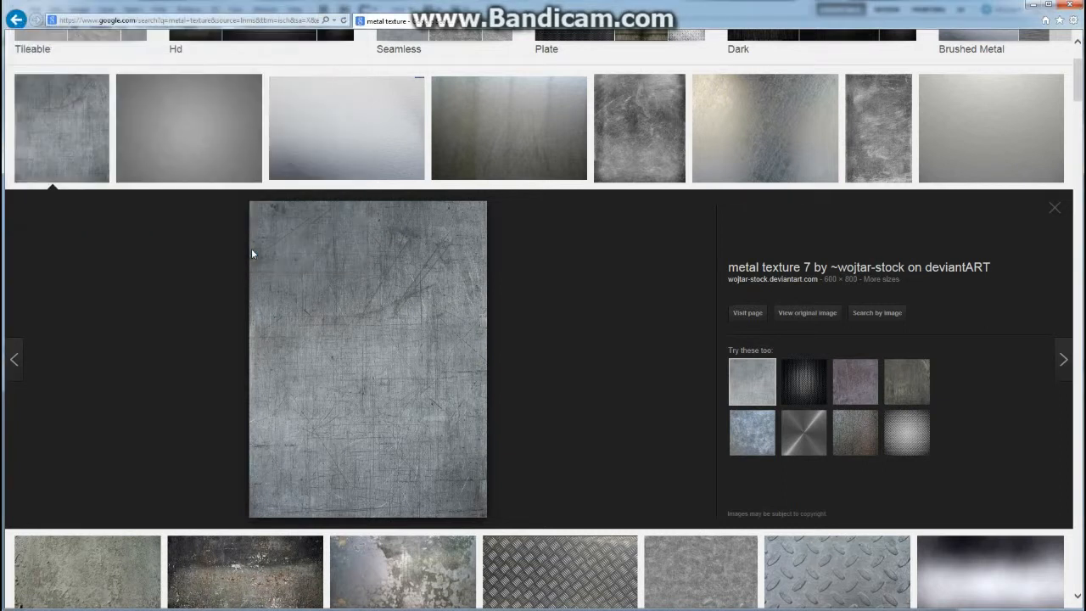
mouse_move(322, 377)
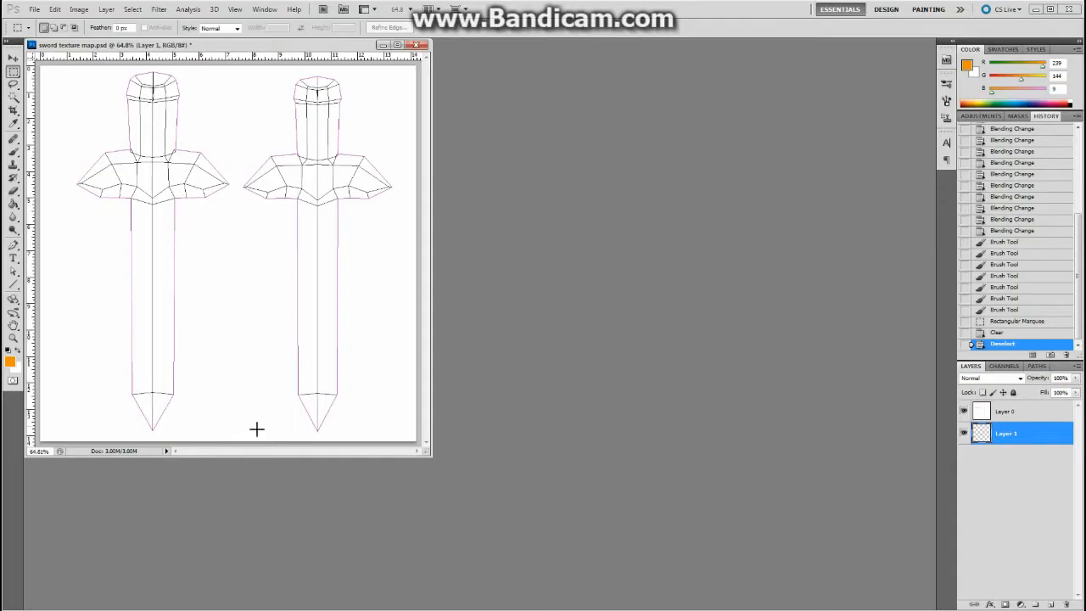
Step: Open the saved metal_texture_7 JPEG as a new document via File > Open
left_click(34, 10)
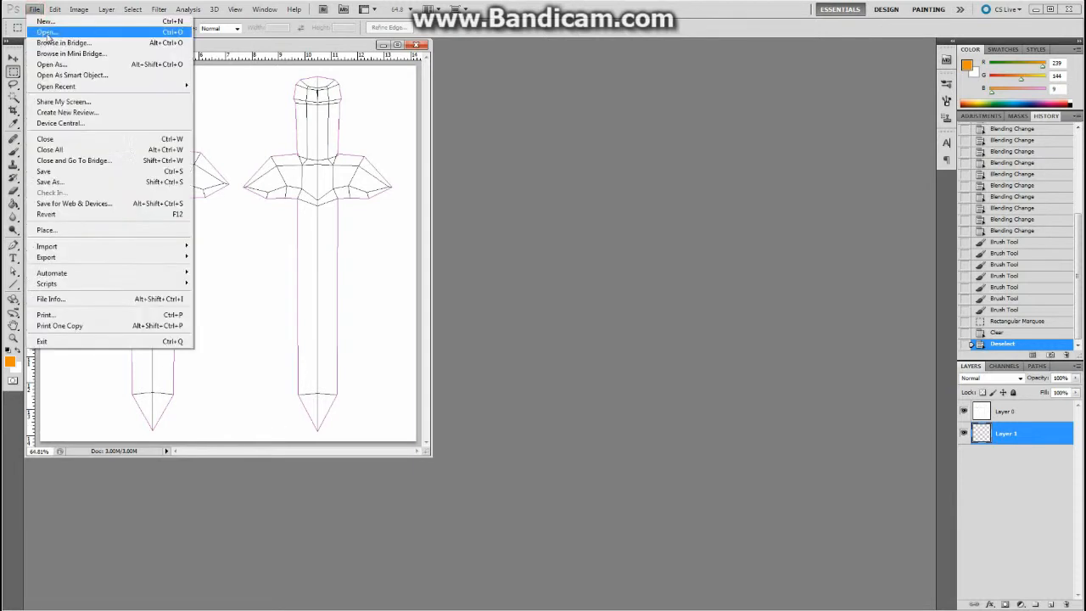
left_click(45, 32)
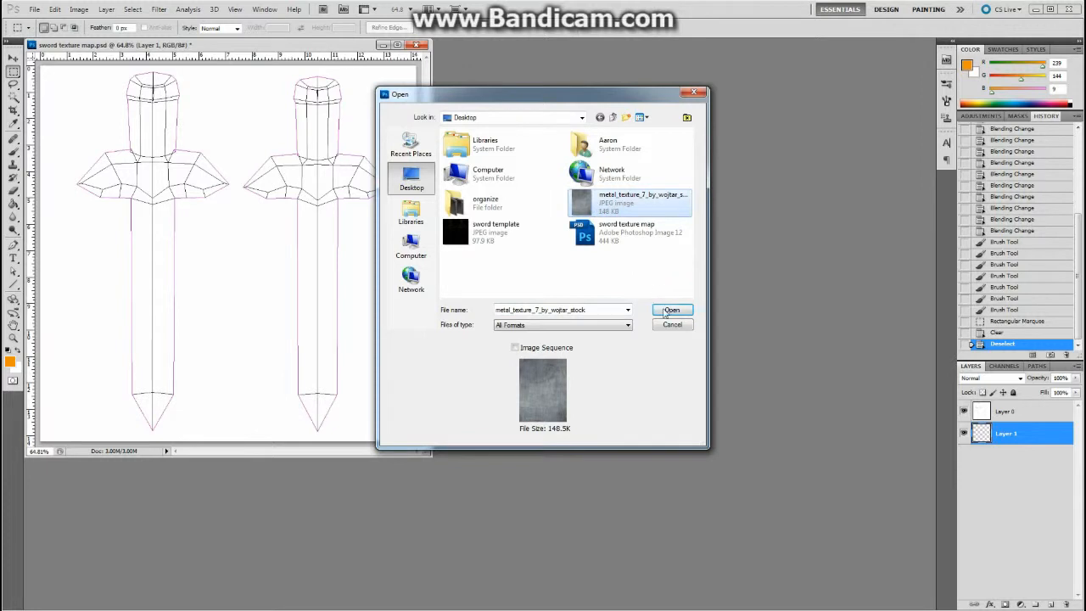
left_click(672, 309)
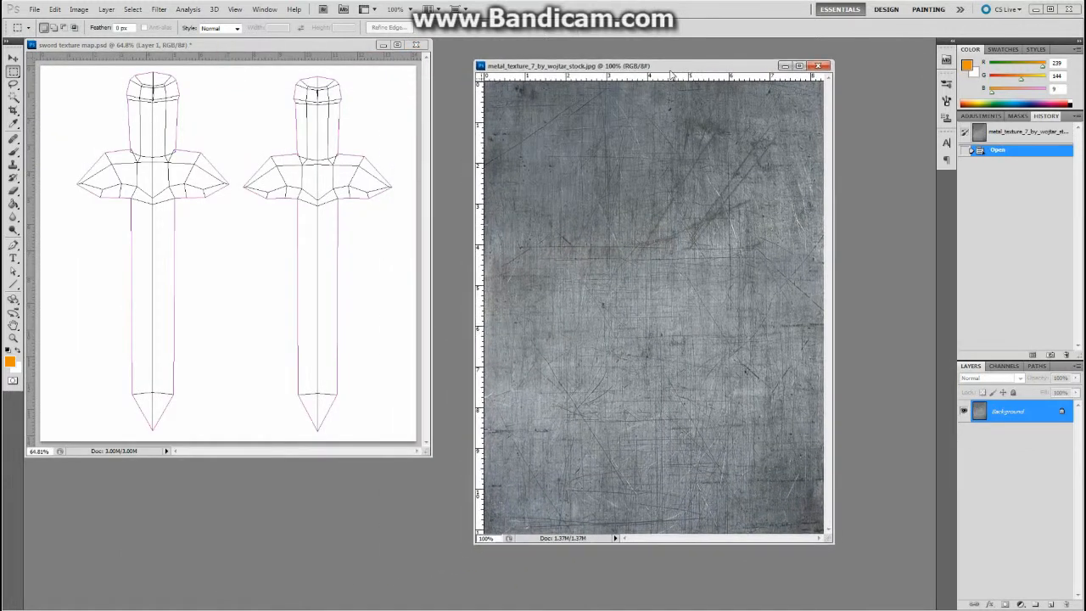
mouse_move(499, 136)
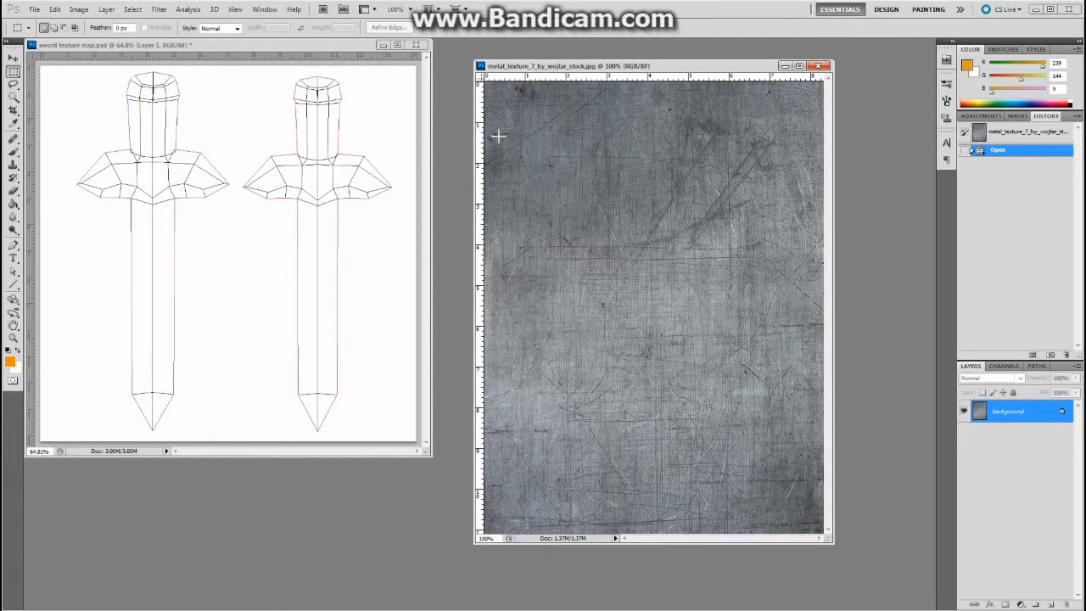
mouse_move(1071, 24)
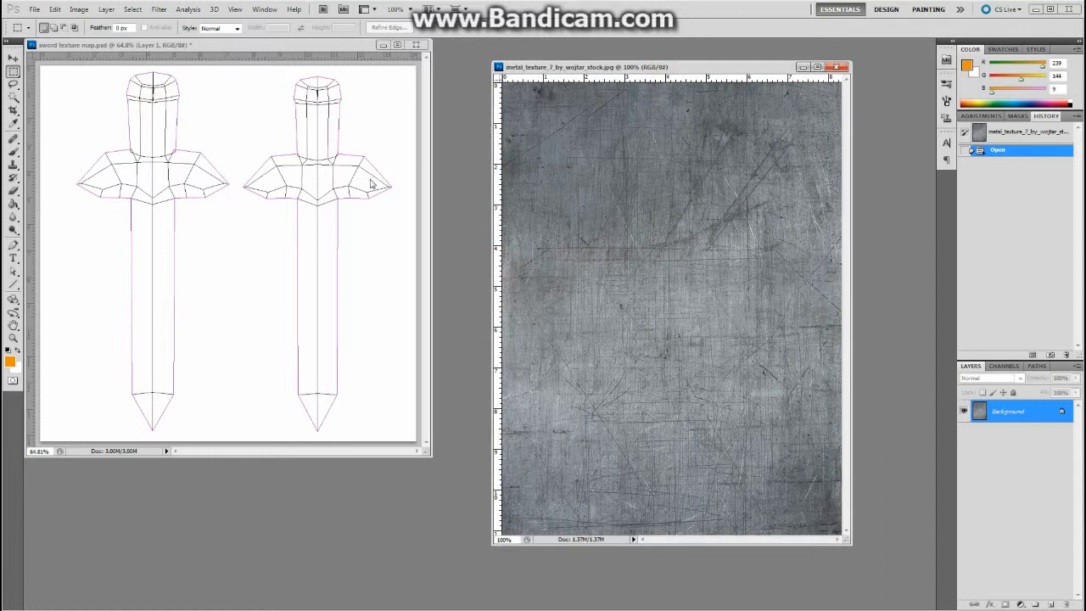
Step: Drag the metal texture into the UV map as a layer over the left blade and begin transforming it
left_click(13, 60)
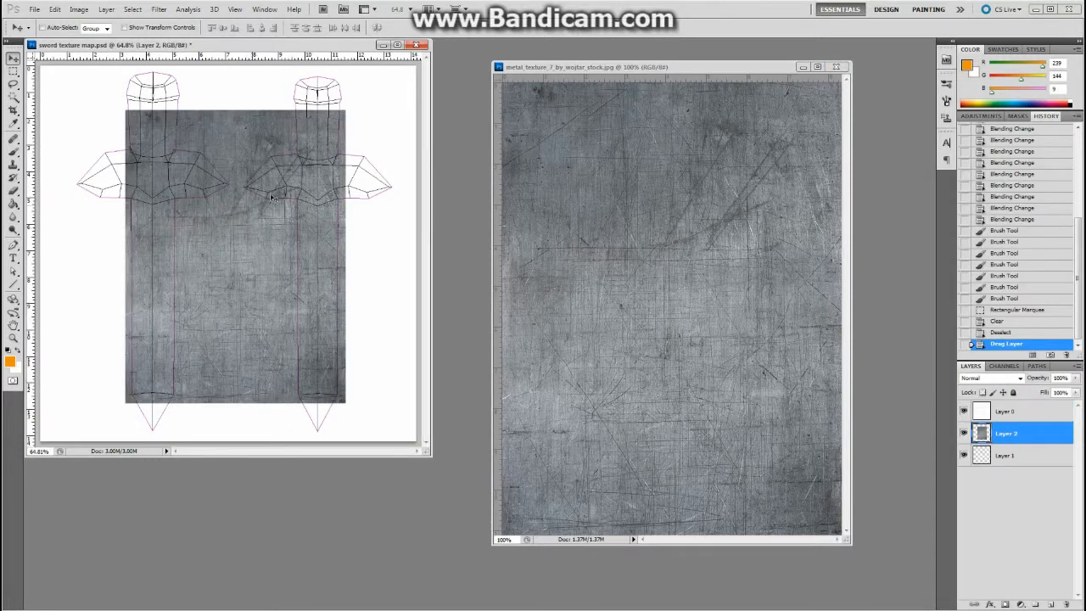
left_click(237, 213)
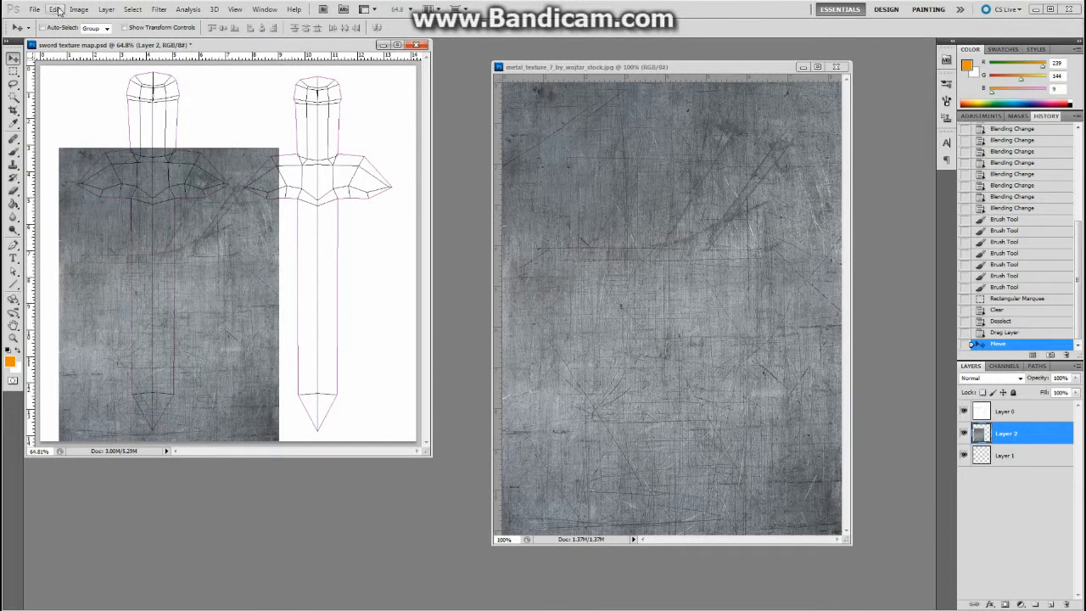
left_click(55, 10)
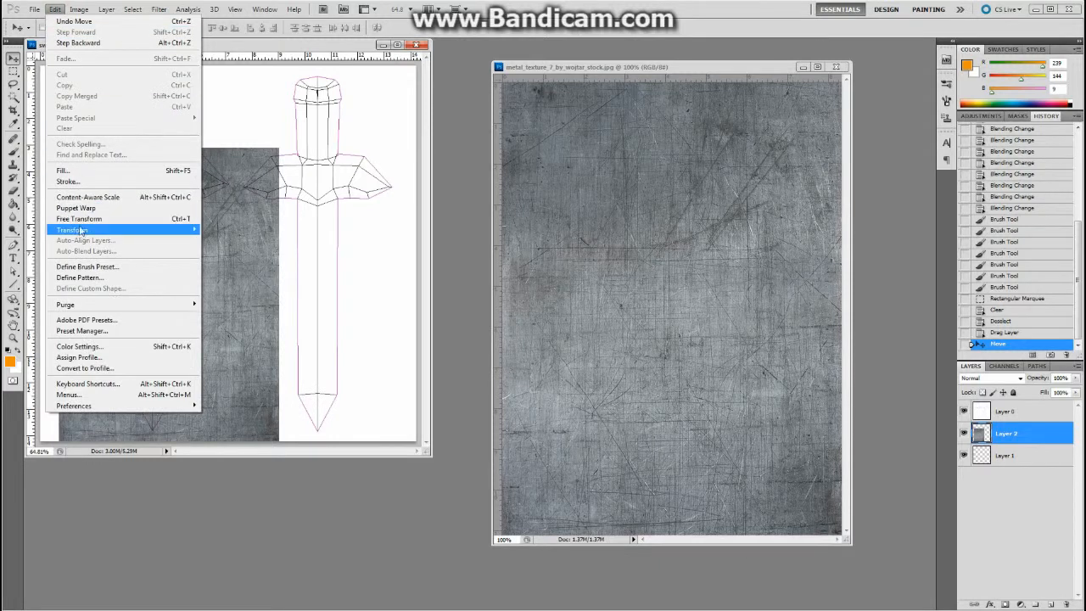
mouse_move(78, 219)
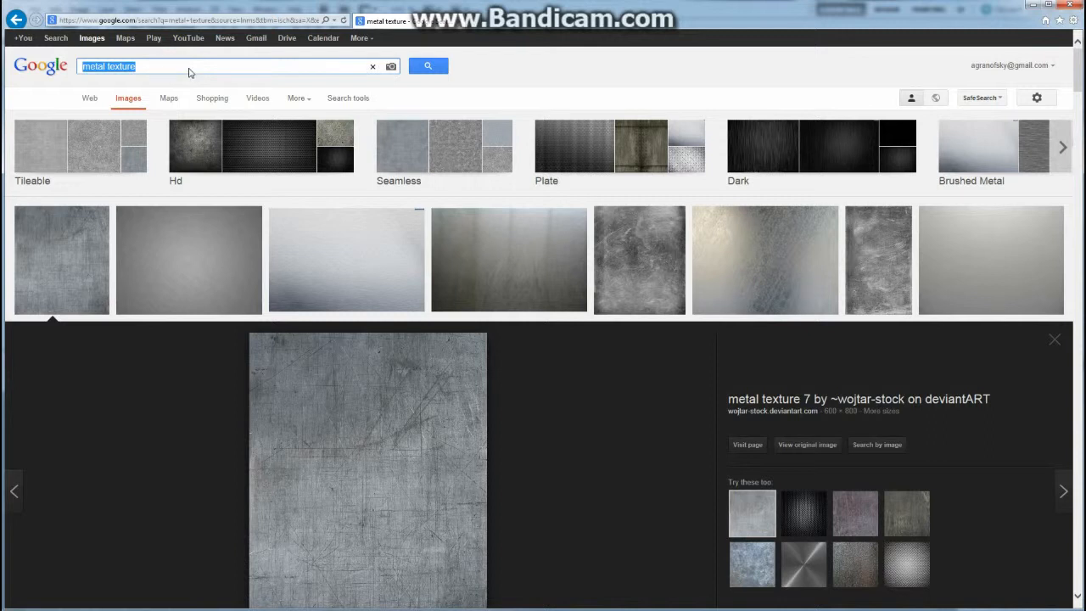
Step: Search Google Images for 'blue metal texture' and preview the Blue wipe result
type("blue")
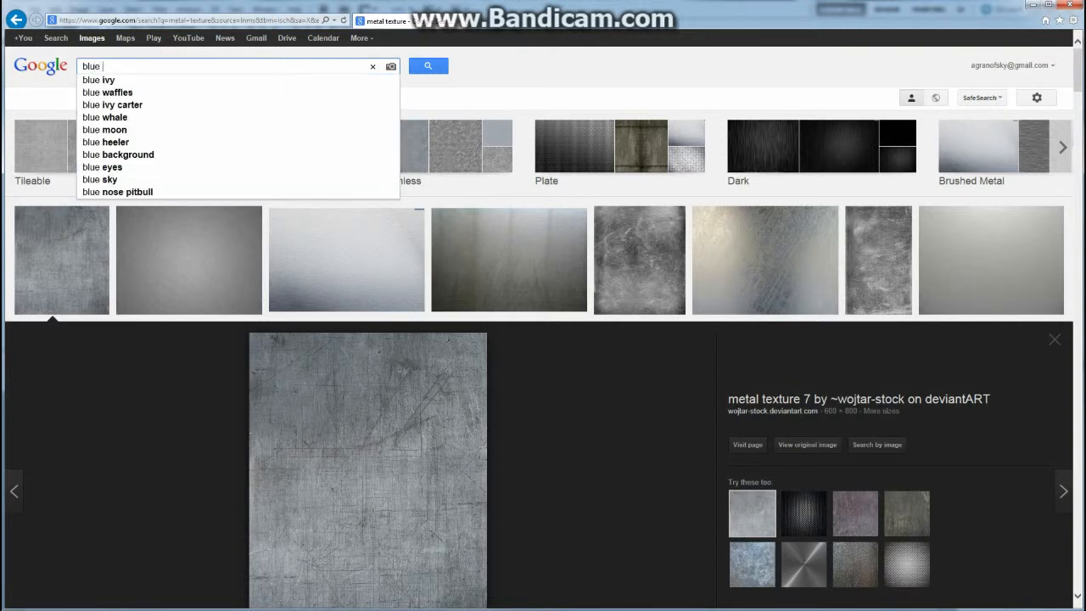
type("metal texture")
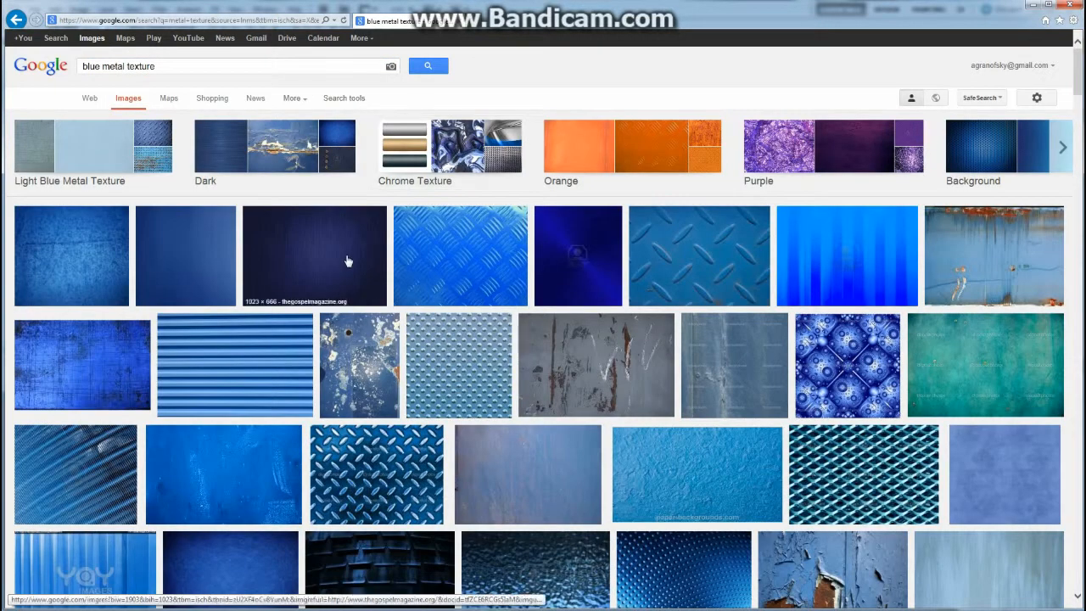
mouse_move(325, 399)
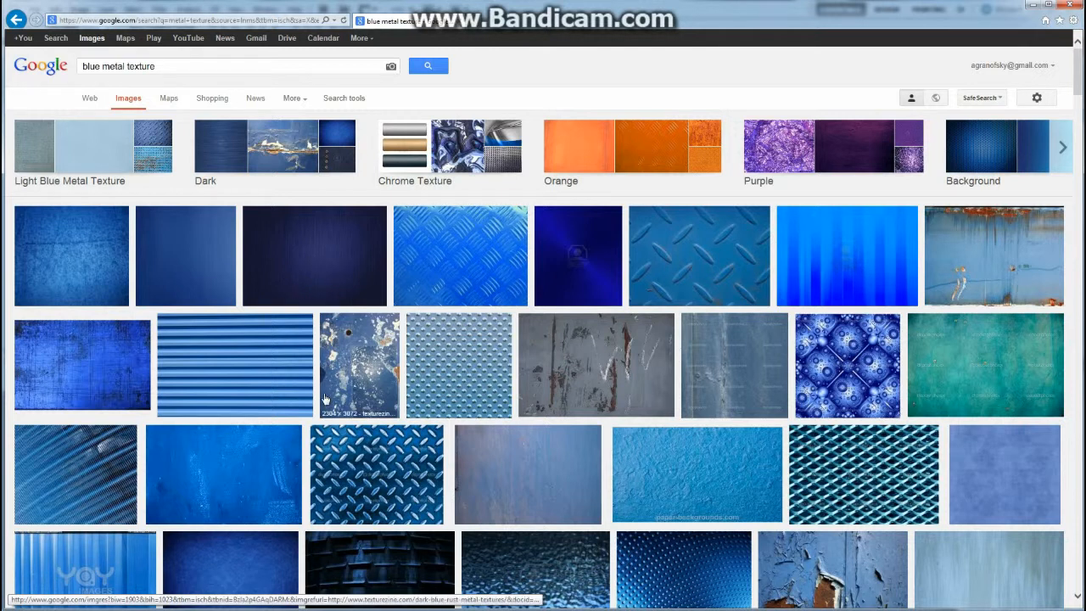
scroll("down", 3)
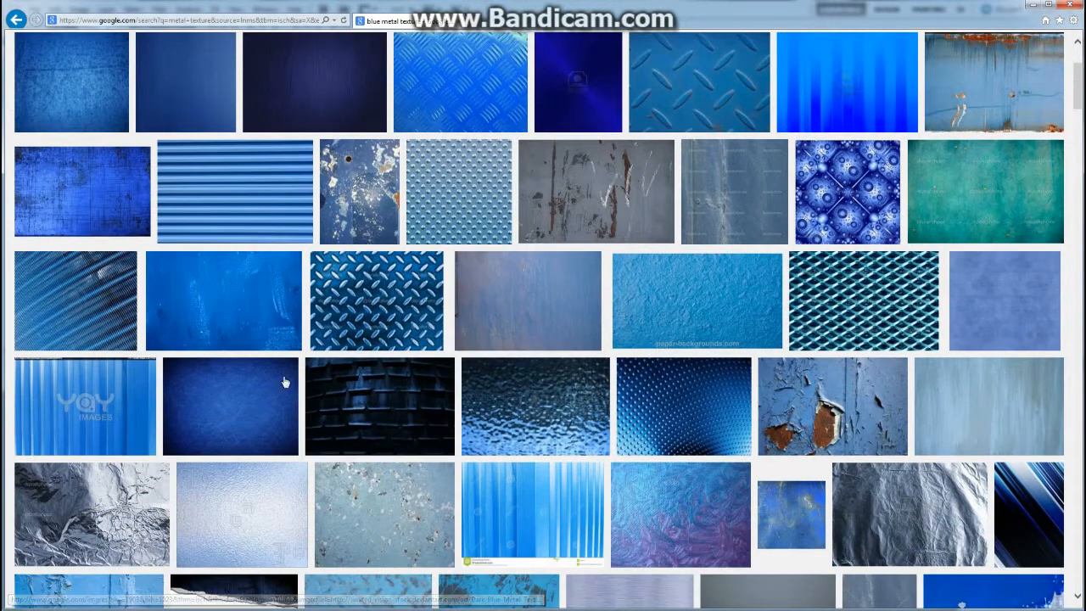
mouse_move(227, 292)
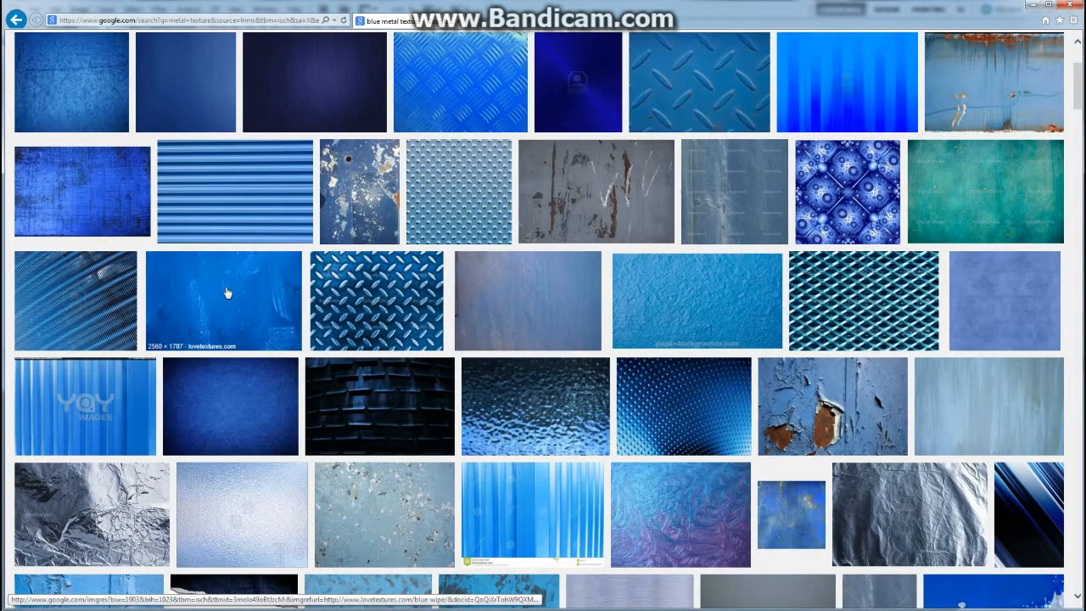
left_click(224, 302)
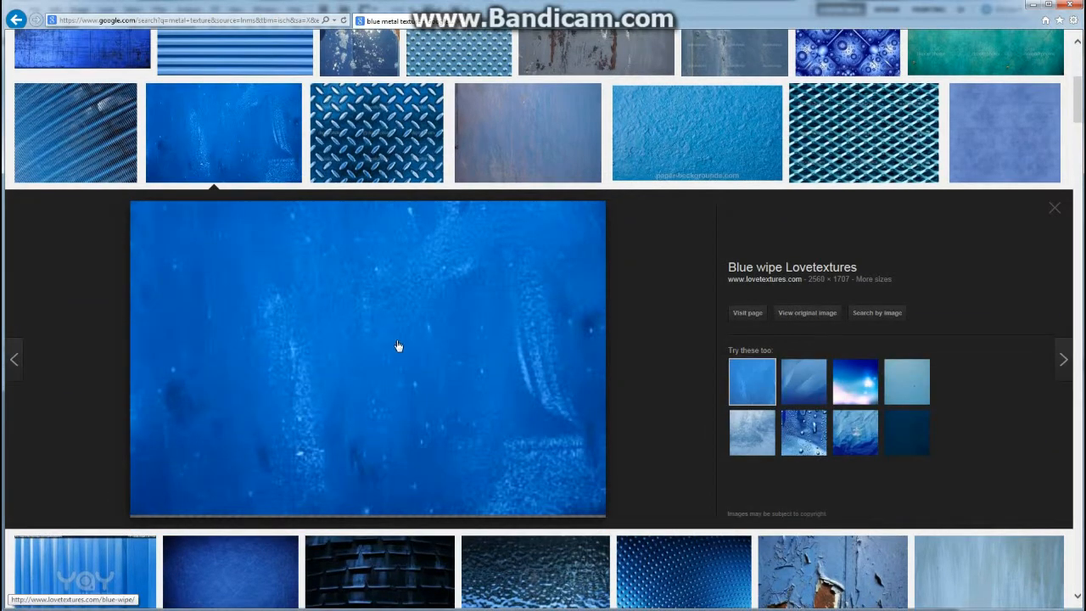
Step: Save the Blue wipe image to the desktop
right_click(399, 346)
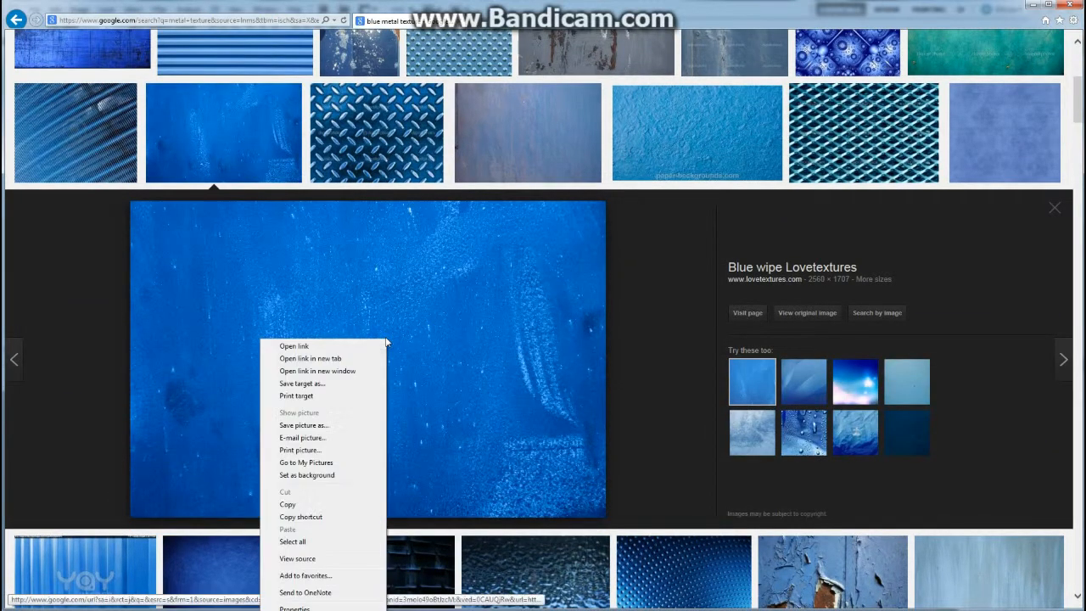
mouse_move(302, 424)
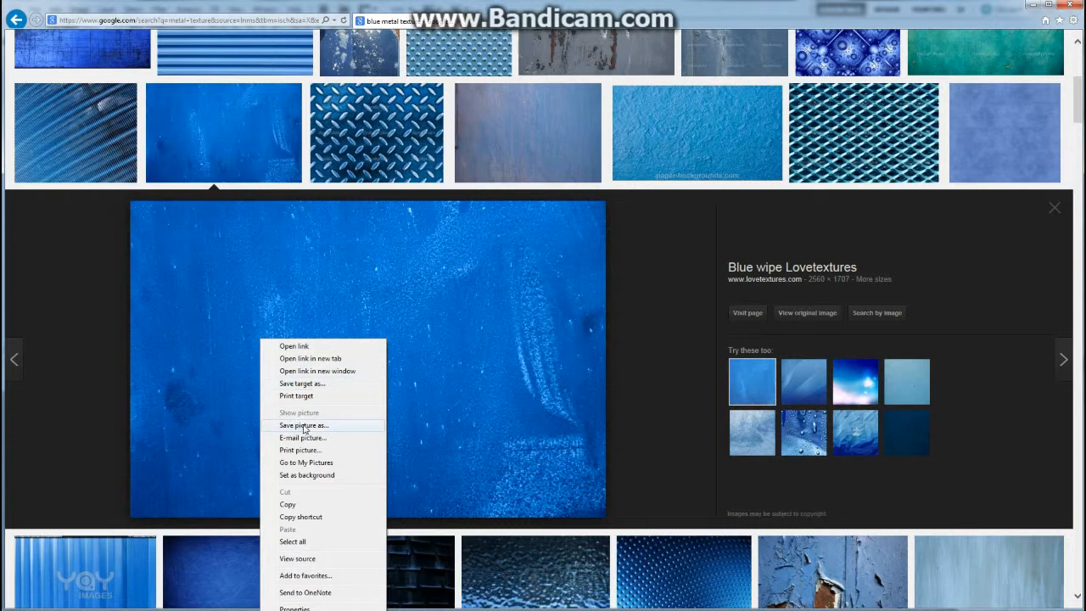
left_click(302, 425)
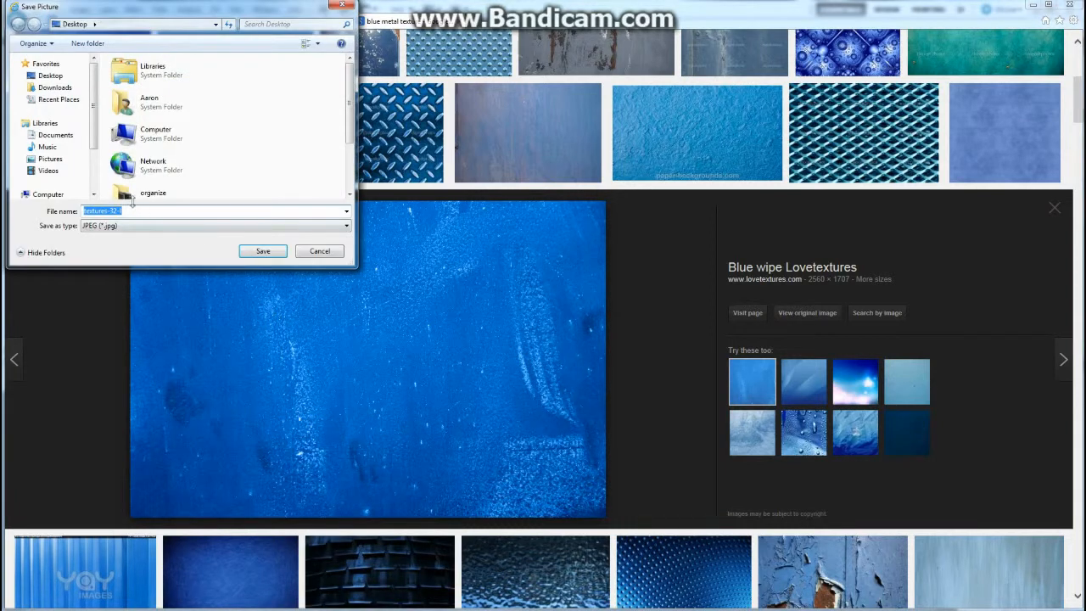
left_click(319, 251)
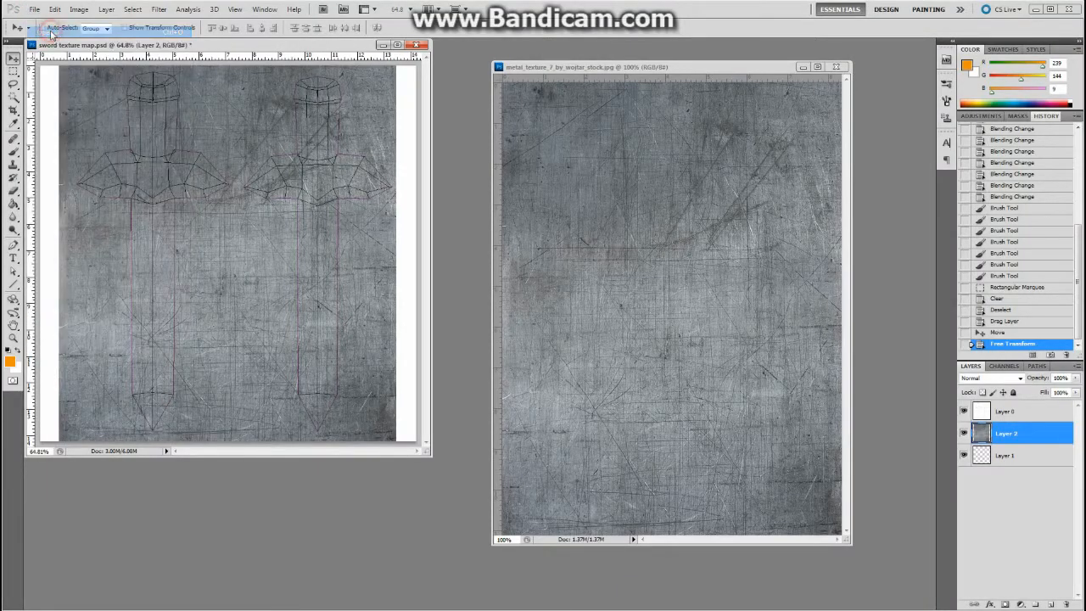
Step: Open the saved texture-321 blue image in Photoshop
left_click(34, 10)
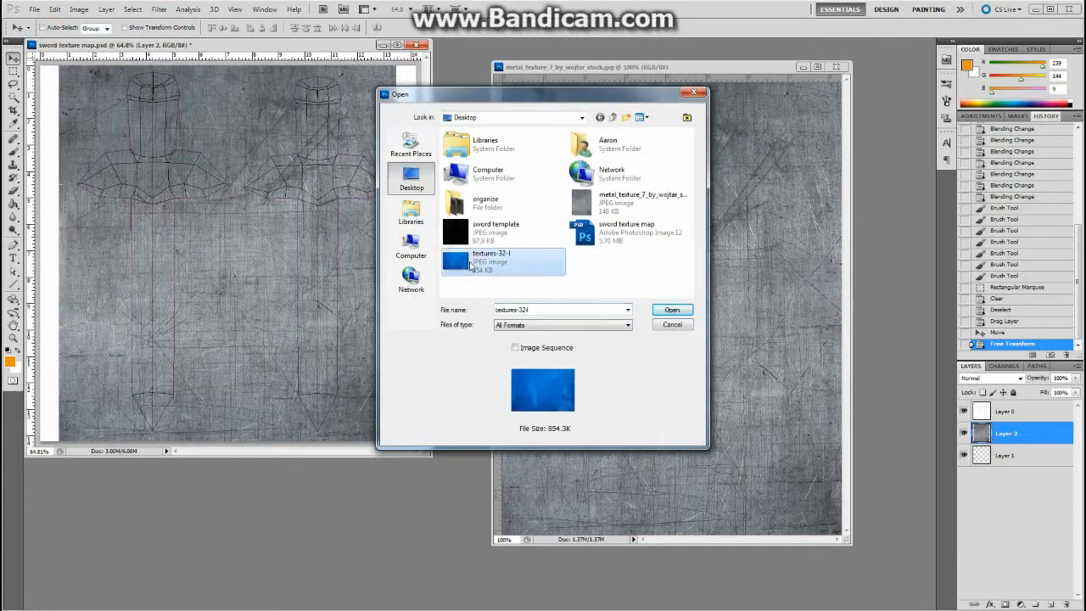
left_click(672, 309)
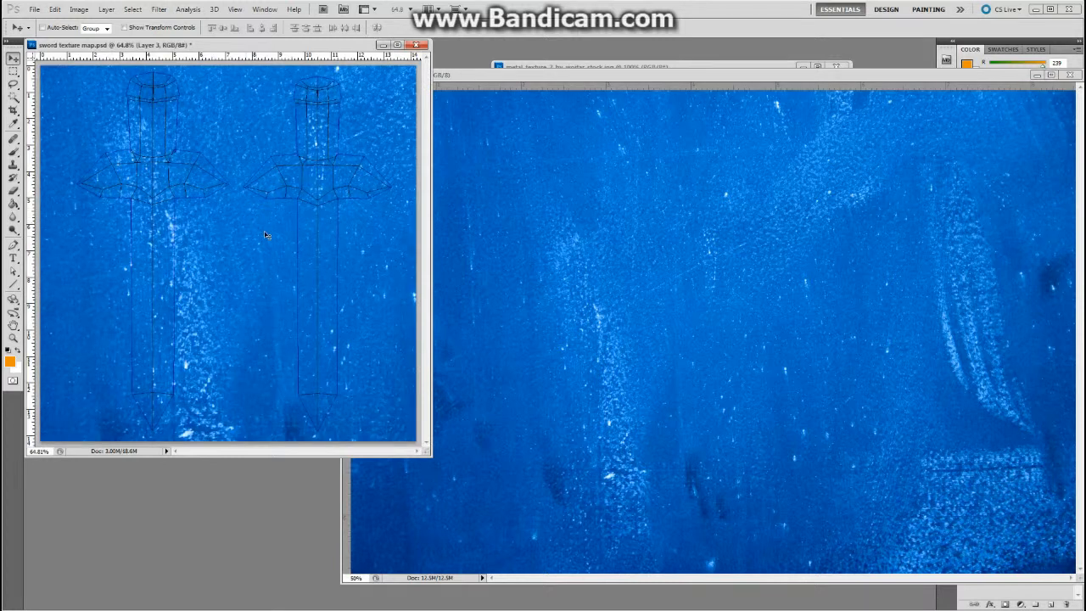
mouse_move(202, 245)
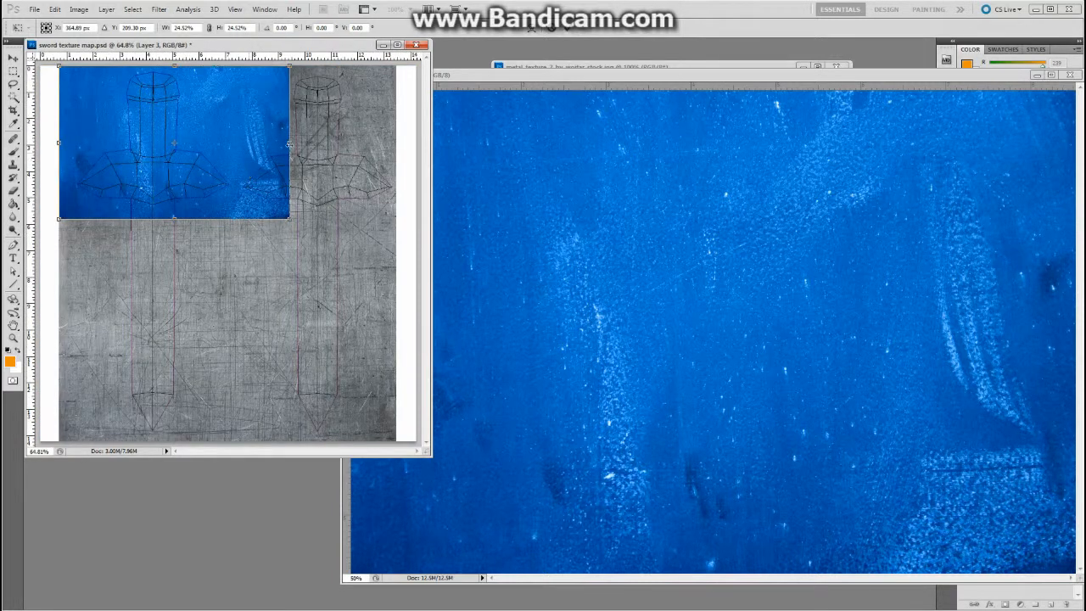
Step: Stretch the blue texture layer across the top of the map over the pommels and guards
left_click_drag(288, 142, 402, 143)
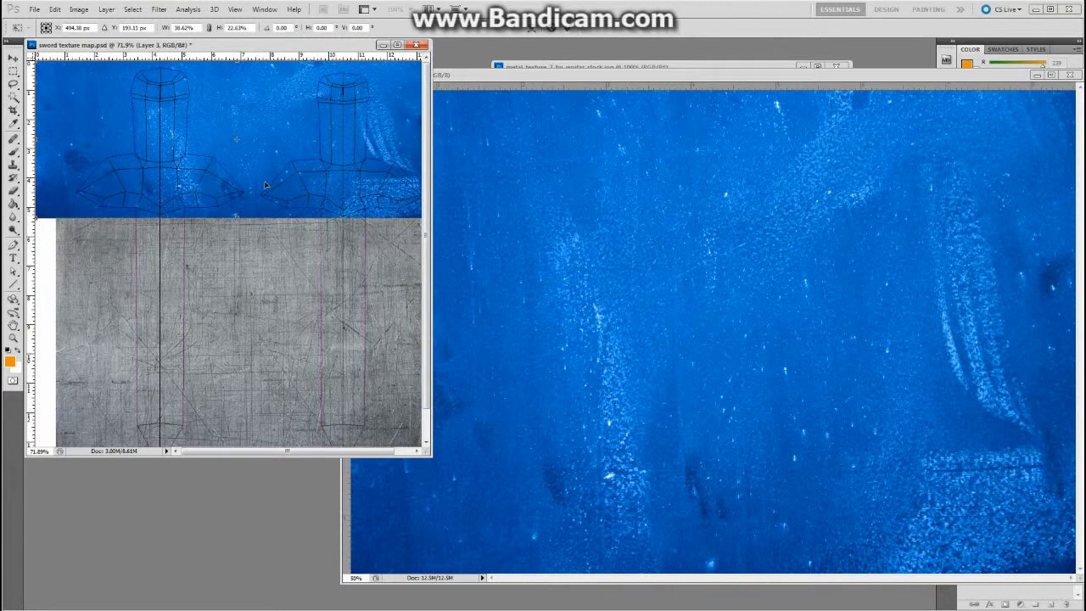
mouse_move(568, 32)
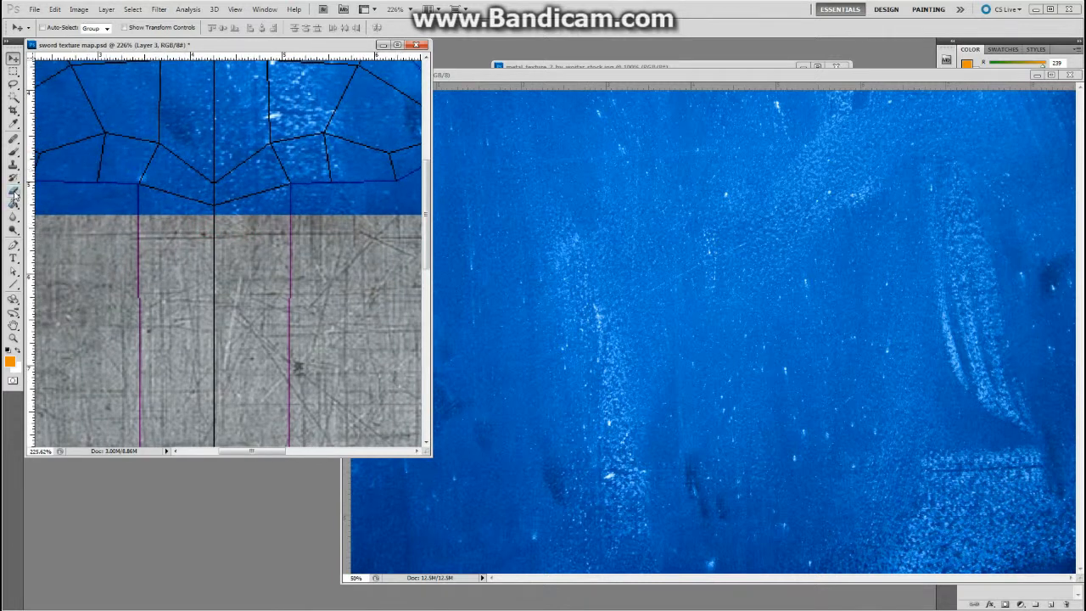
Step: Erase the blue layer along the blade tops below the guard outline with the Eraser
left_click(13, 191)
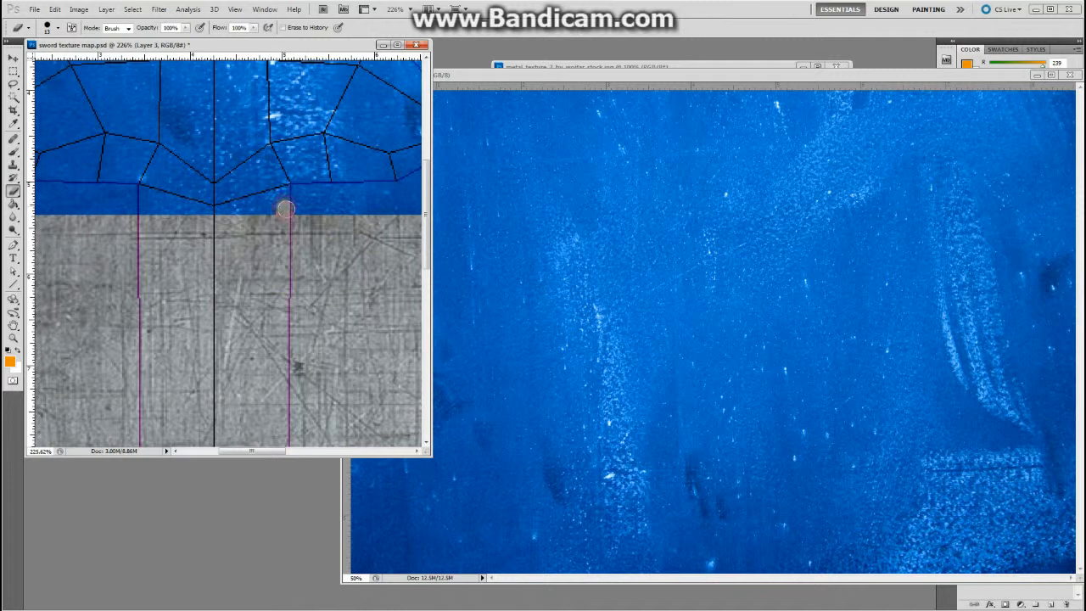
left_click_drag(286, 210, 217, 219)
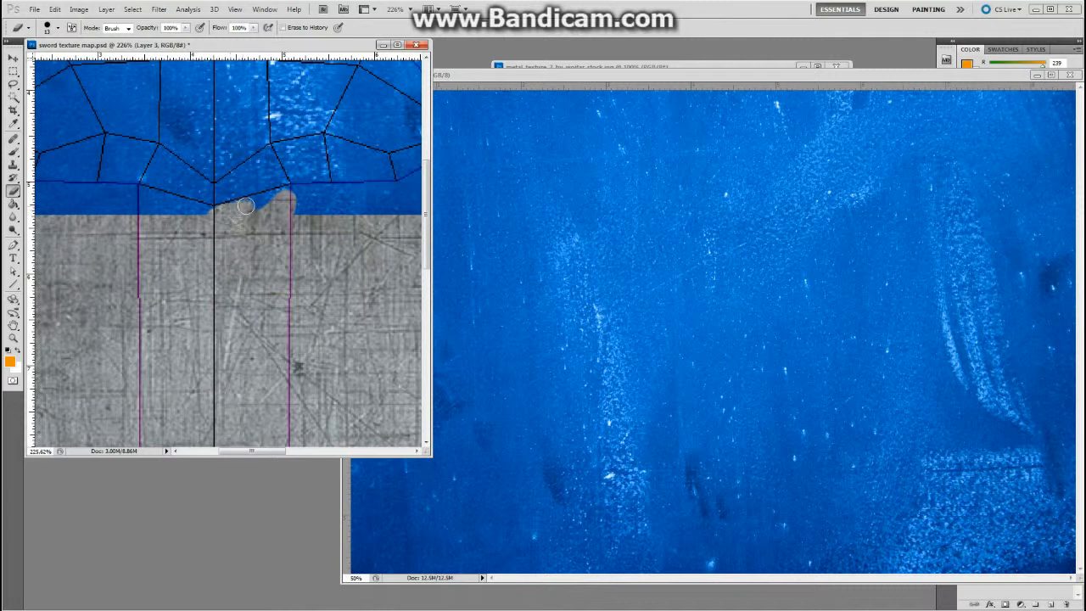
left_click_drag(245, 207, 288, 195)
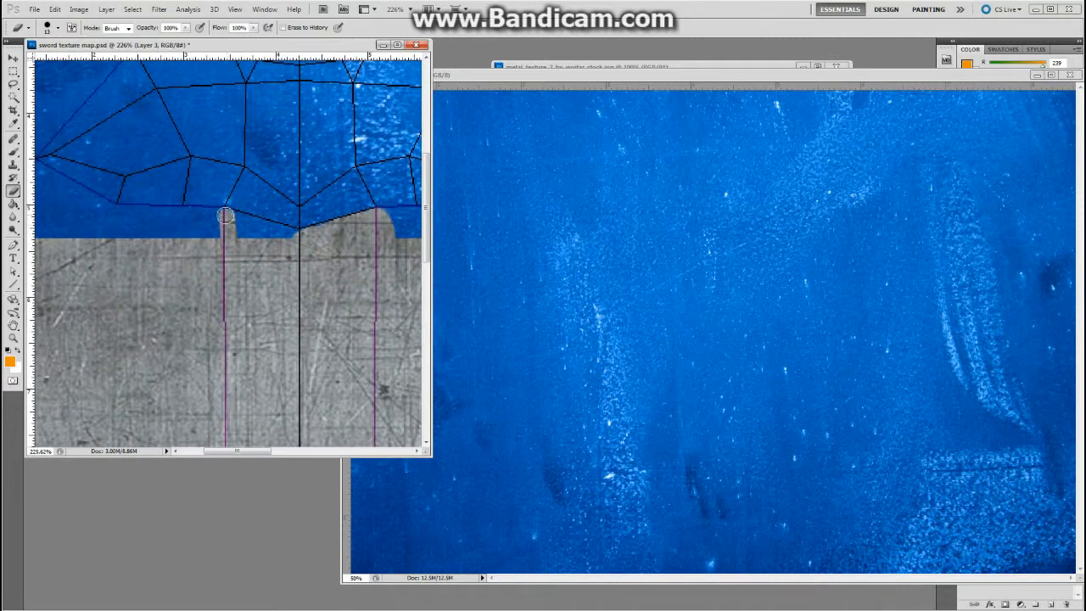
left_click_drag(224, 214, 292, 234)
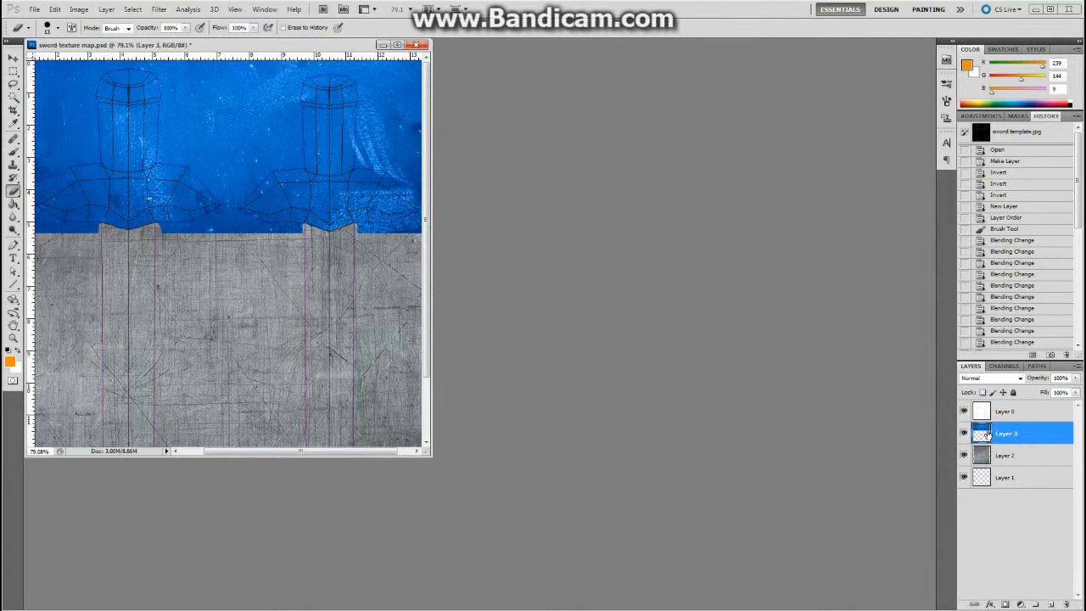
mouse_move(1005, 435)
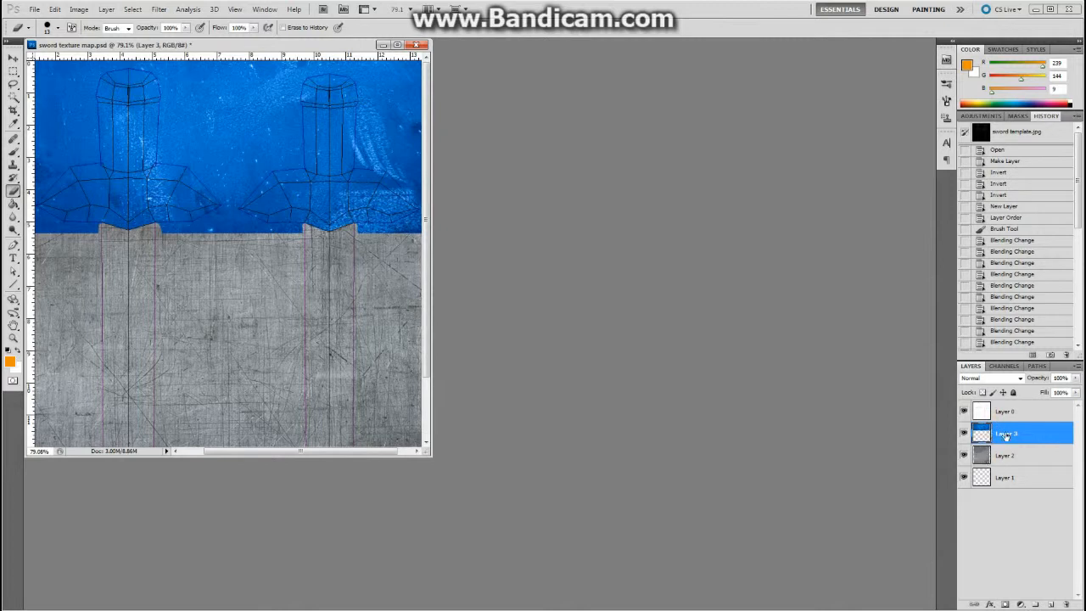
Step: Give the blue guard texture layer a different blend mode from the Layers panel dropdown
left_click(988, 377)
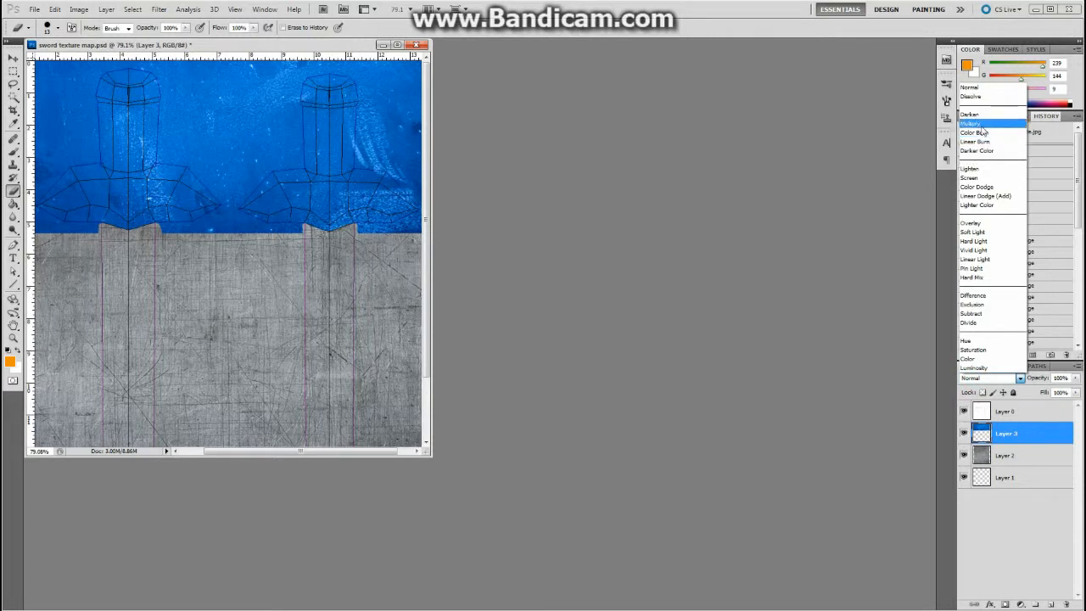
left_click(971, 122)
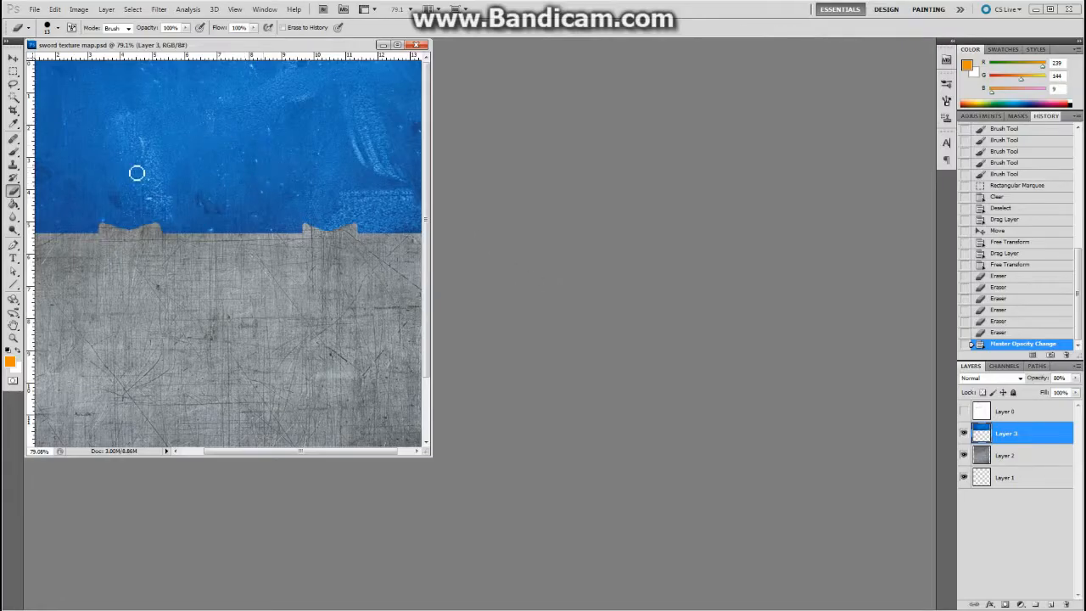
mouse_move(672, 336)
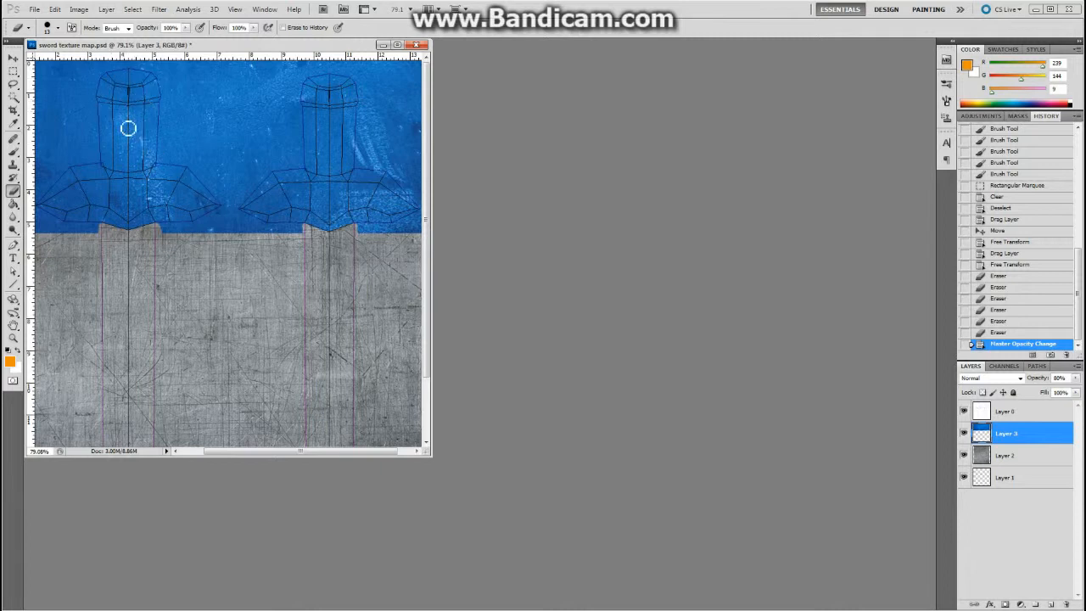
mouse_move(136, 153)
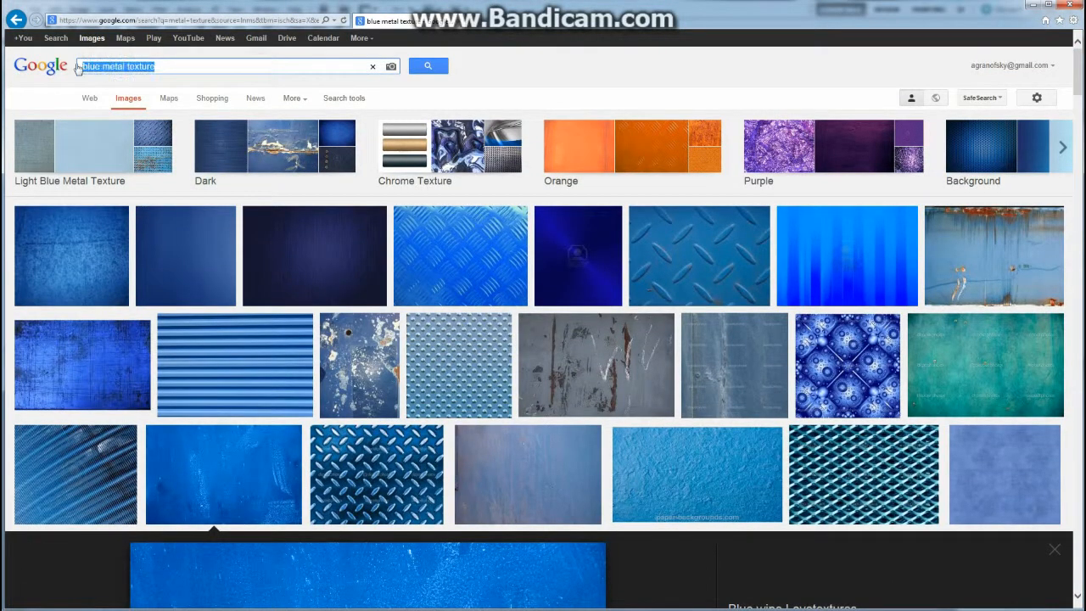
Step: Search Google Images for 'leather te...' and bring up the brown leather texture preview
type("leather te")
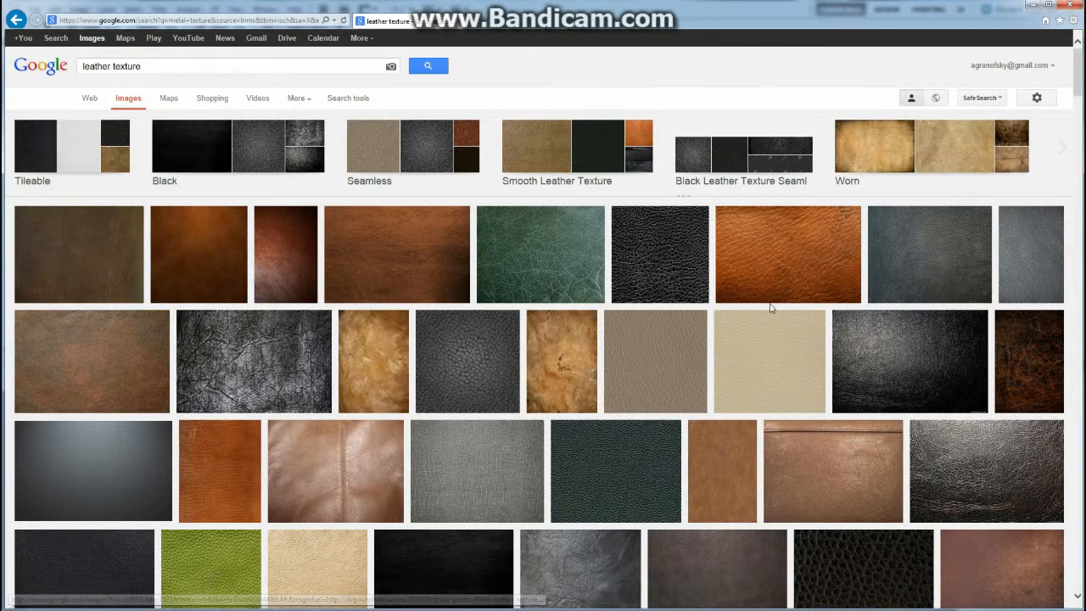
mouse_move(780, 256)
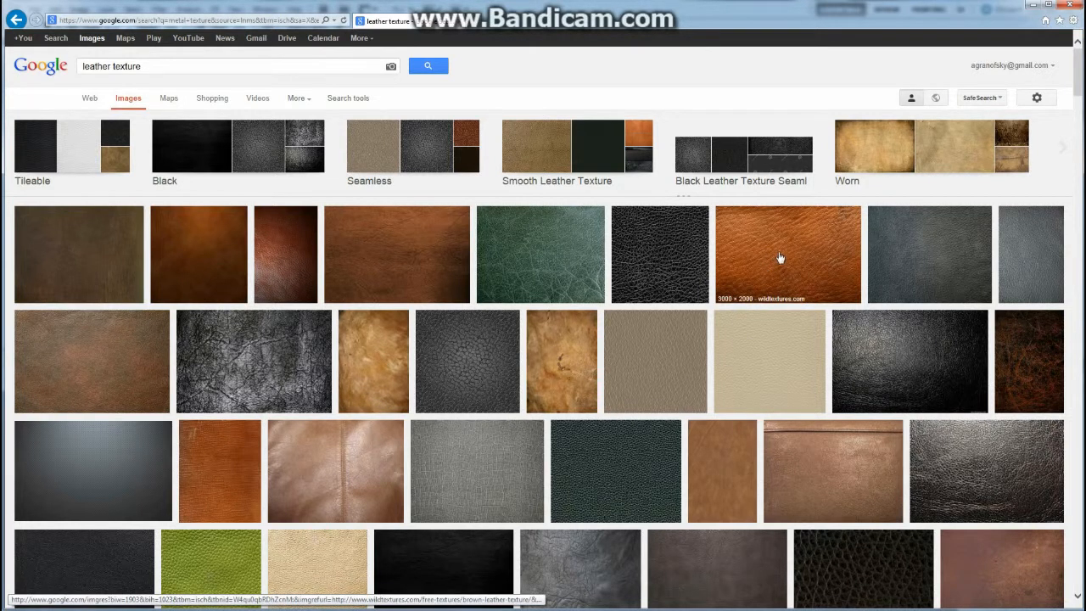
left_click(787, 254)
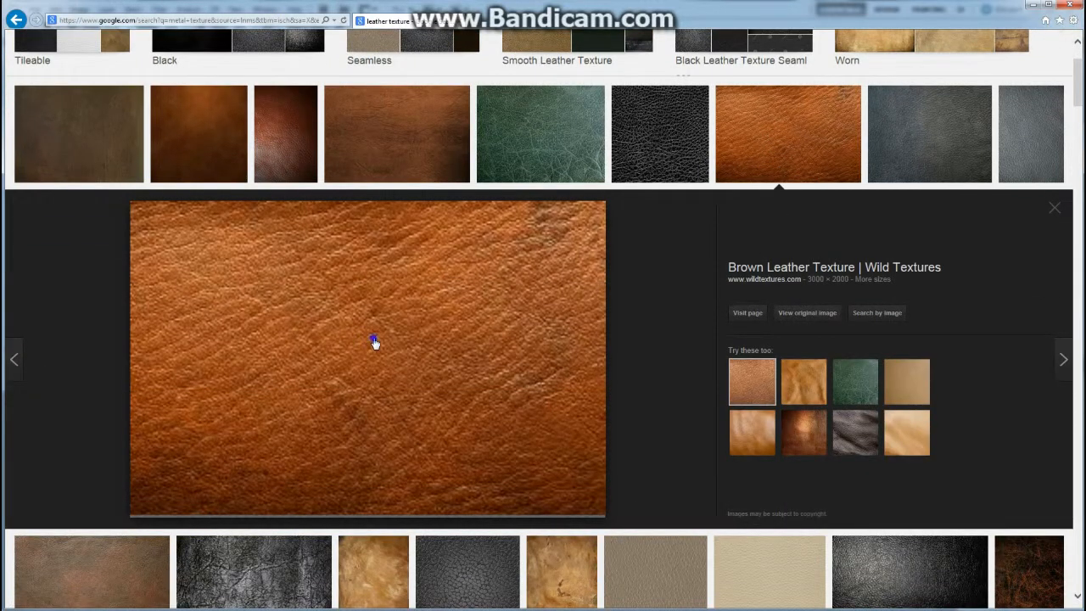
Step: Save the brown leather picture to the desktop via Save picture as
right_click(375, 343)
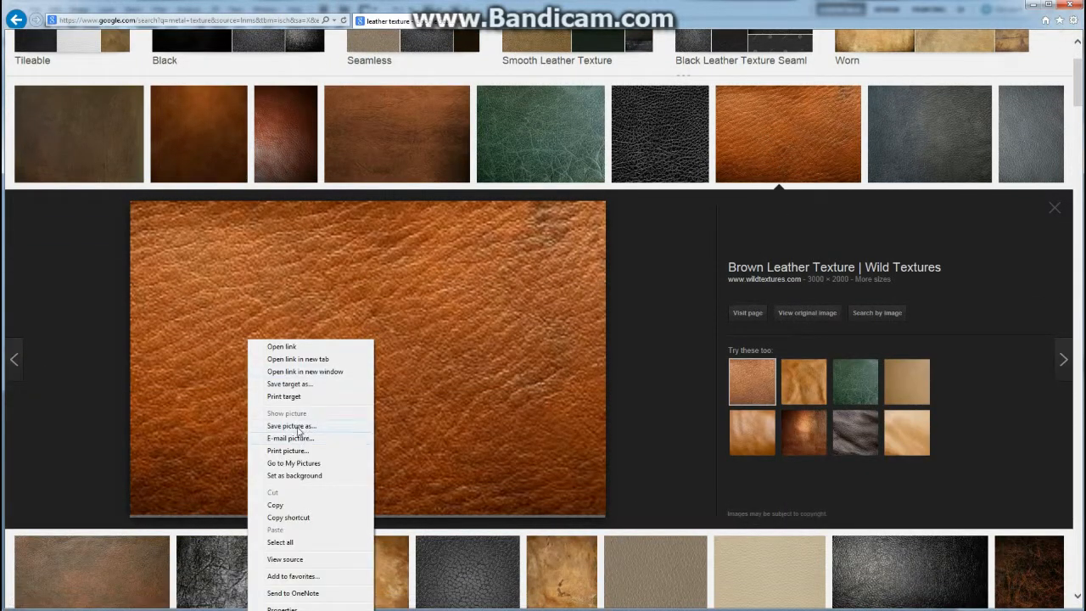
left_click(292, 426)
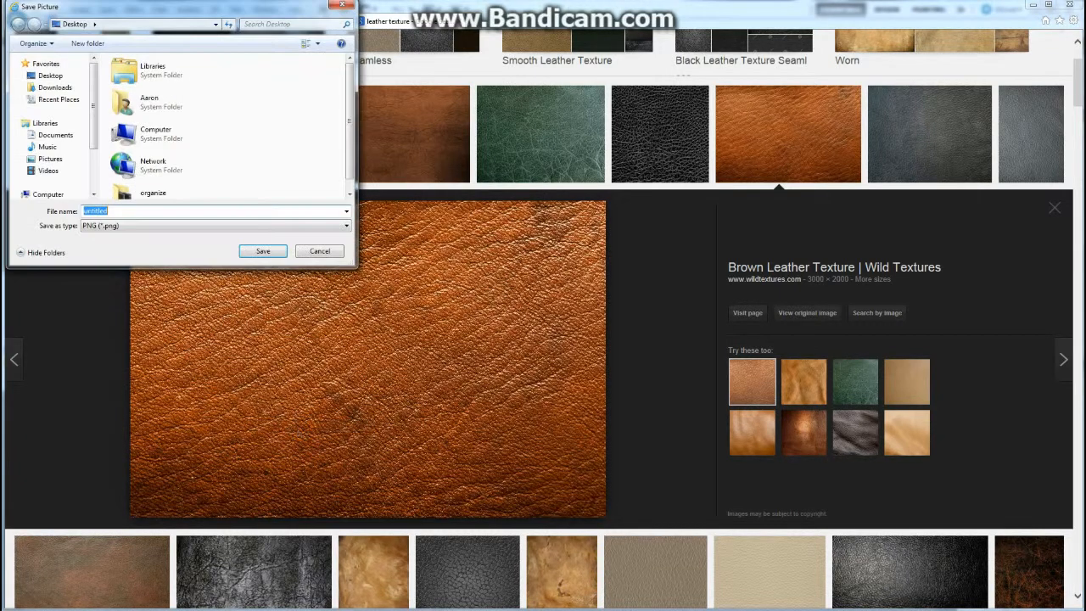
left_click(261, 251)
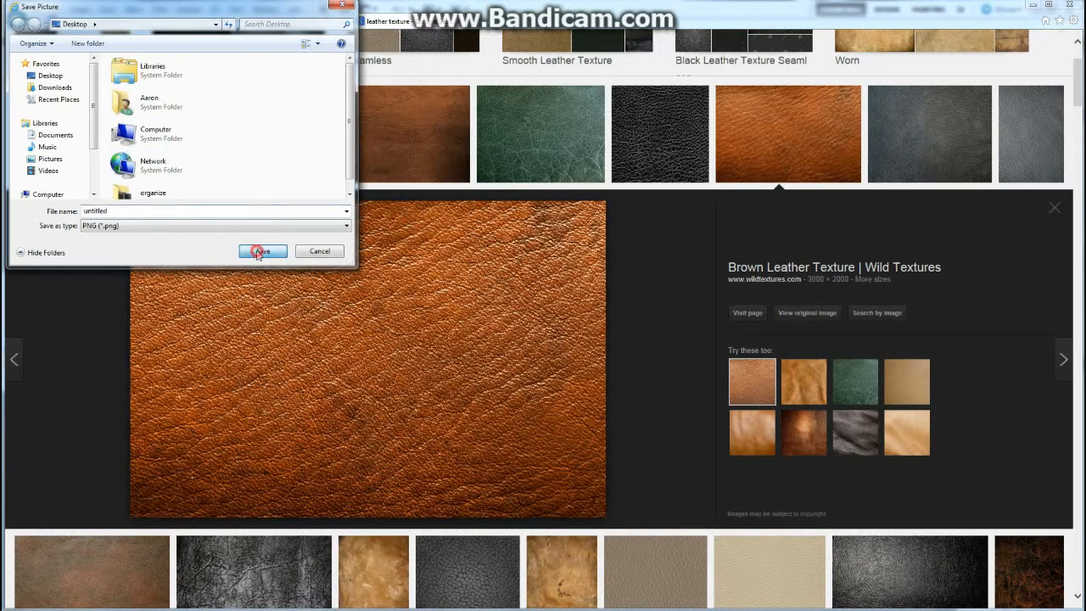
left_click(262, 251)
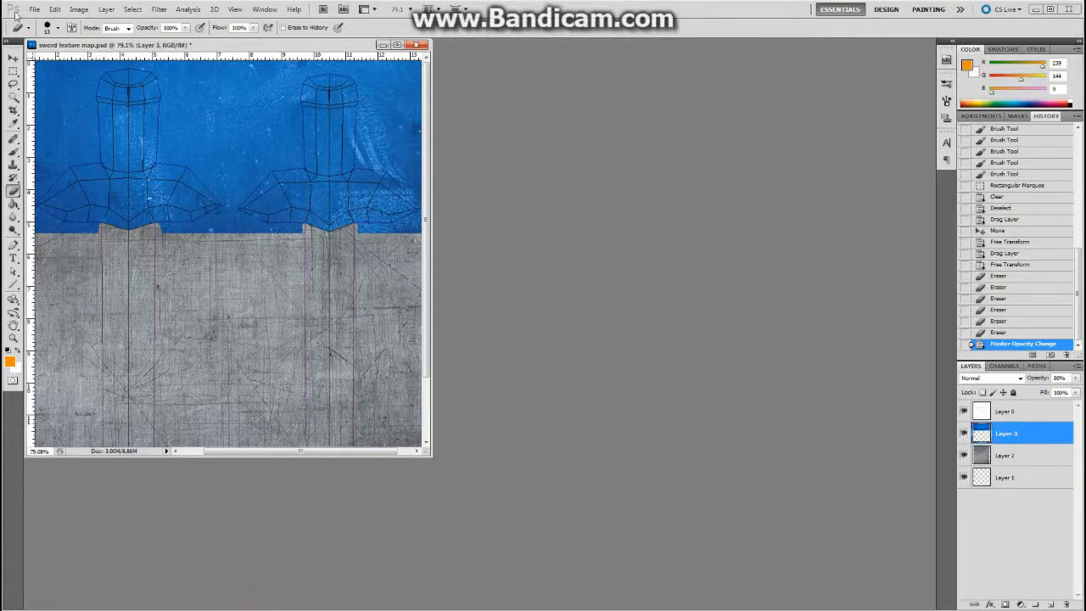
Step: Open the saved untitled leather image in Photoshop
left_click(34, 10)
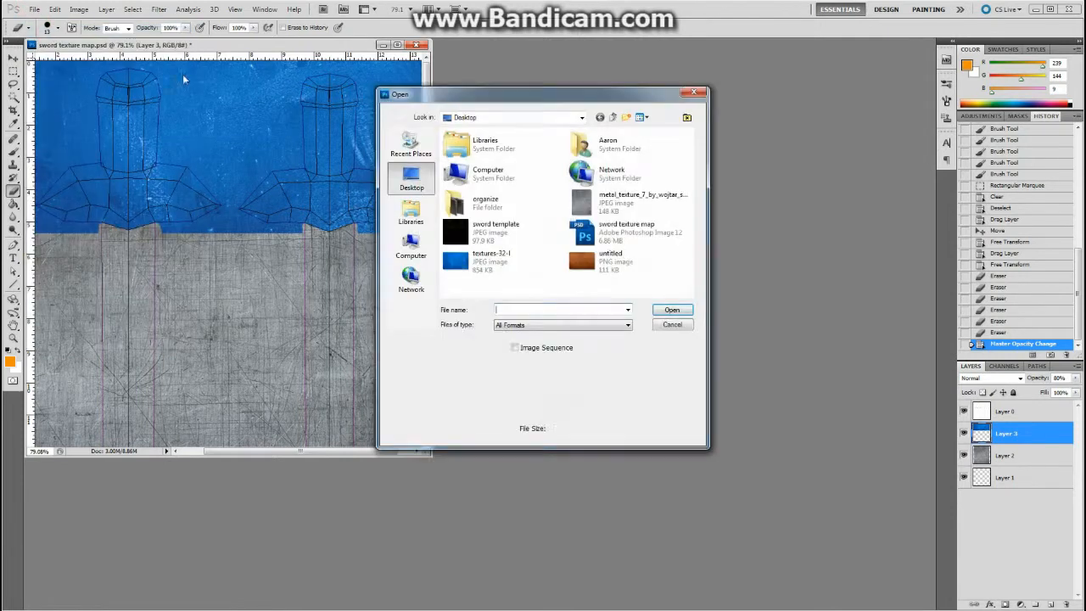
left_click(611, 258)
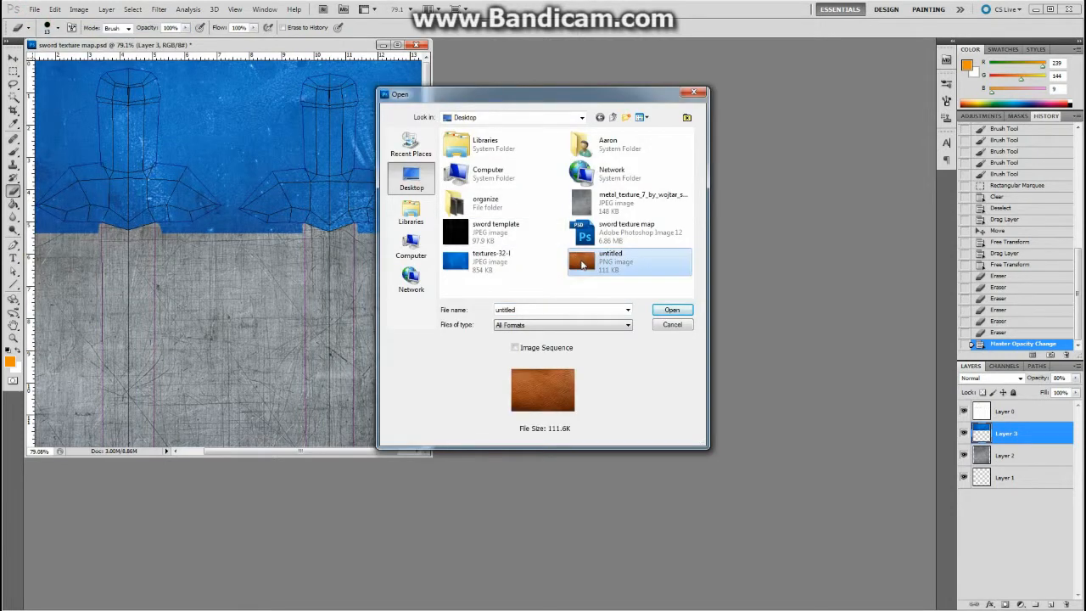
left_click(672, 309)
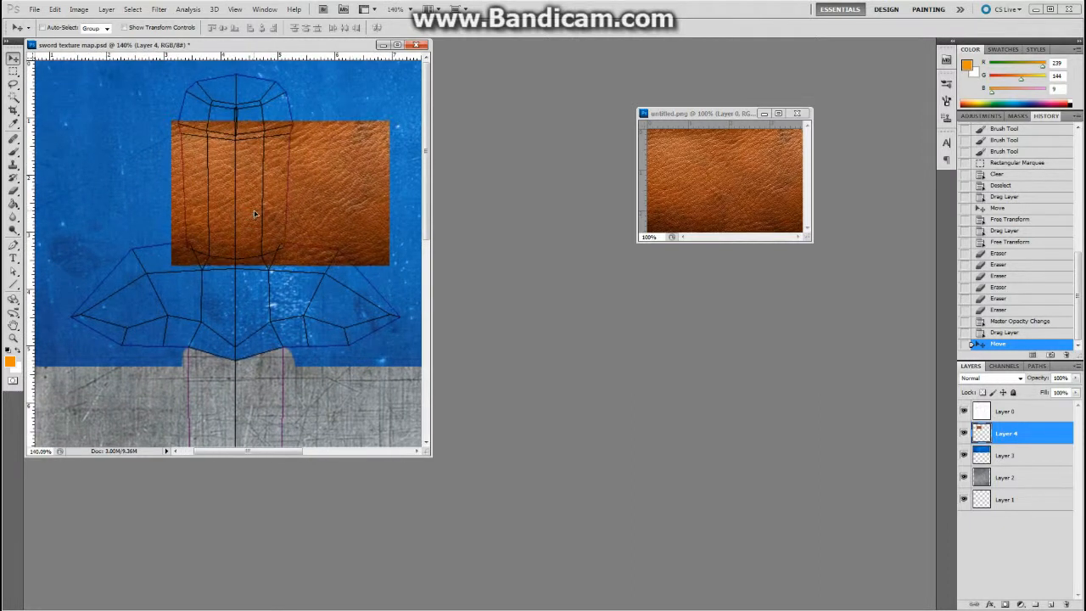
mouse_move(272, 219)
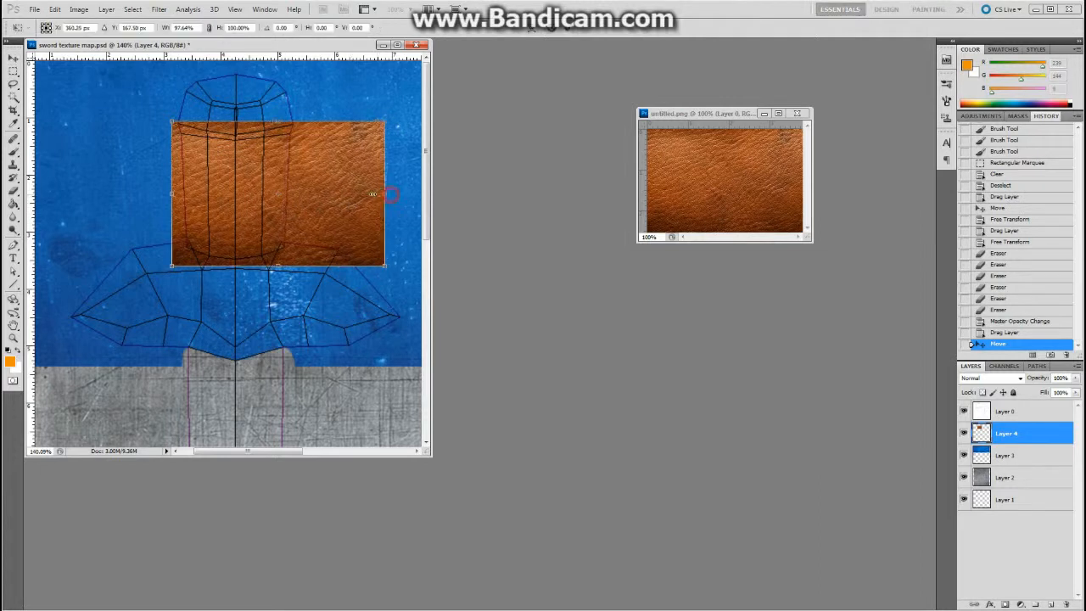
Step: Resize the leather layer with Free Transform to fit the first grip outline
left_click_drag(387, 195, 309, 195)
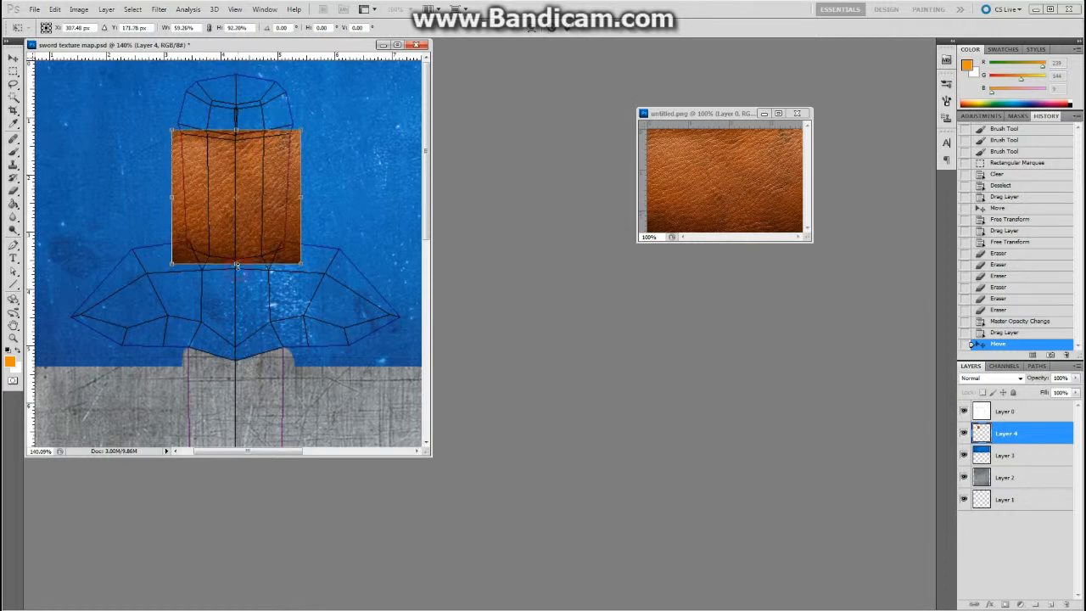
left_click_drag(238, 264, 237, 261)
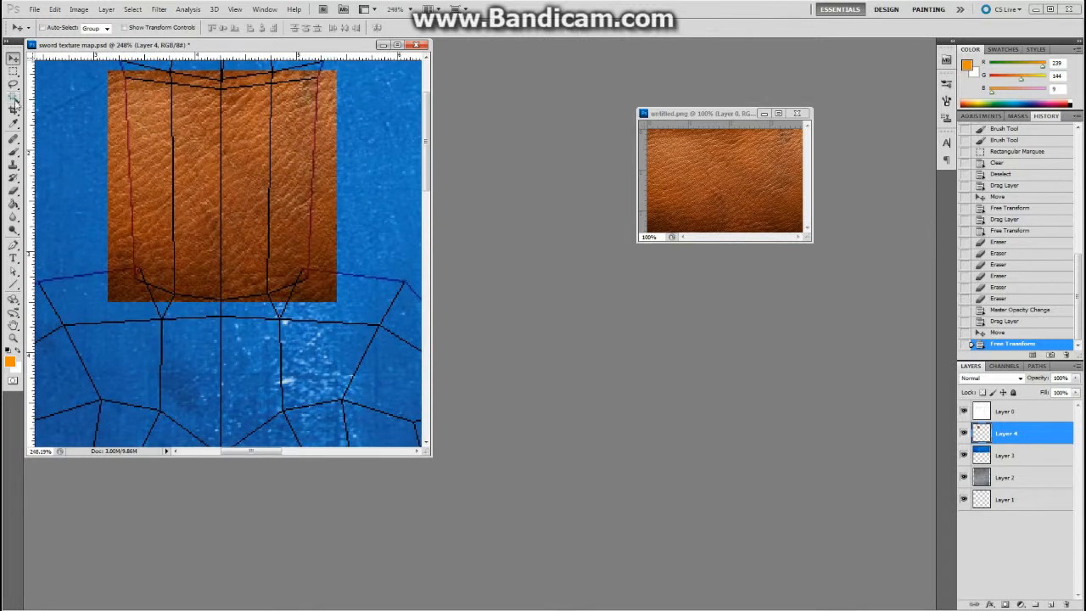
Step: Erase the leather outside the first grip's wireframe along its lower and top edges
left_click(13, 190)
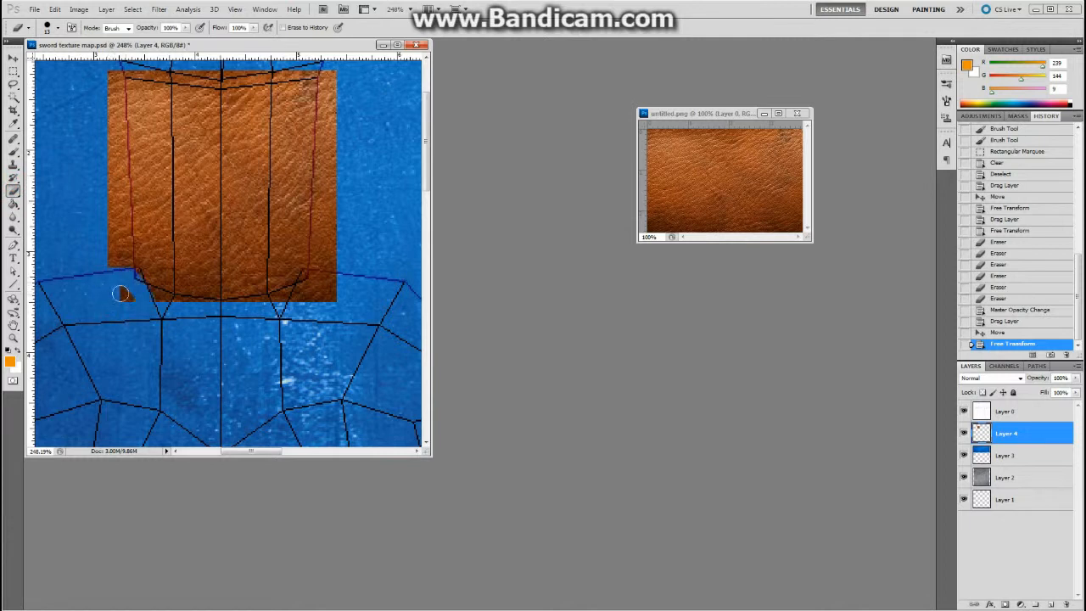
left_click_drag(122, 291, 185, 304)
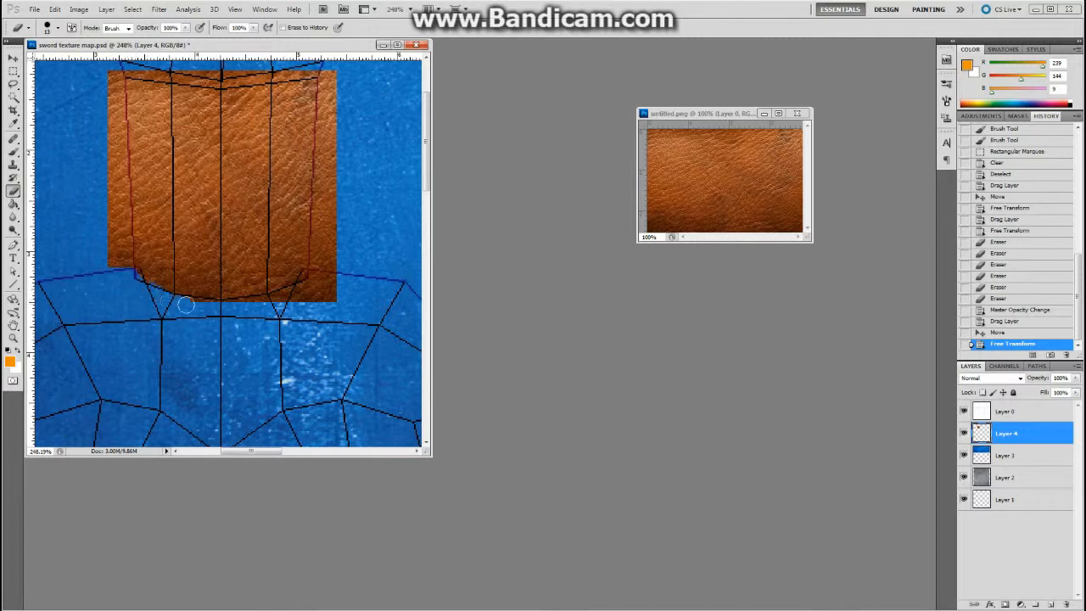
left_click_drag(185, 306, 265, 304)
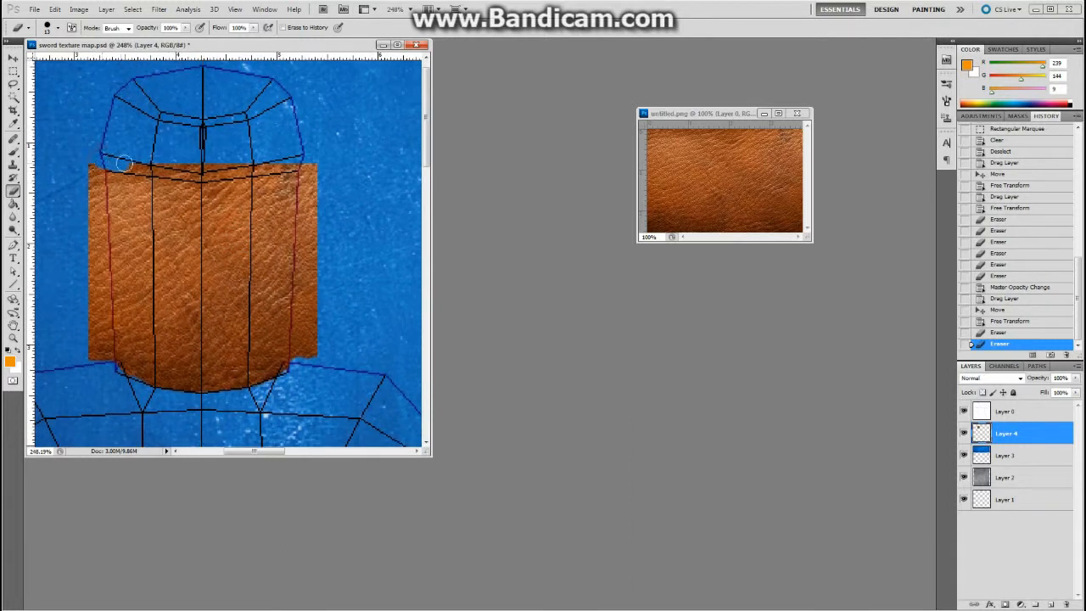
left_click_drag(122, 163, 200, 169)
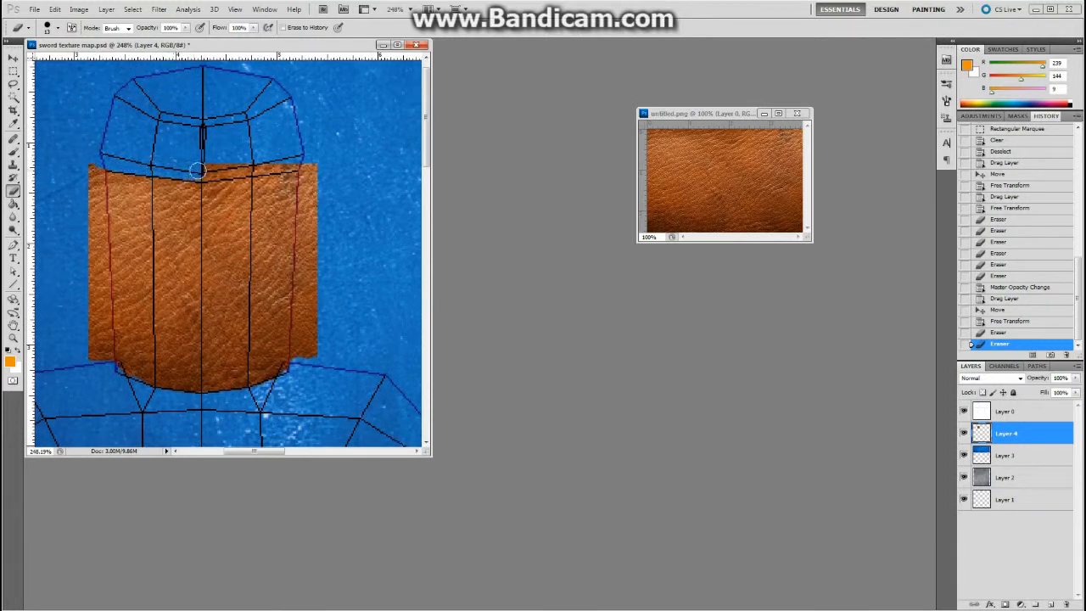
left_click_drag(197, 169, 241, 166)
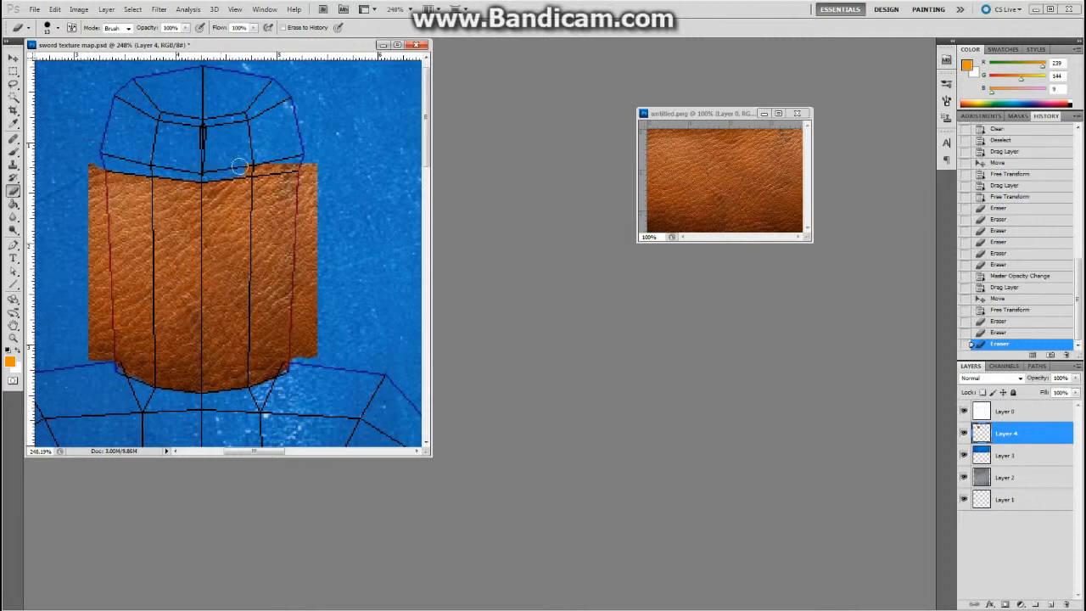
left_click_drag(241, 166, 309, 161)
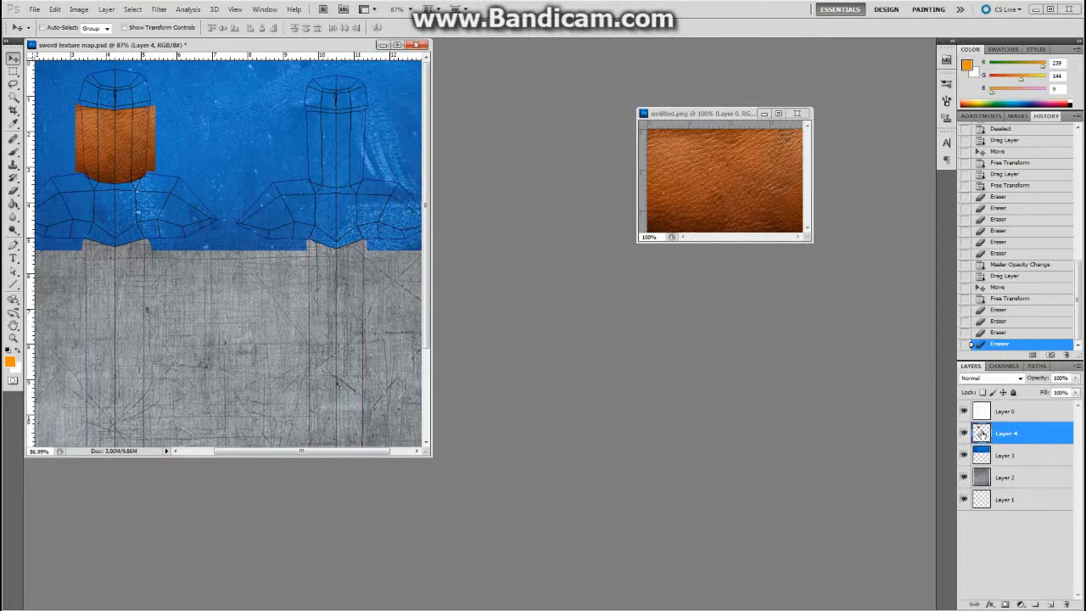
Step: Duplicate the leather Layer 4 so a copy can cover the second grip outline
left_click(964, 435)
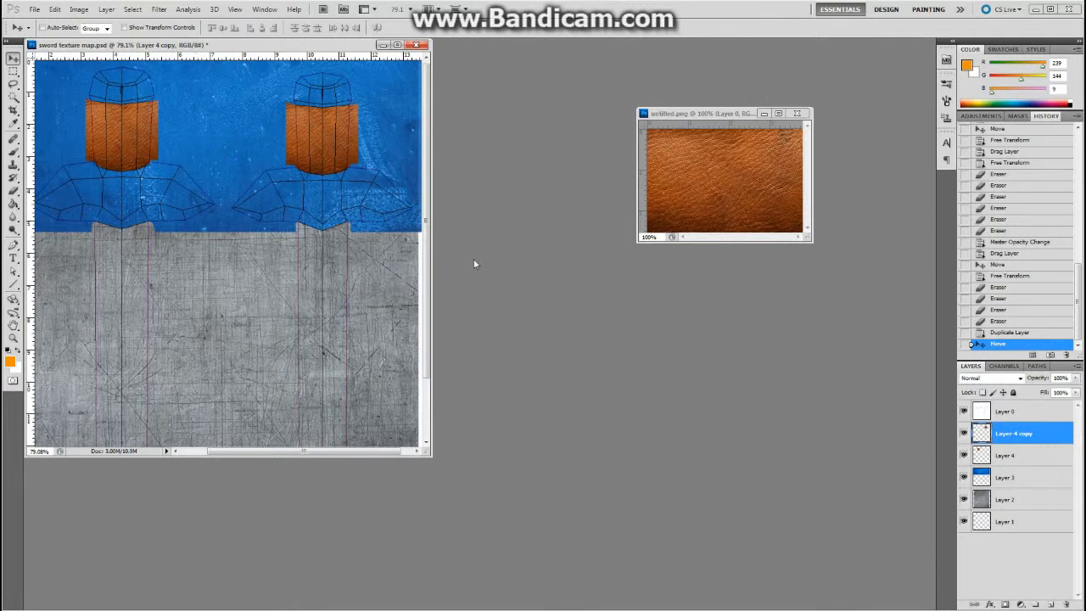
mouse_move(296, 269)
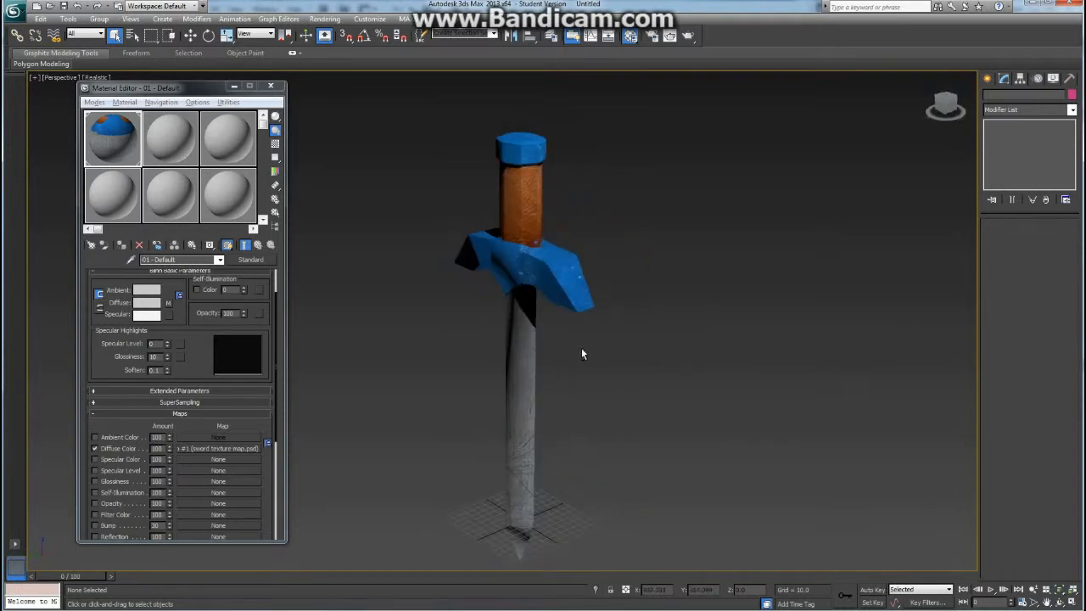
Step: Zoom the 3ds Max Perspective viewport onto the textured sword with leather grip and blue guard
scroll("up", 3)
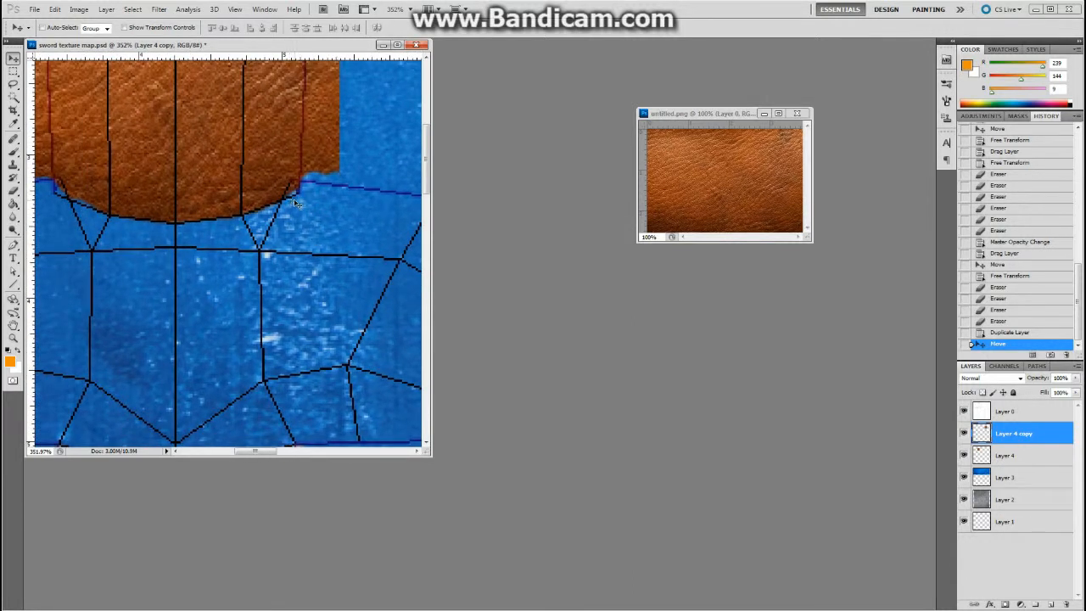
mouse_move(246, 197)
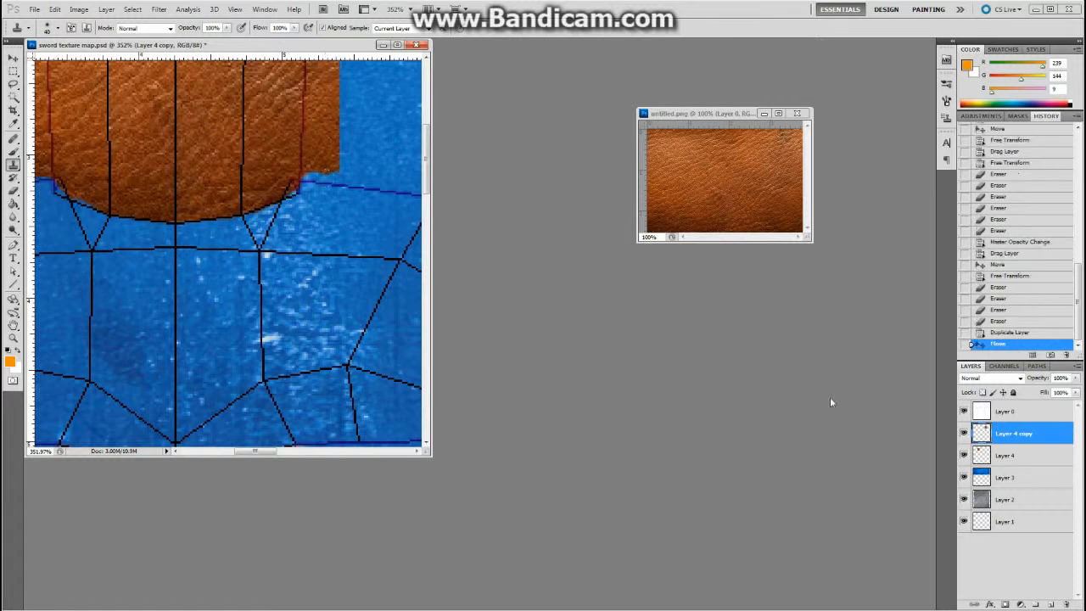
Step: Clone Stamp leather onto Layer 4 to patch the grip's lower edge
left_click(1007, 455)
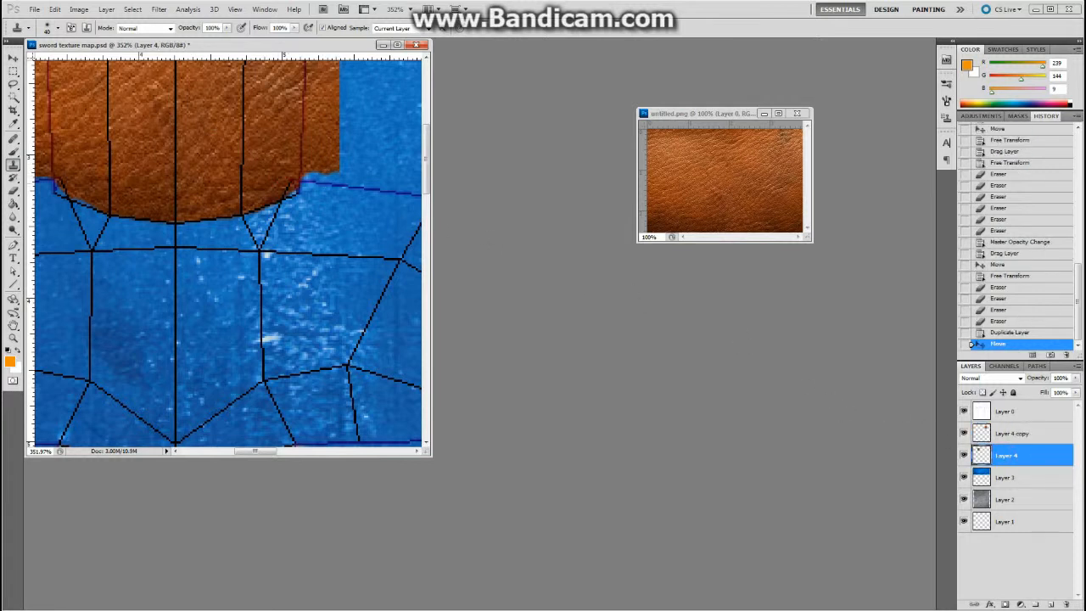
left_click(286, 170)
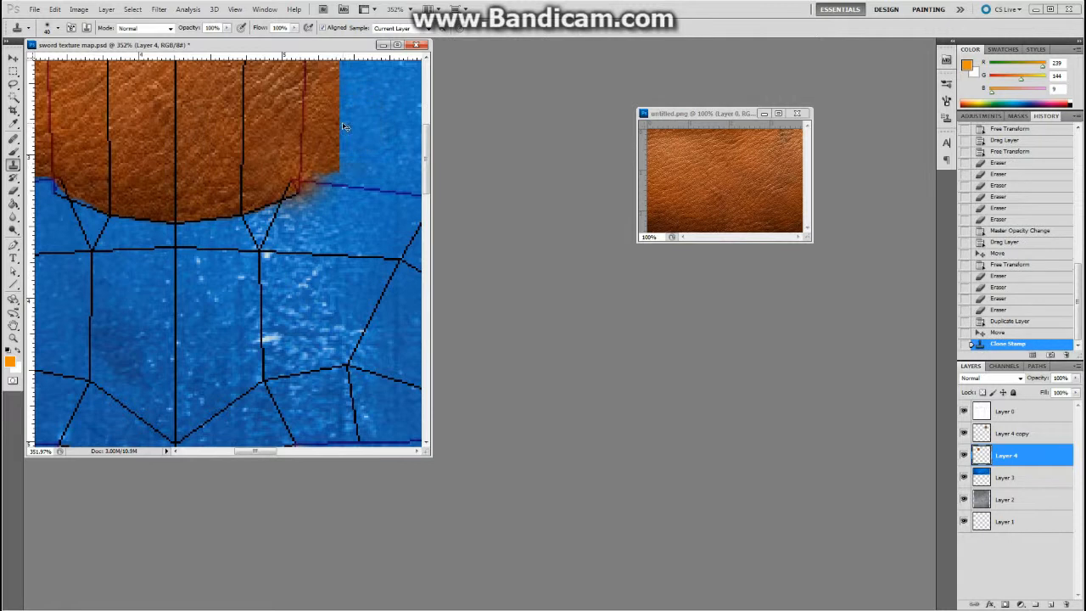
left_click(263, 174)
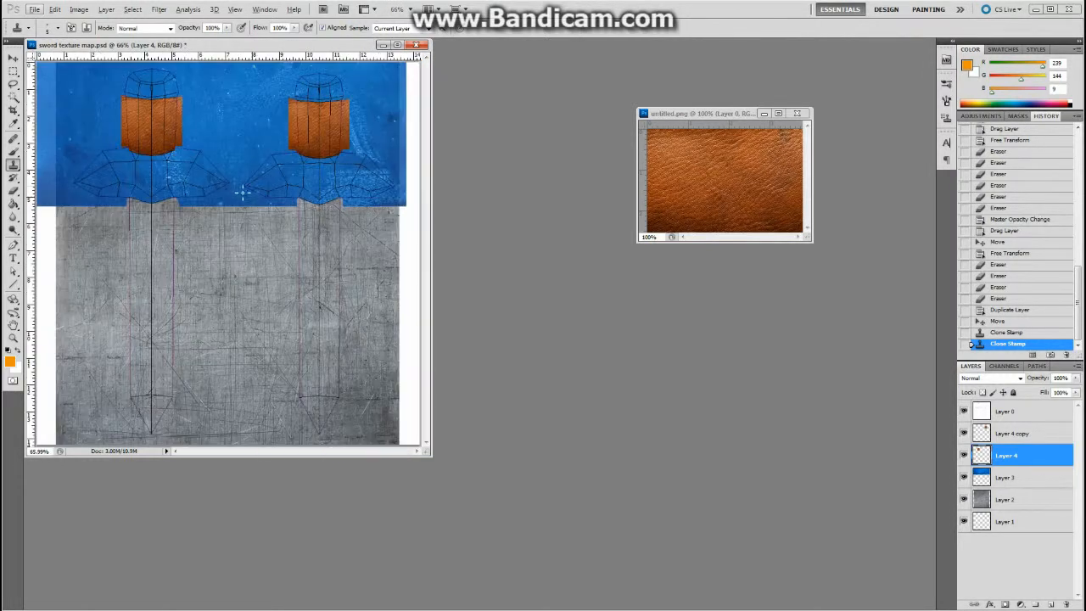
Step: Hide Layer 5's UV wireframe lines and inspect the grip and guard on the 3D sword
left_click(964, 412)
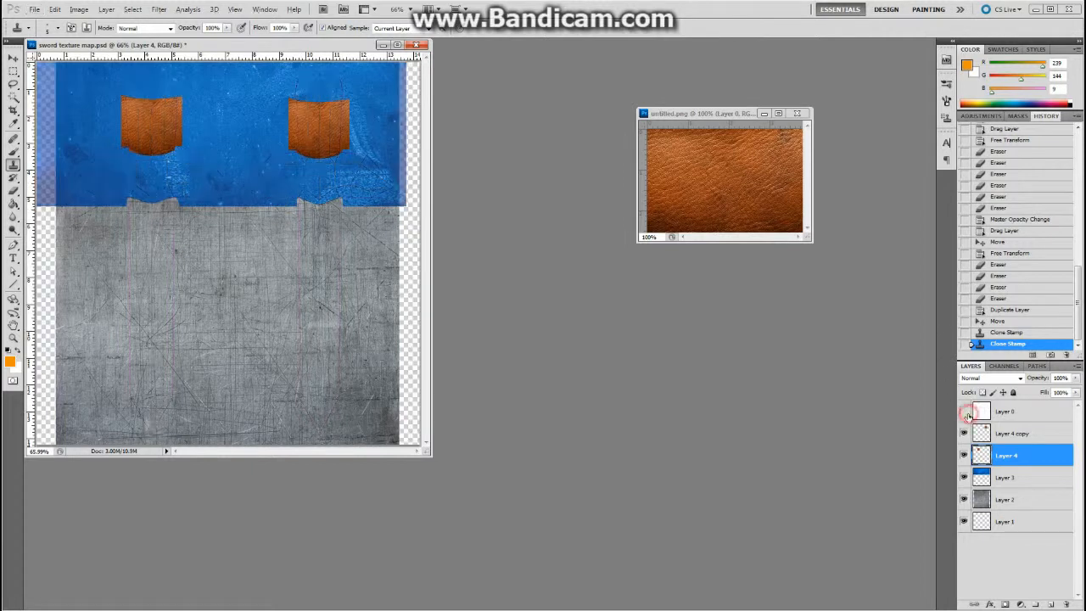
left_click(964, 415)
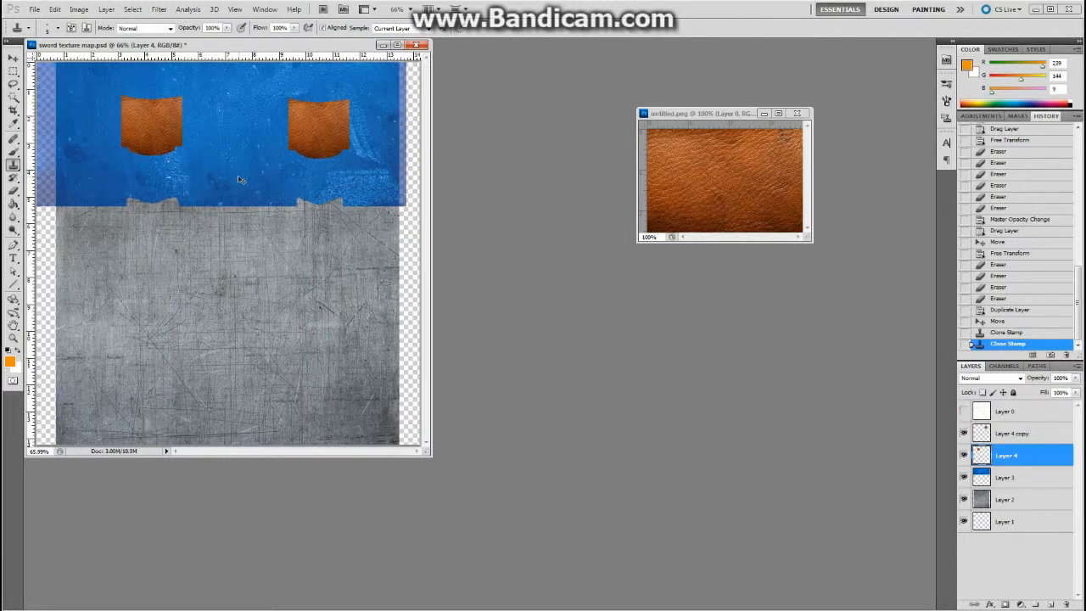
left_click(245, 180)
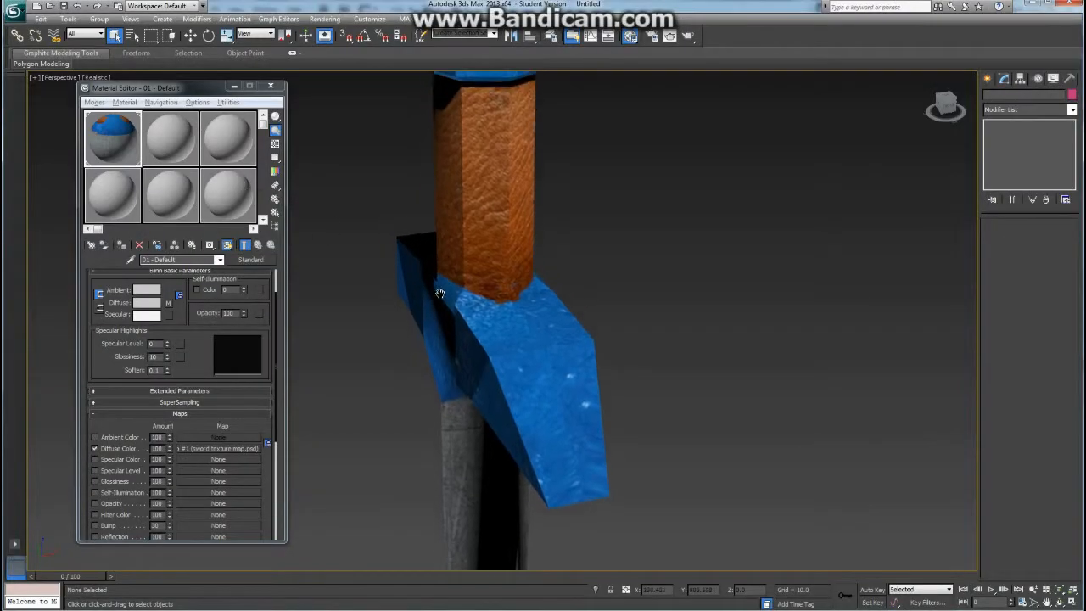
left_click_drag(442, 292, 568, 288)
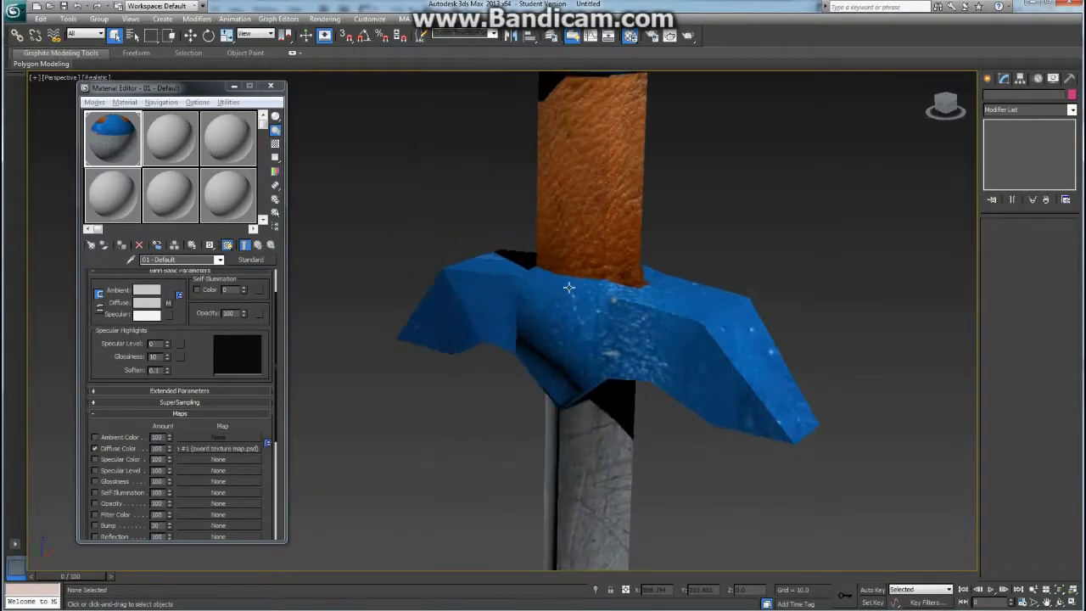